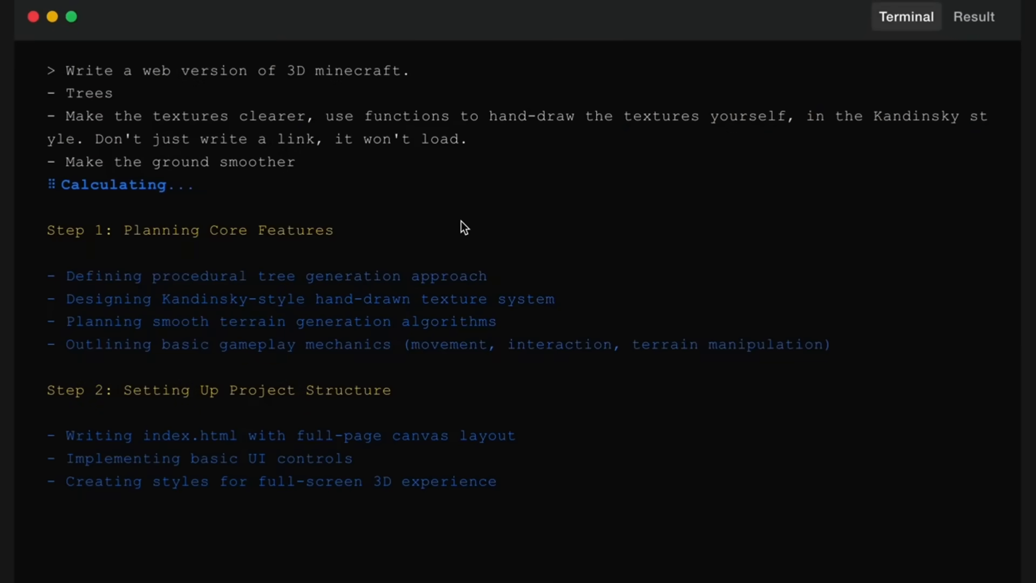
# - Browse Drive and review the User Onboarding Roadmap 2025-2026 document
pyautogui.click(974, 17)
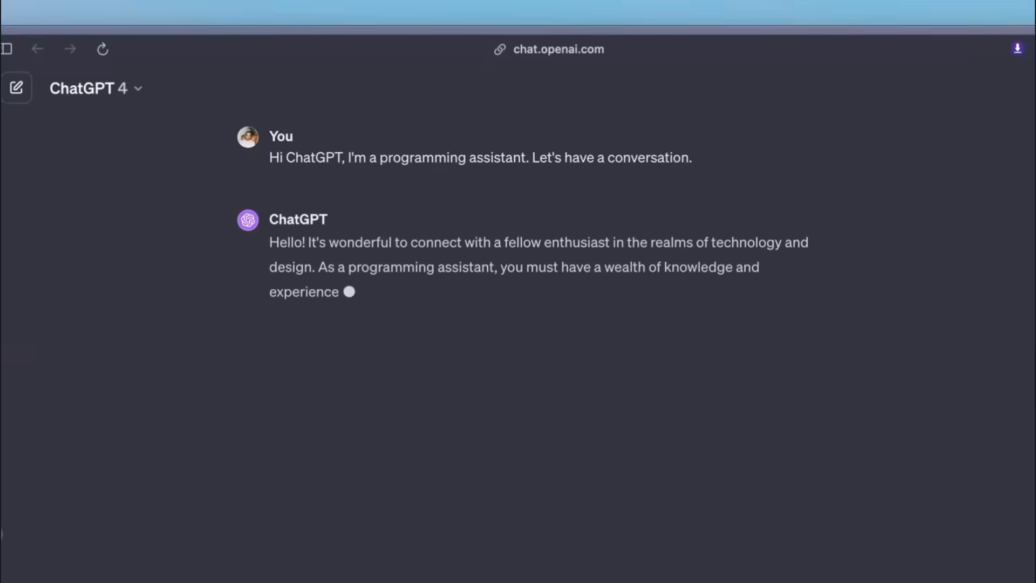
pyautogui.scroll(-3)
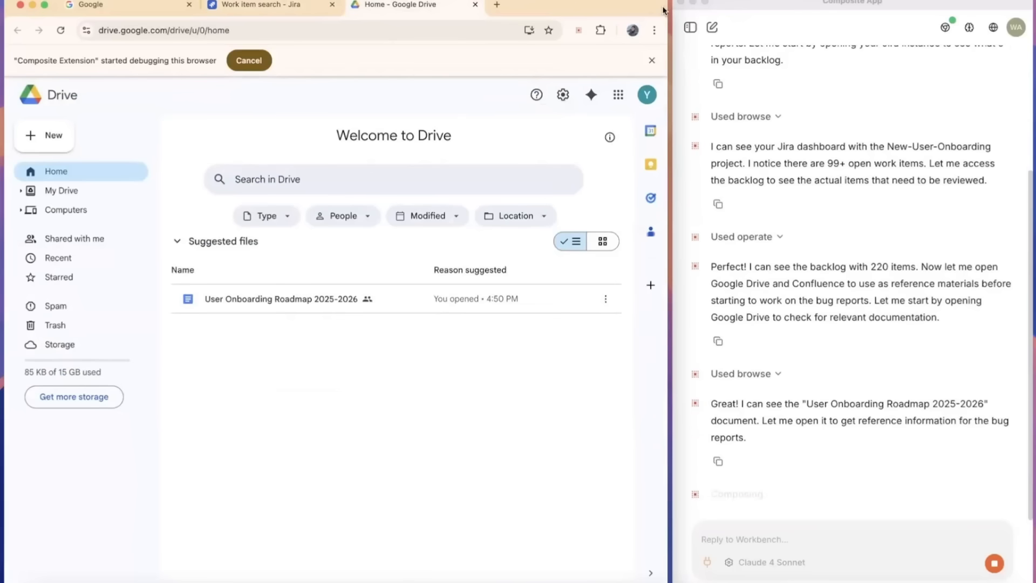
pyautogui.click(283, 299)
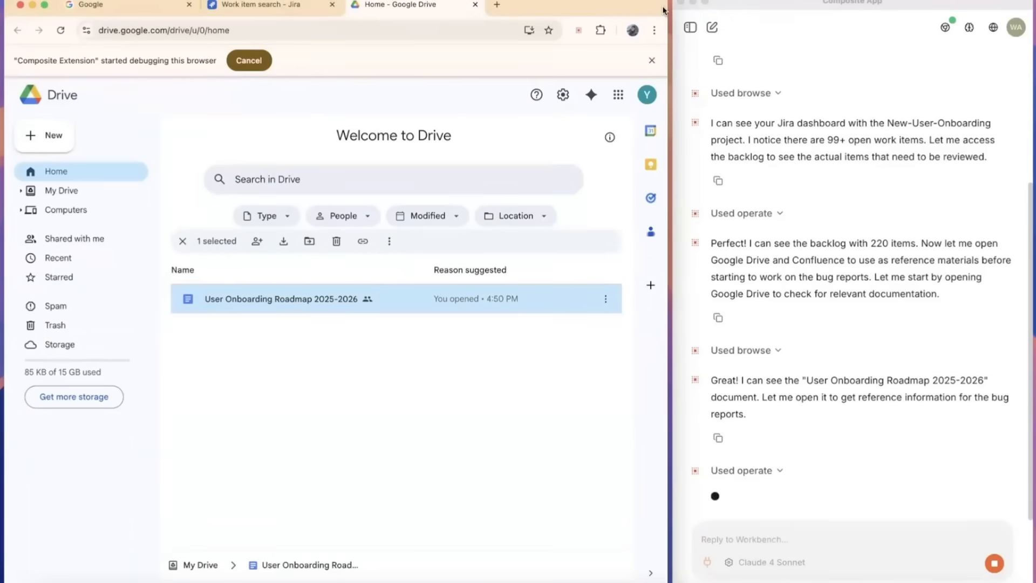
pyautogui.doubleClick(282, 299)
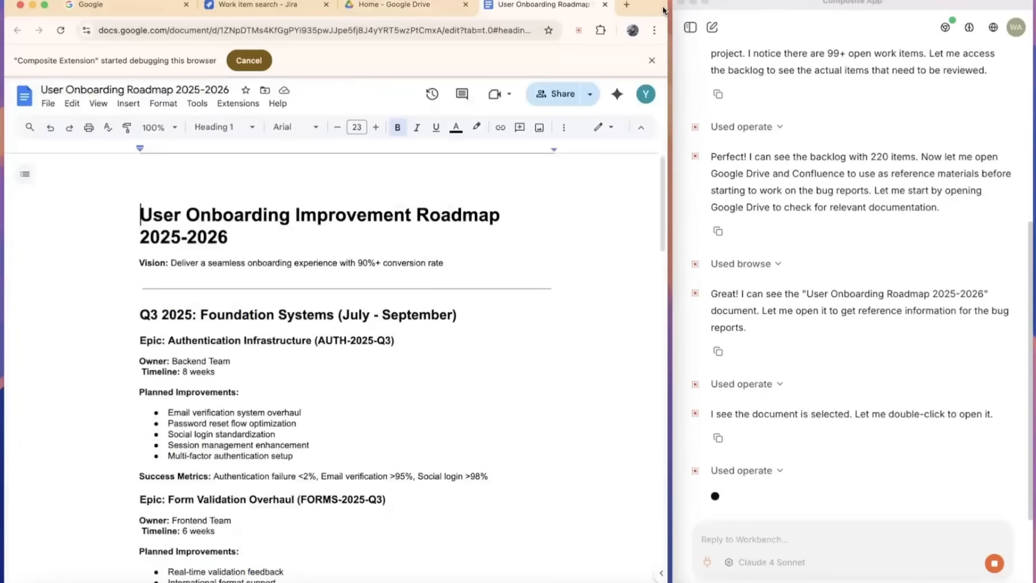
pyautogui.scroll(-3)
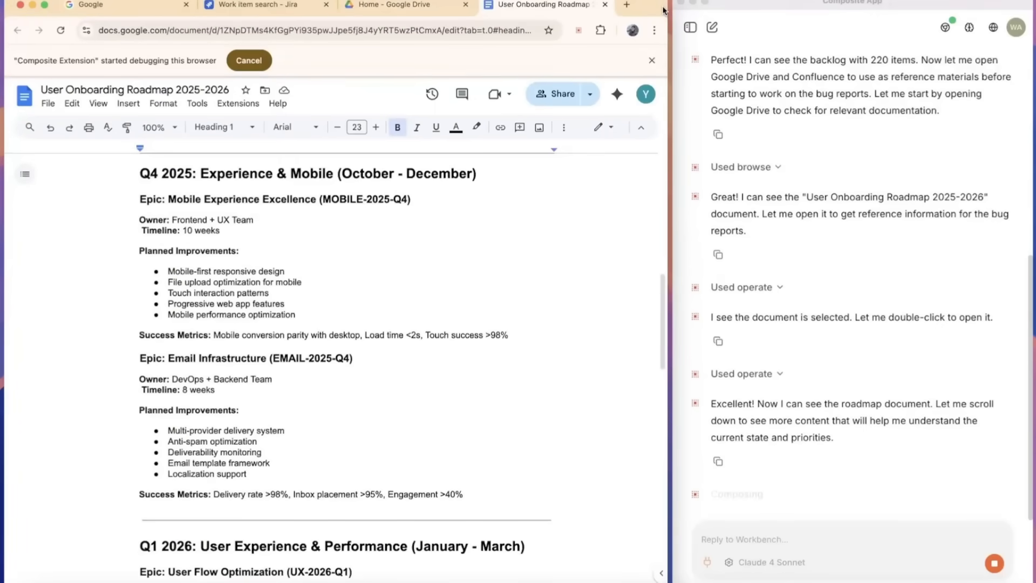
# - Find and review the User Onboarding Bug Report Response SOP in the Software Development Confluence space
pyautogui.click(625, 5)
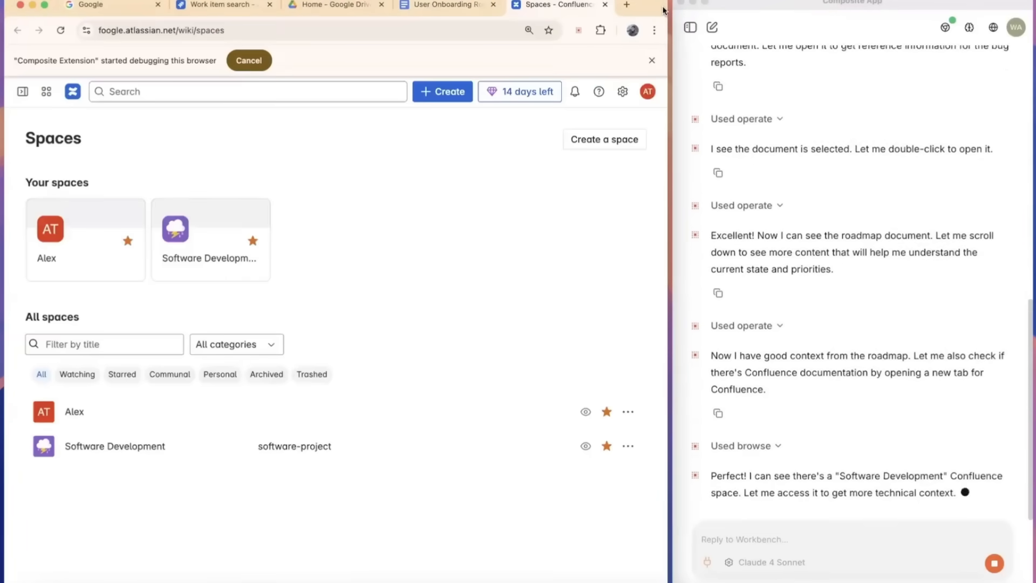
pyautogui.click(114, 446)
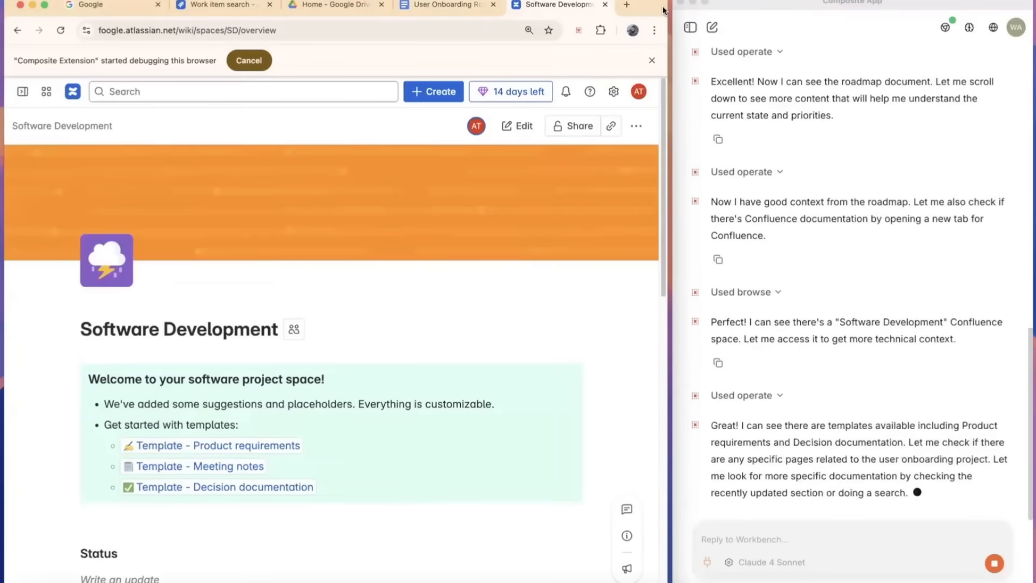
pyautogui.click(217, 445)
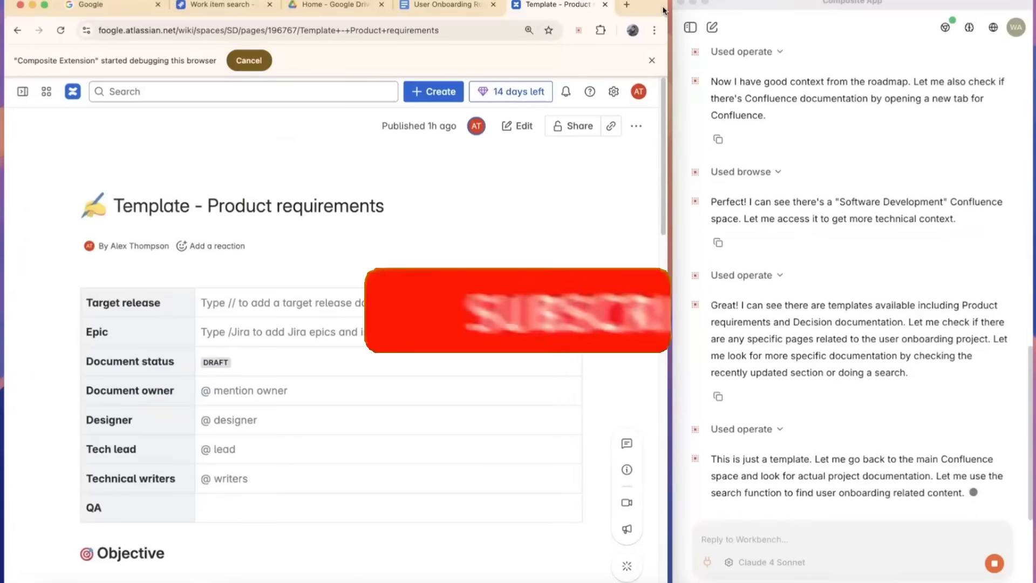
pyautogui.write('user onboarding')
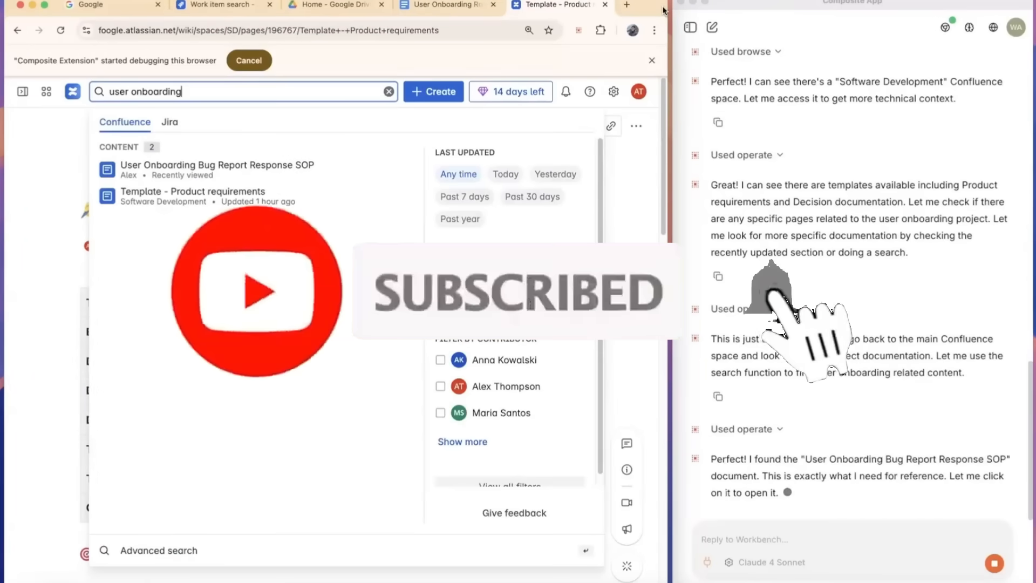
pyautogui.click(217, 164)
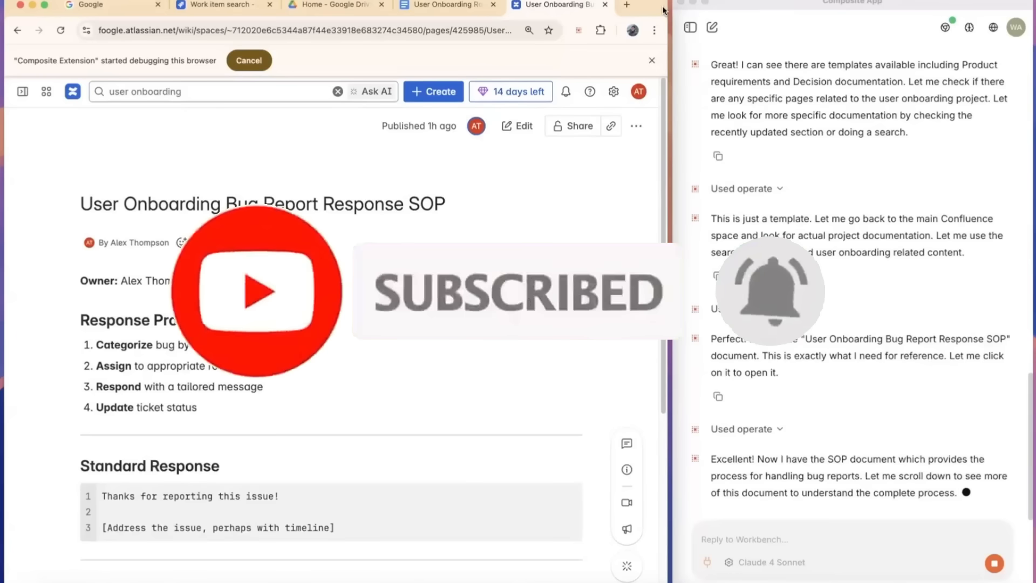
pyautogui.scroll(-3)
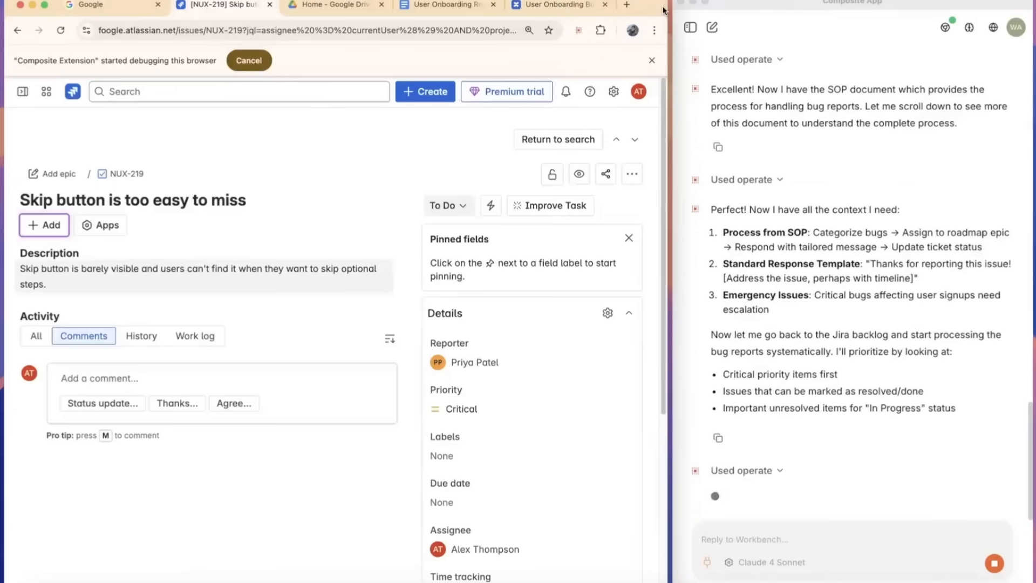
# - Change the status of Jira issue NUX-219 from its To Do dropdown
pyautogui.click(446, 205)
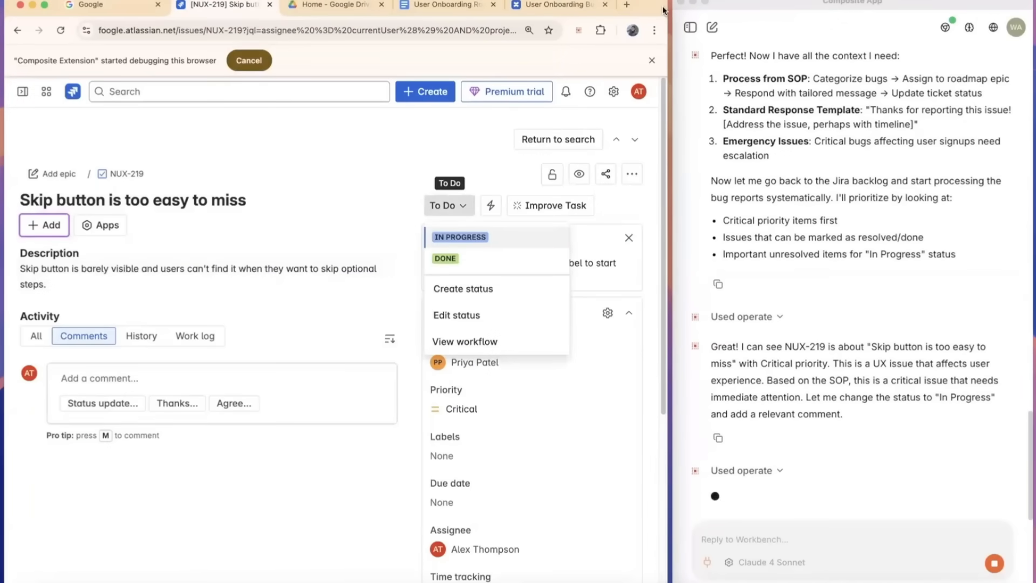
pyautogui.click(460, 236)
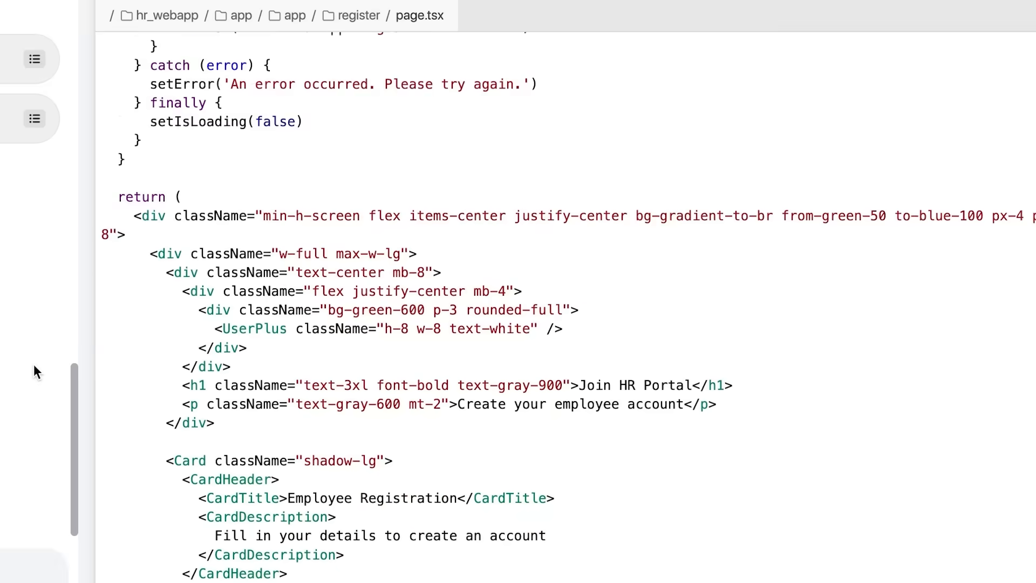
# - Submit the AI Agents Workshop website request and answer DeepAgent's clarifying questions
pyautogui.scroll(-3)
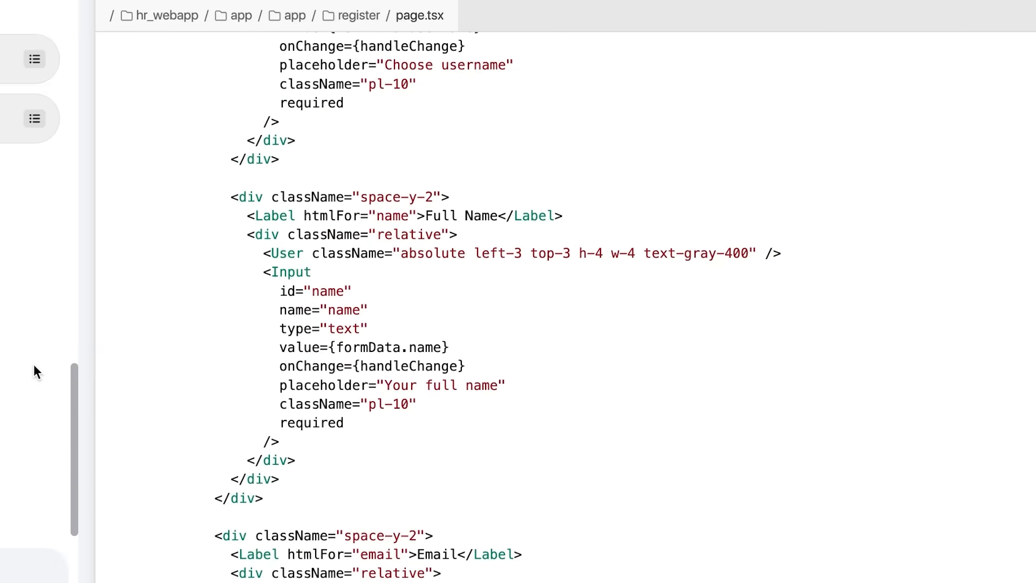
pyautogui.click(580, 26)
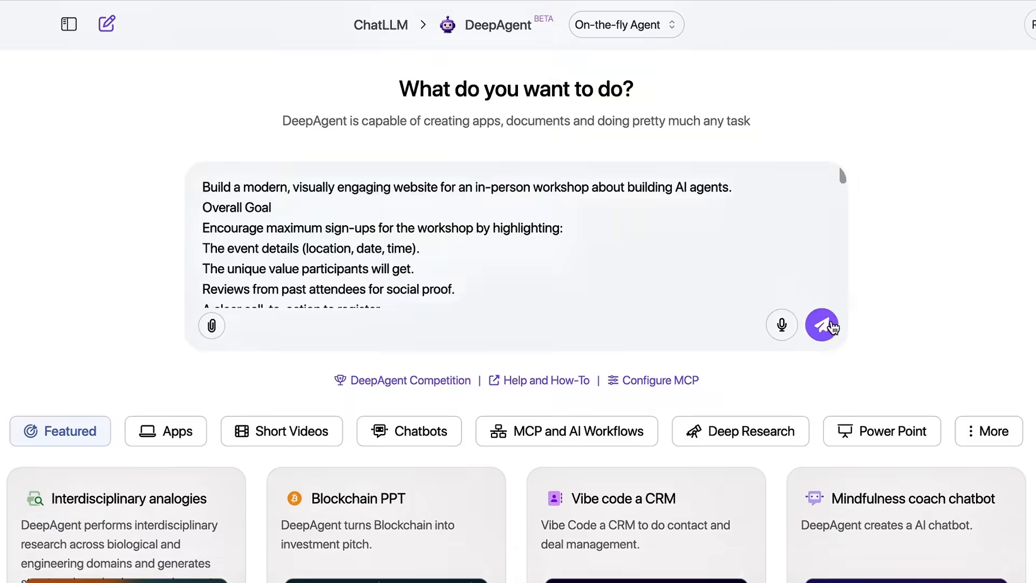
pyautogui.click(822, 324)
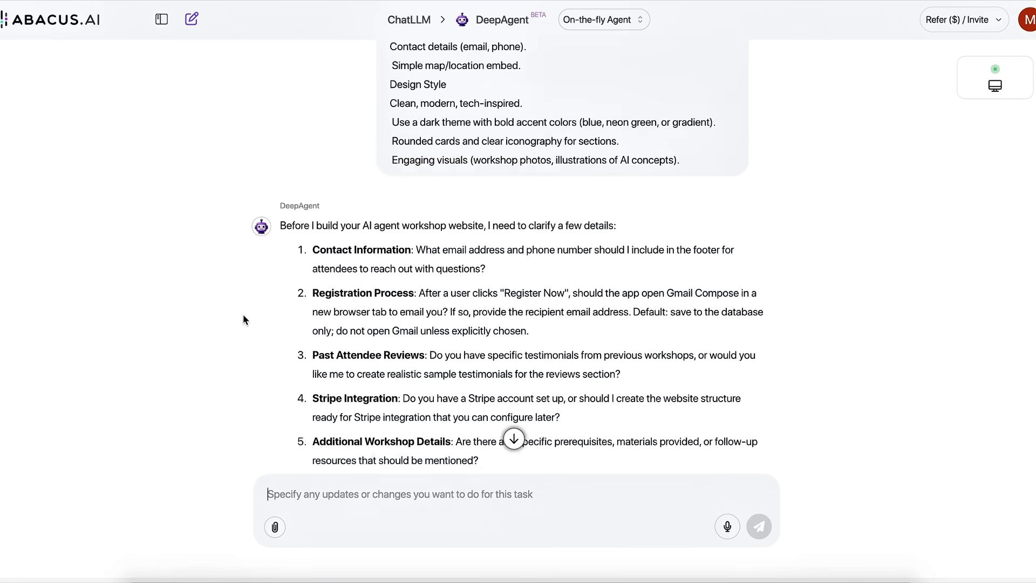
pyautogui.click(758, 527)
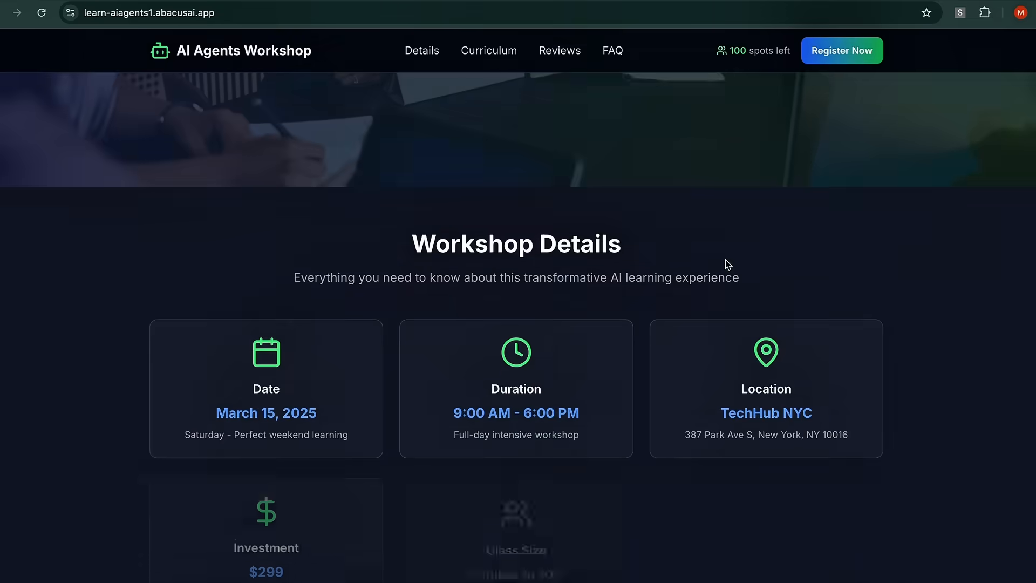
# - Review the deployed workshop site's event details, curriculum and reasons-to-attend sections
pyautogui.scroll(-3)
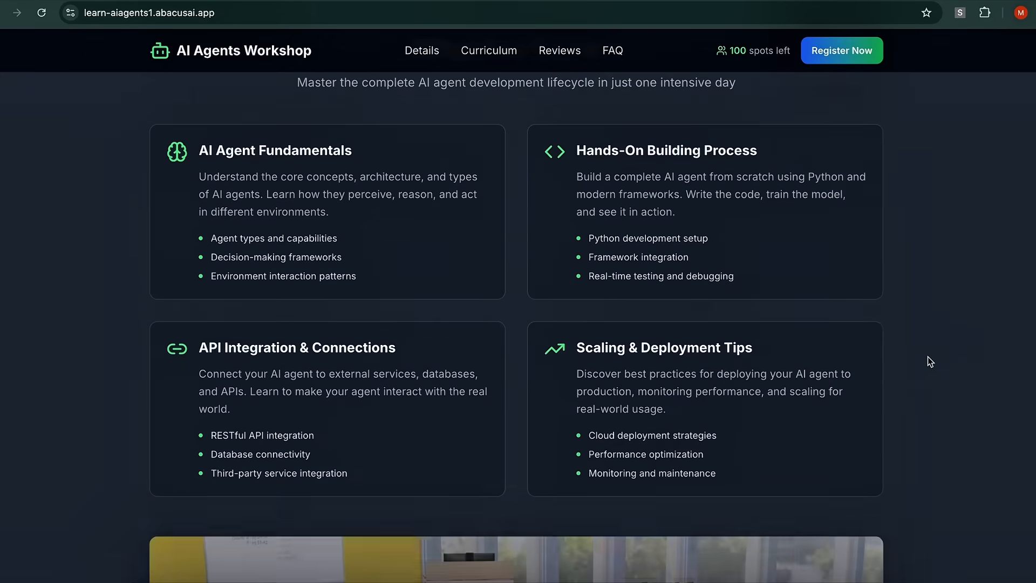
pyautogui.scroll(-3)
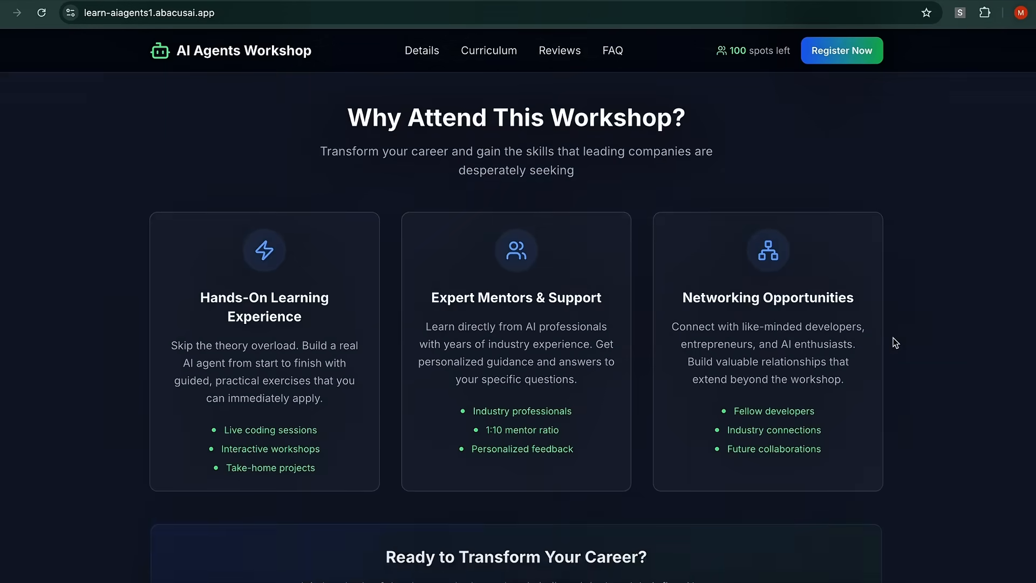
pyautogui.scroll(-3)
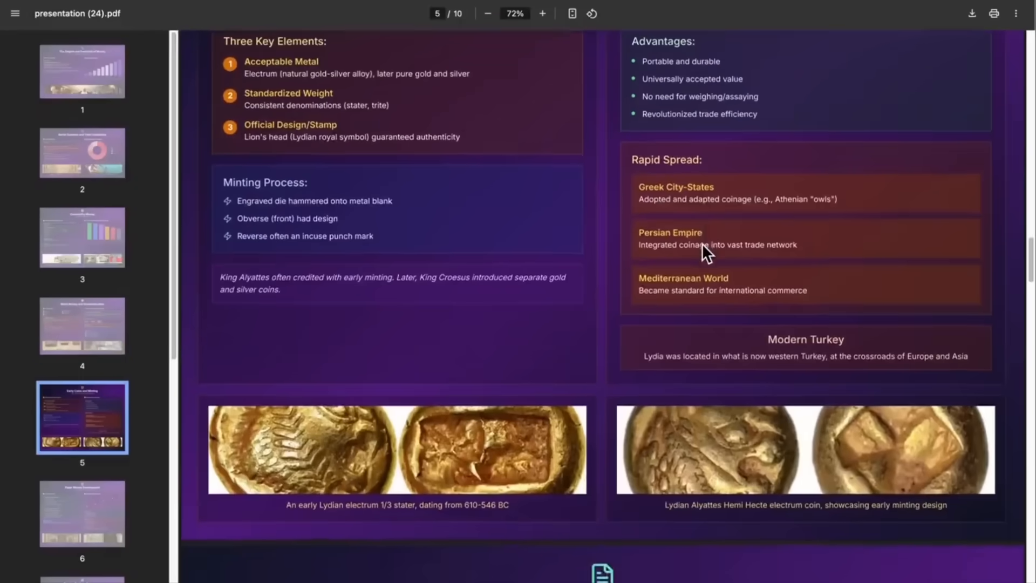
pyautogui.scroll(-3)
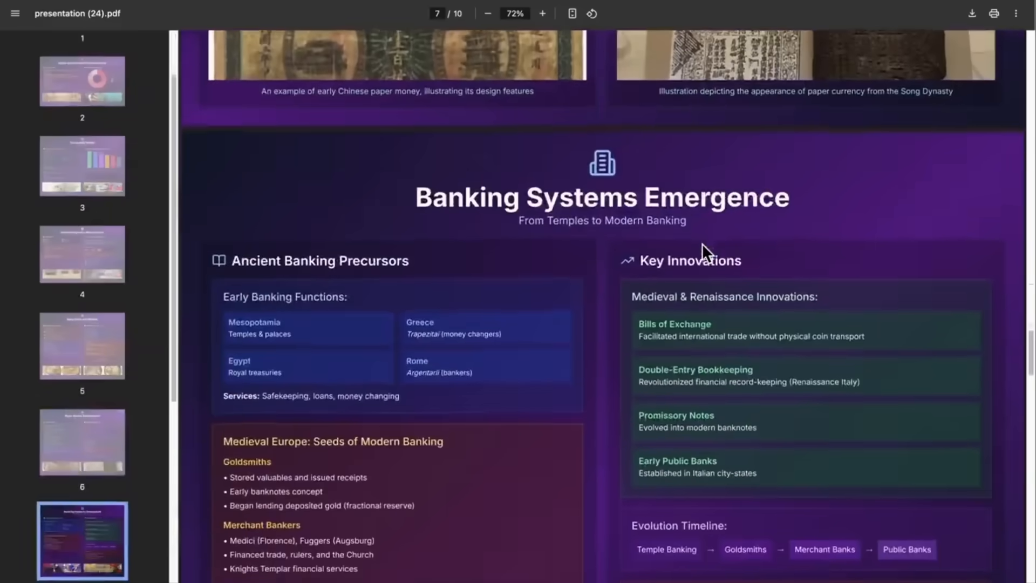
pyautogui.scroll(-3)
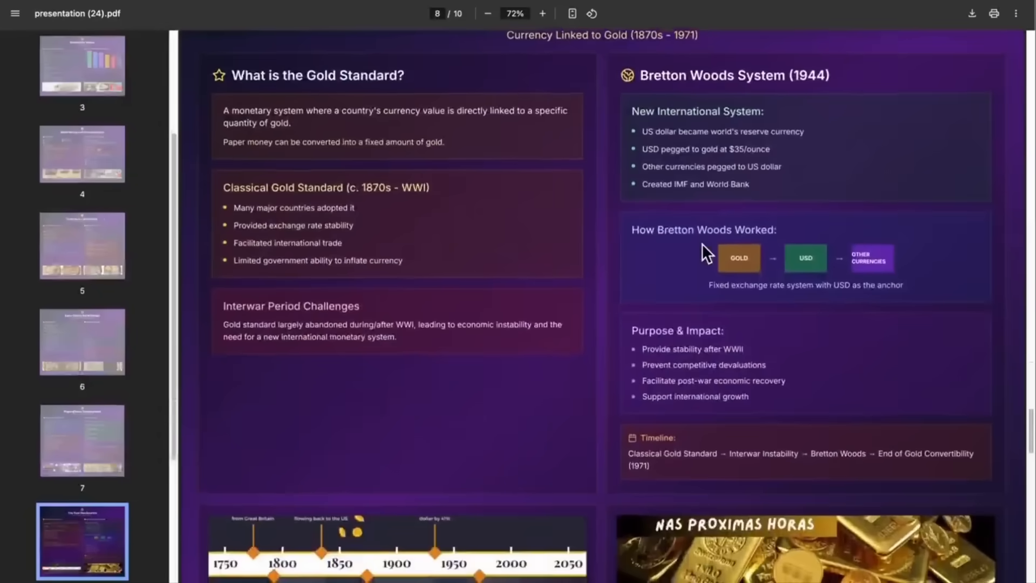
pyautogui.scroll(-3)
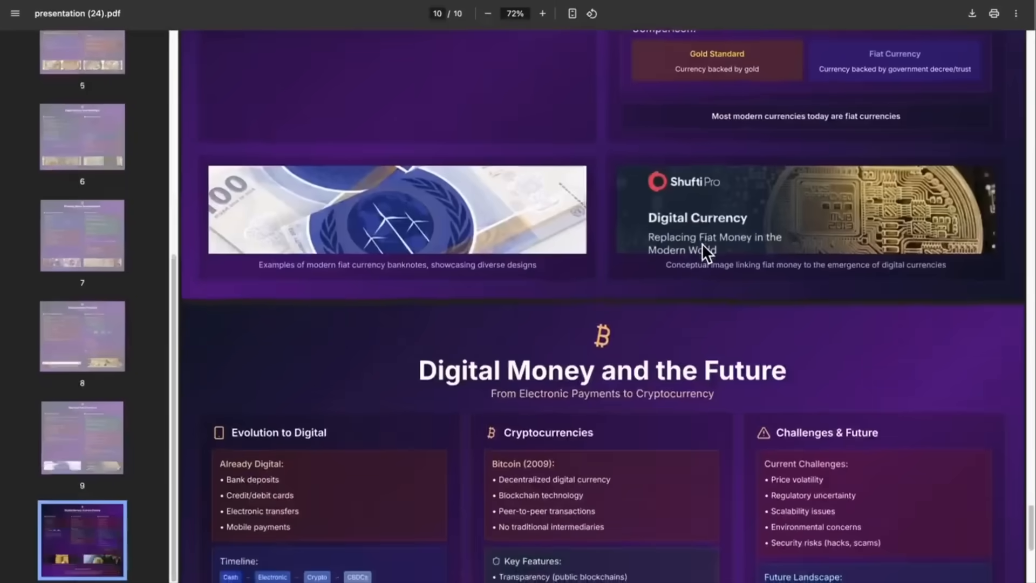
pyautogui.scroll(-3)
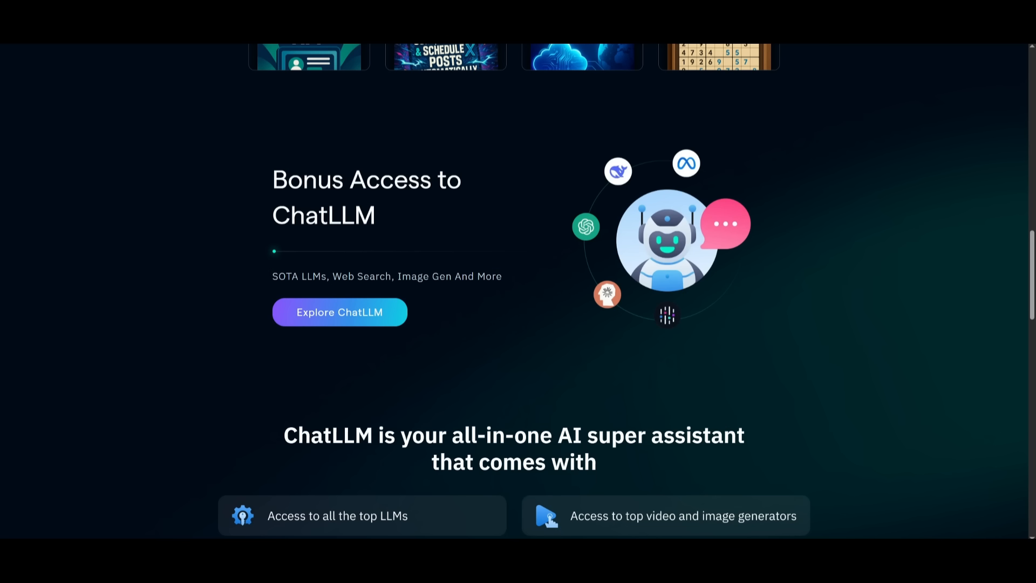
pyautogui.moveTo(314, 202)
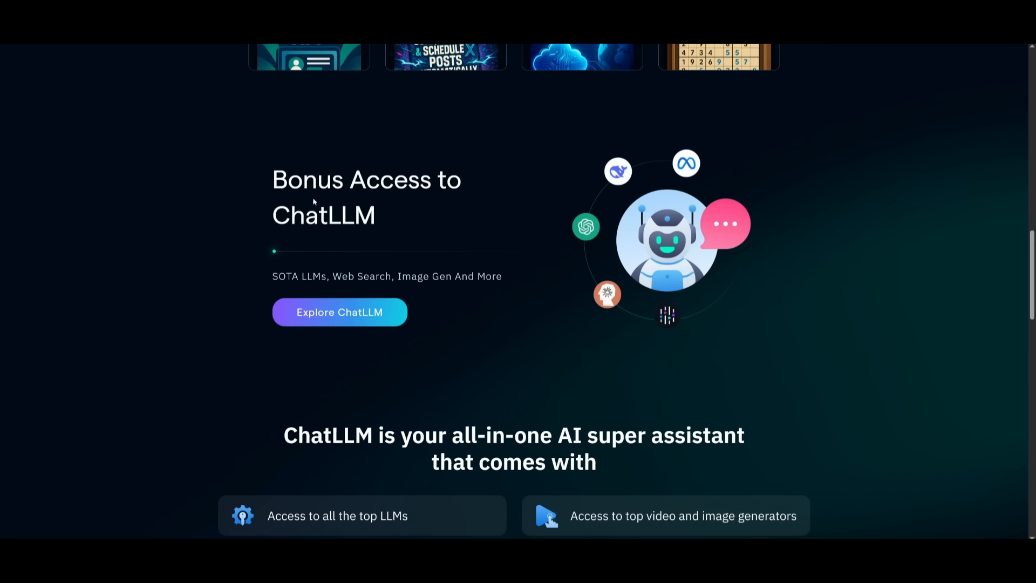
pyautogui.moveTo(289, 199)
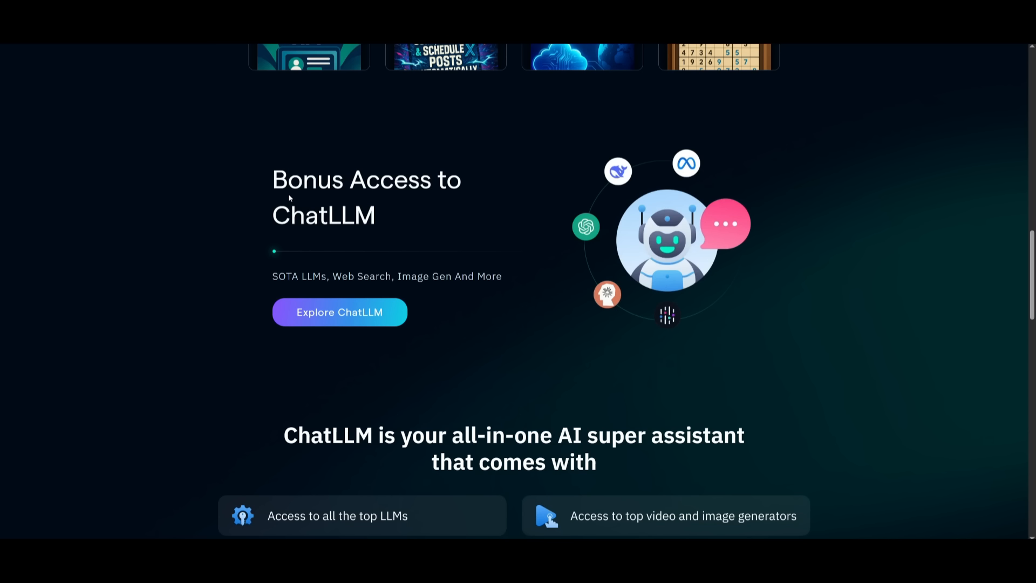
pyautogui.moveTo(253, 205)
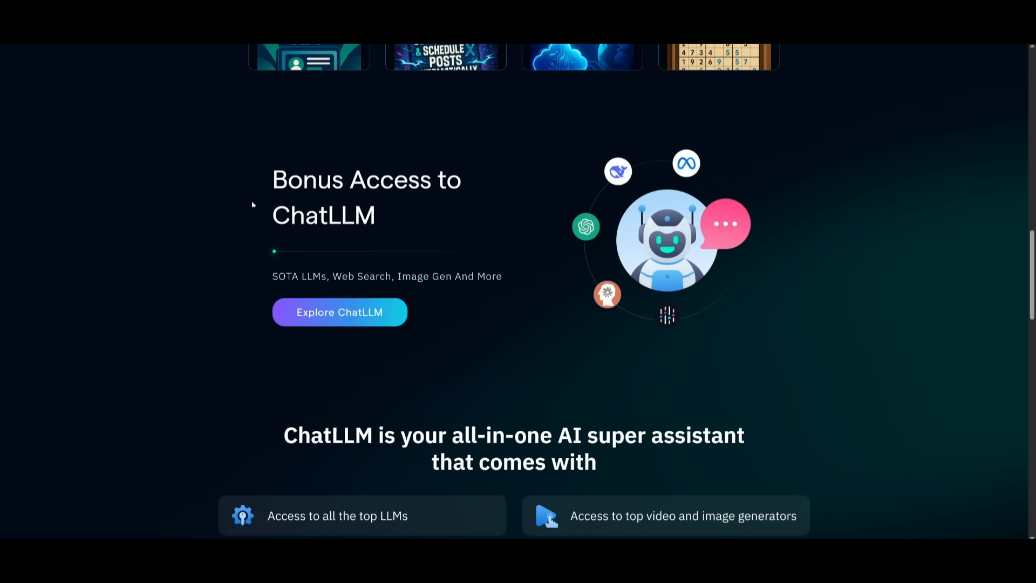
pyautogui.moveTo(334, 281)
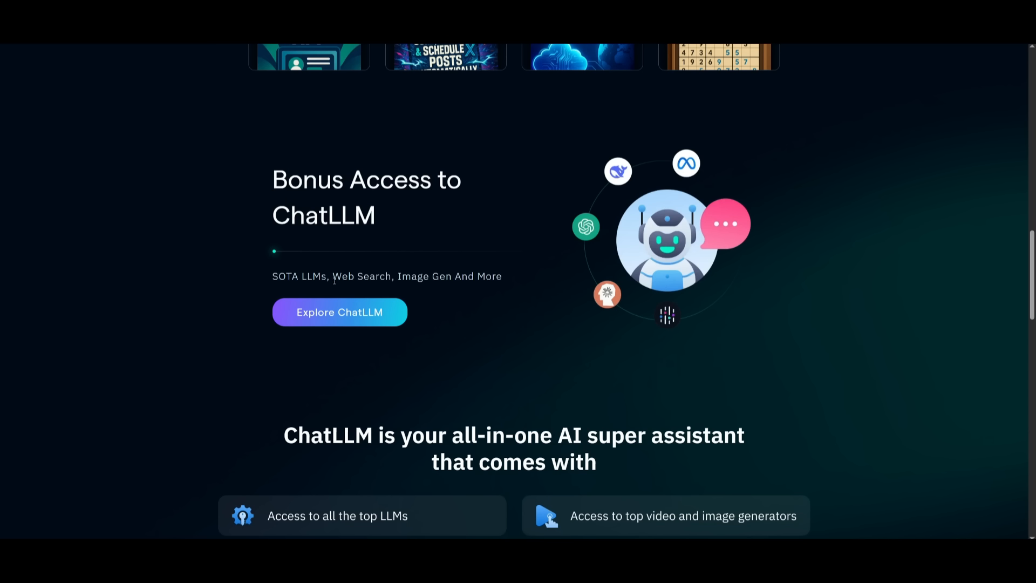
pyautogui.moveTo(400, 237)
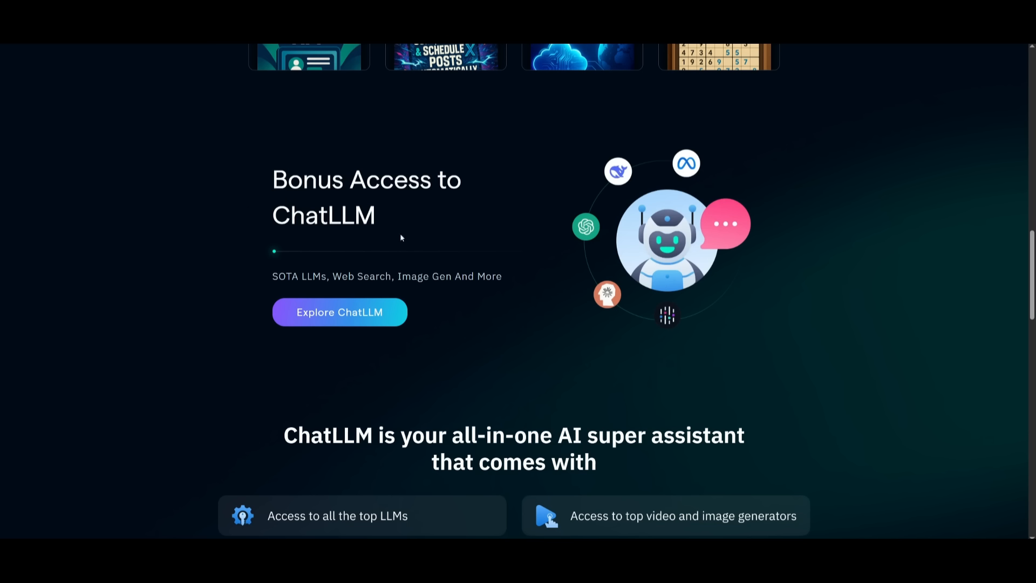
pyautogui.moveTo(282, 263)
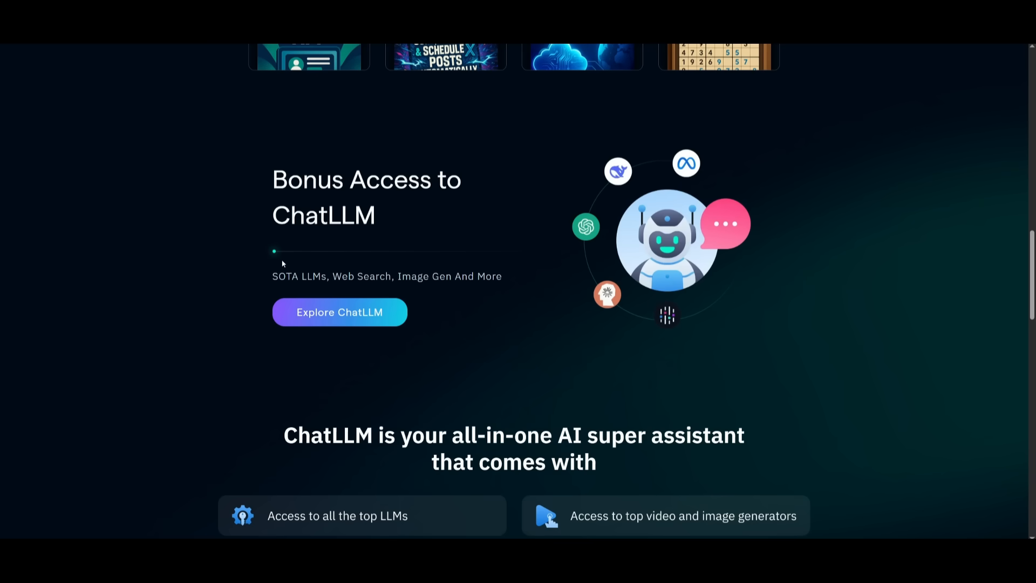
# - Scroll past Bonus Access to ChatLLM to the grid of included ChatLLM features
pyautogui.scroll(-3)
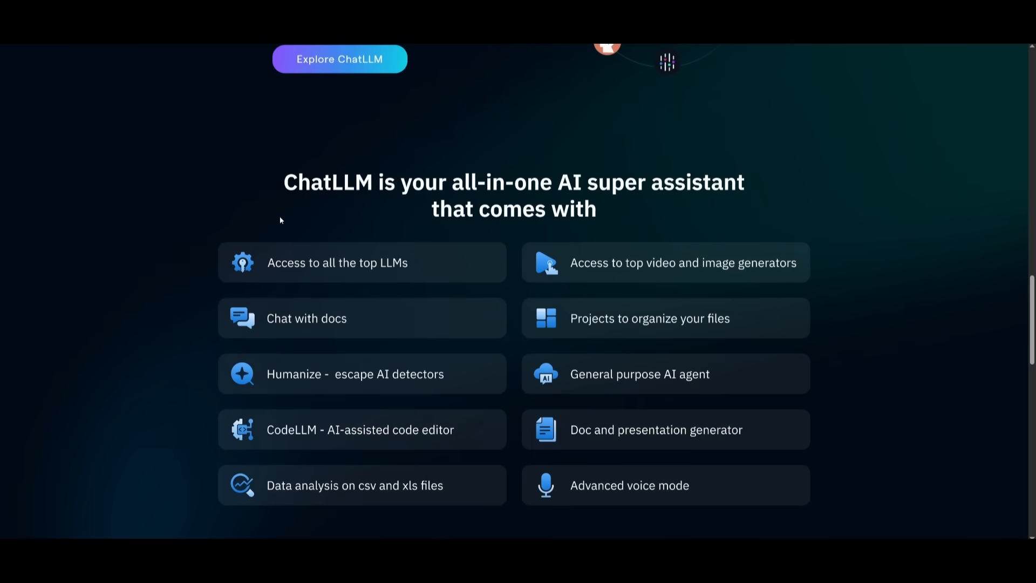
pyautogui.moveTo(268, 434)
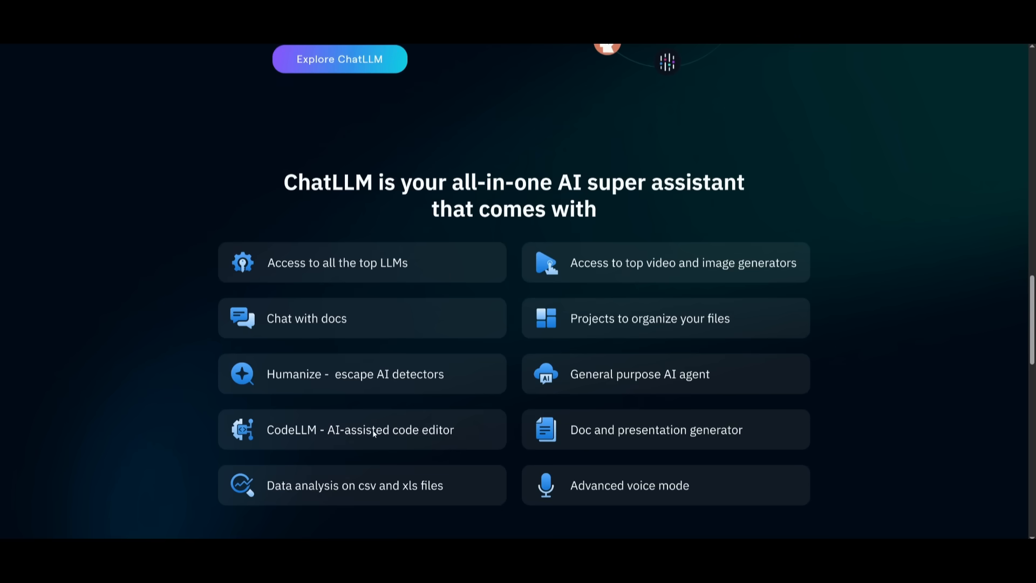
pyautogui.moveTo(136, 275)
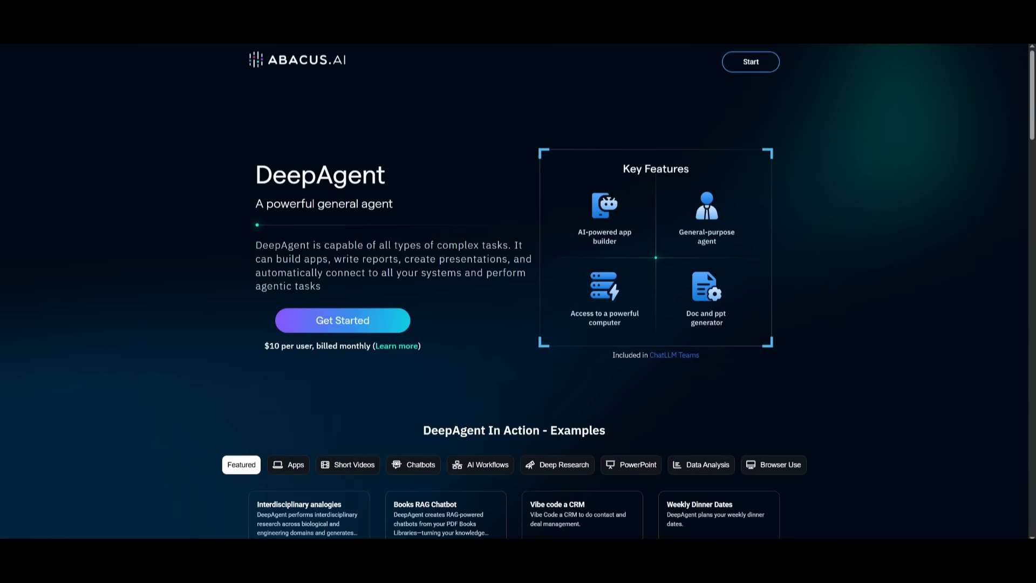
pyautogui.moveTo(314, 323)
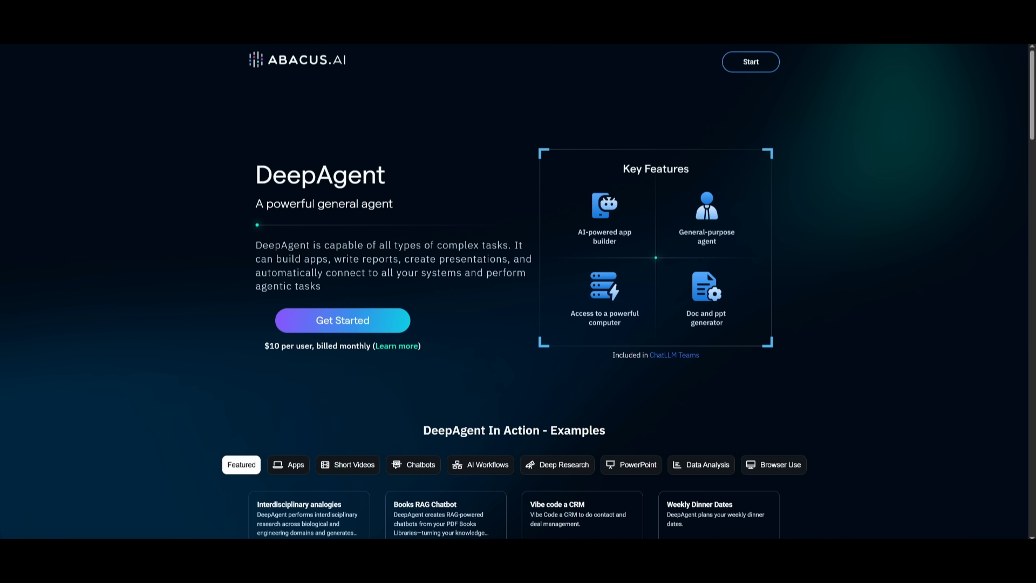
# - Launch the ChatLLM app via Get Started on the DeepAgent landing page
pyautogui.click(750, 61)
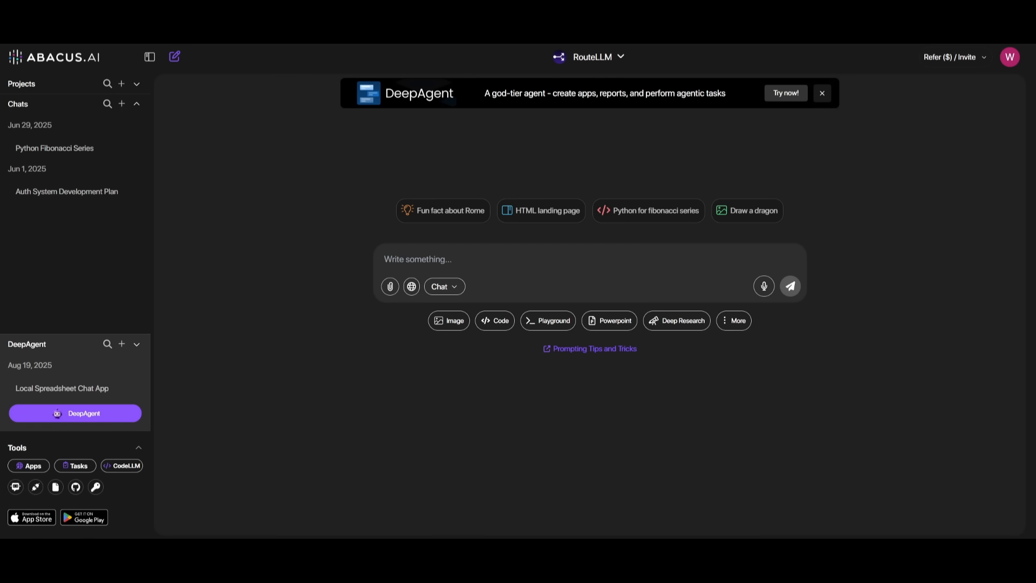
pyautogui.moveTo(690, 171)
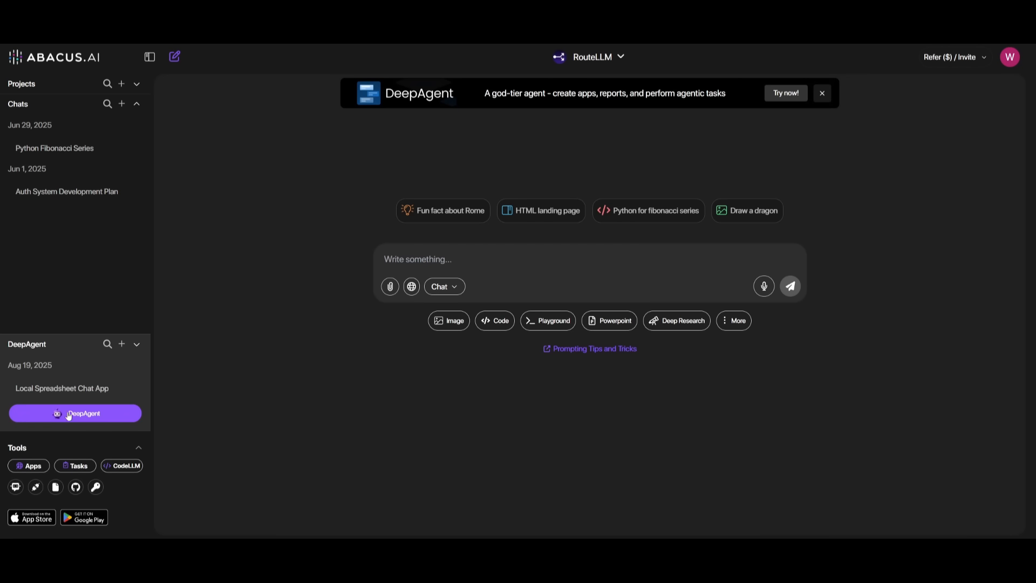
pyautogui.moveTo(56, 418)
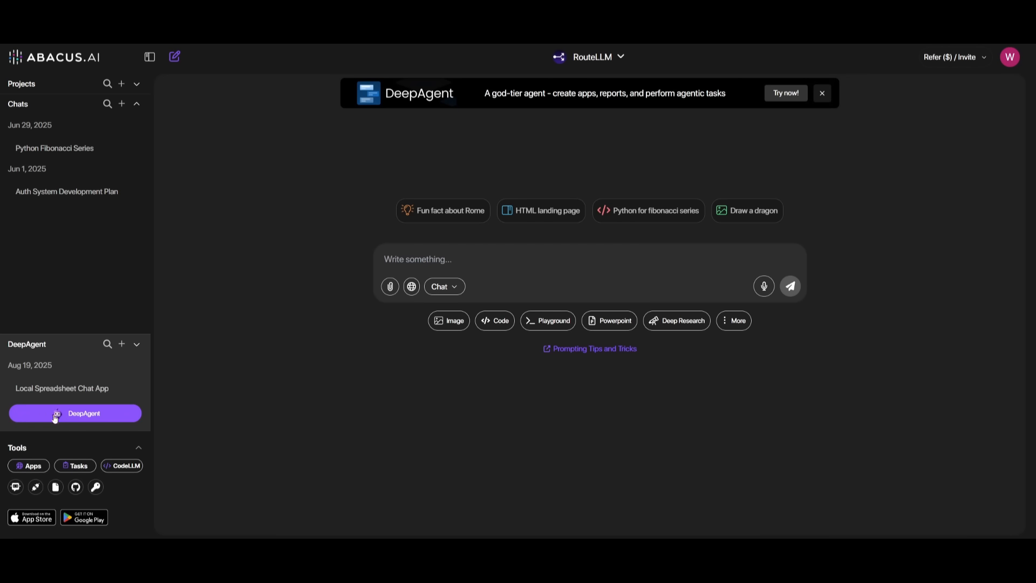
# - Switch from ChatLLM chat to the DeepAgent start page with featured examples
pyautogui.click(74, 413)
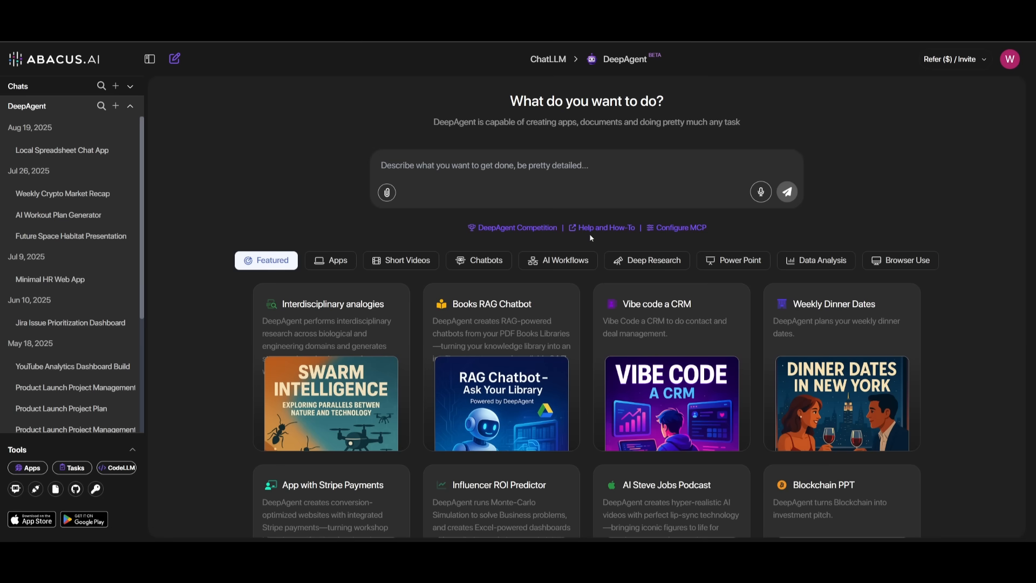
pyautogui.moveTo(780, 215)
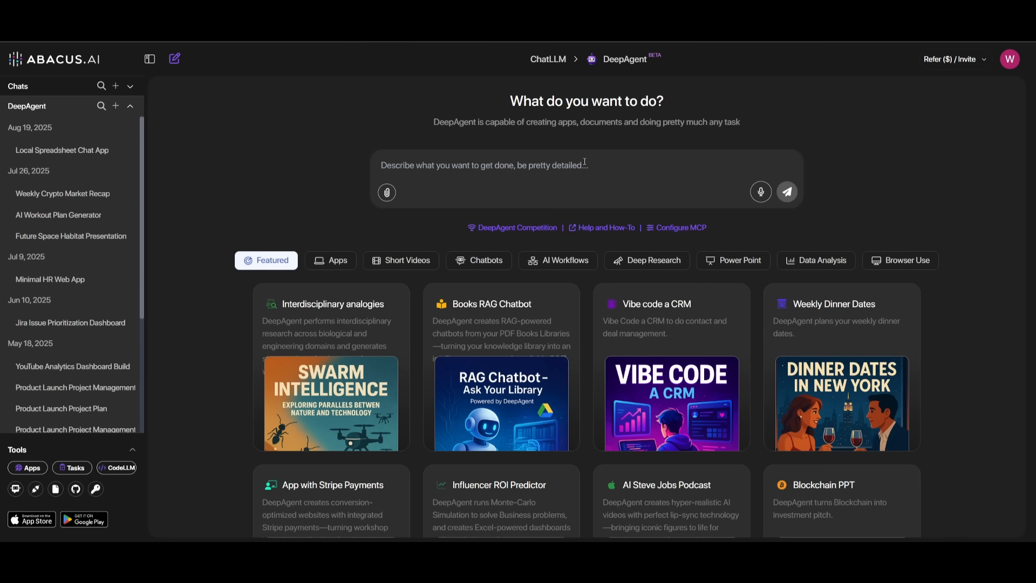
pyautogui.moveTo(440, 167)
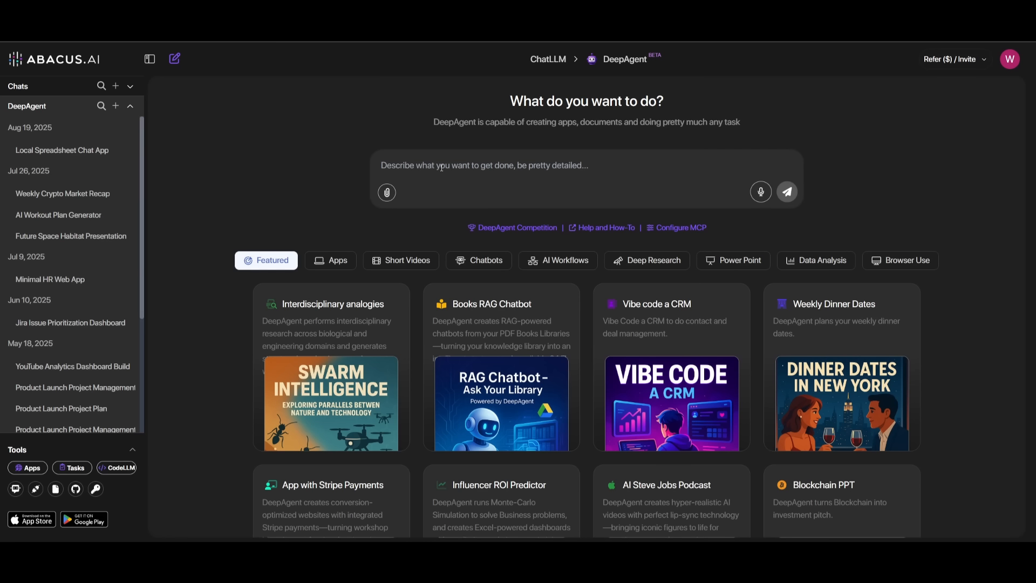
pyautogui.moveTo(396, 260)
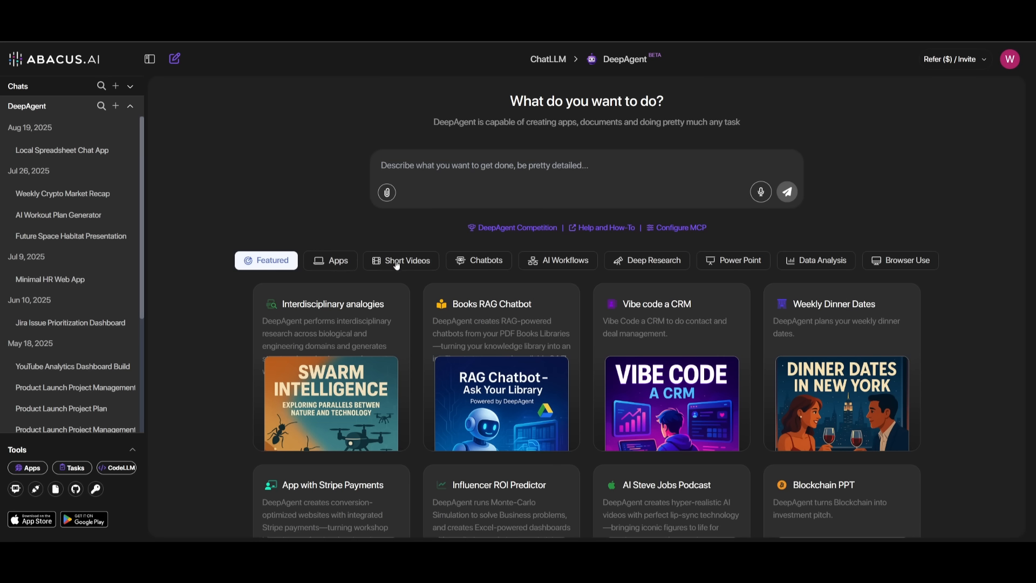
pyautogui.moveTo(738, 260)
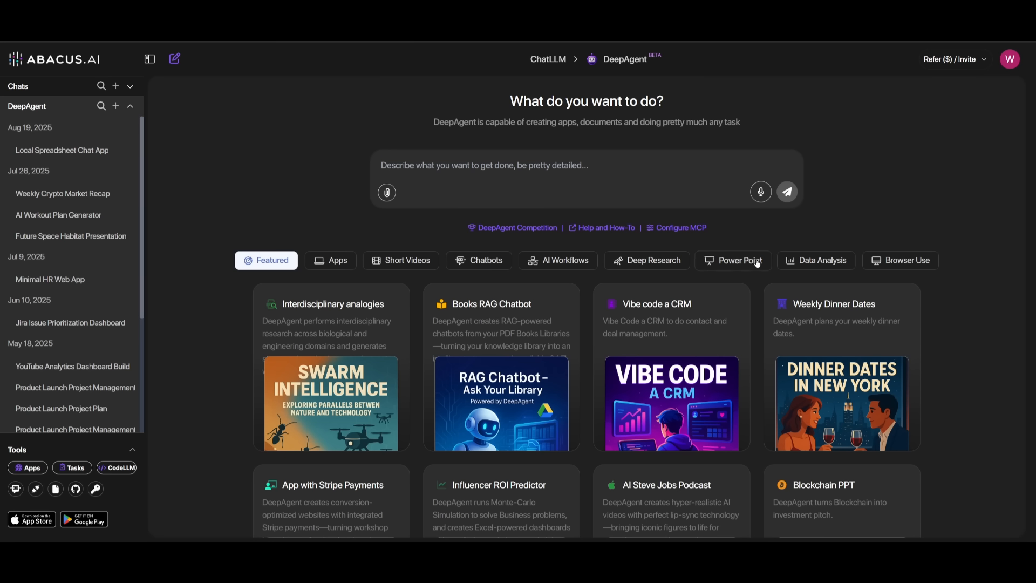
pyautogui.moveTo(797, 266)
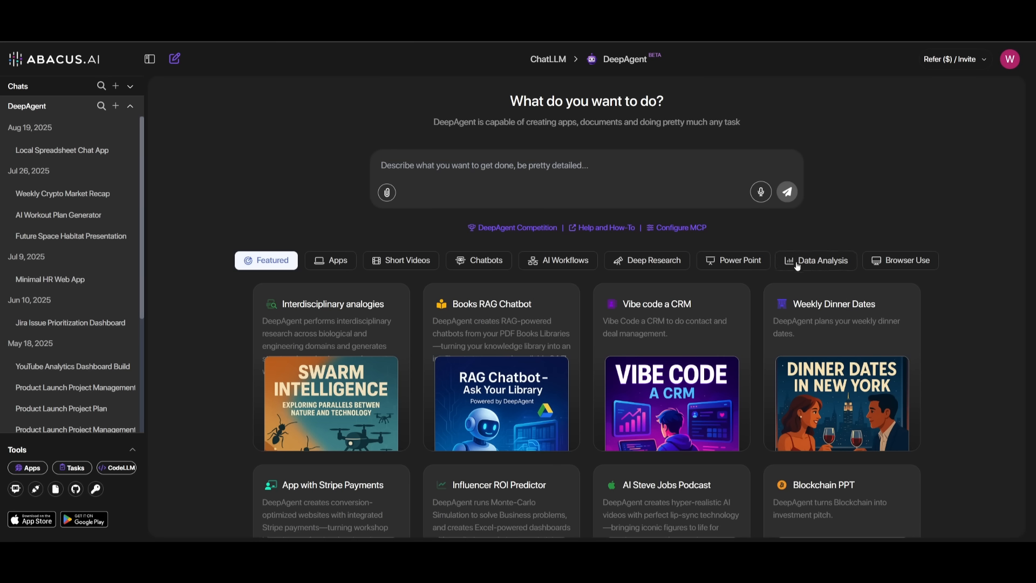
pyautogui.moveTo(677, 228)
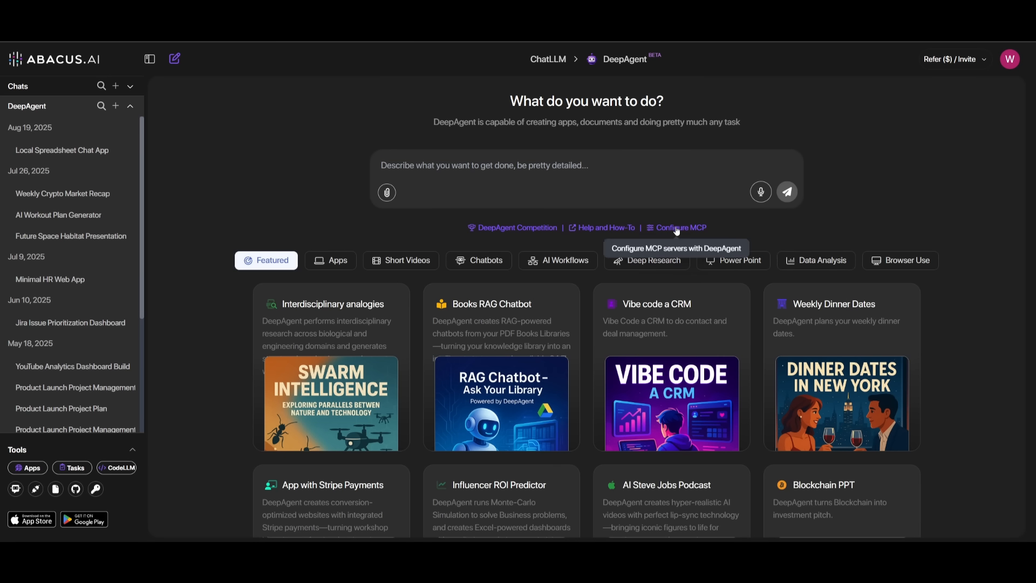
# - Bring up MCP Server Configuration, which lists no configured tools yet
pyautogui.click(681, 228)
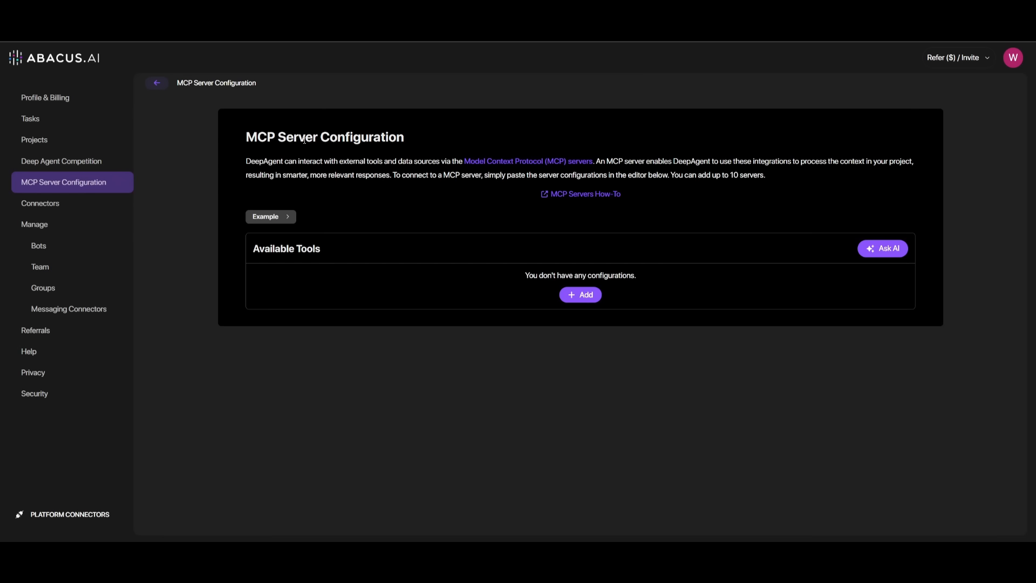
pyautogui.moveTo(520, 293)
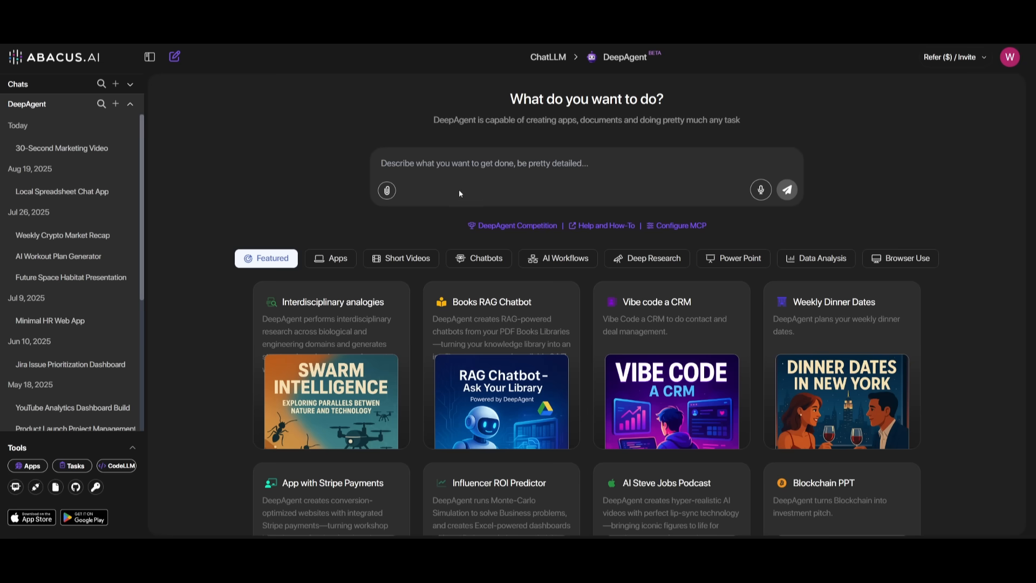
pyautogui.moveTo(422, 140)
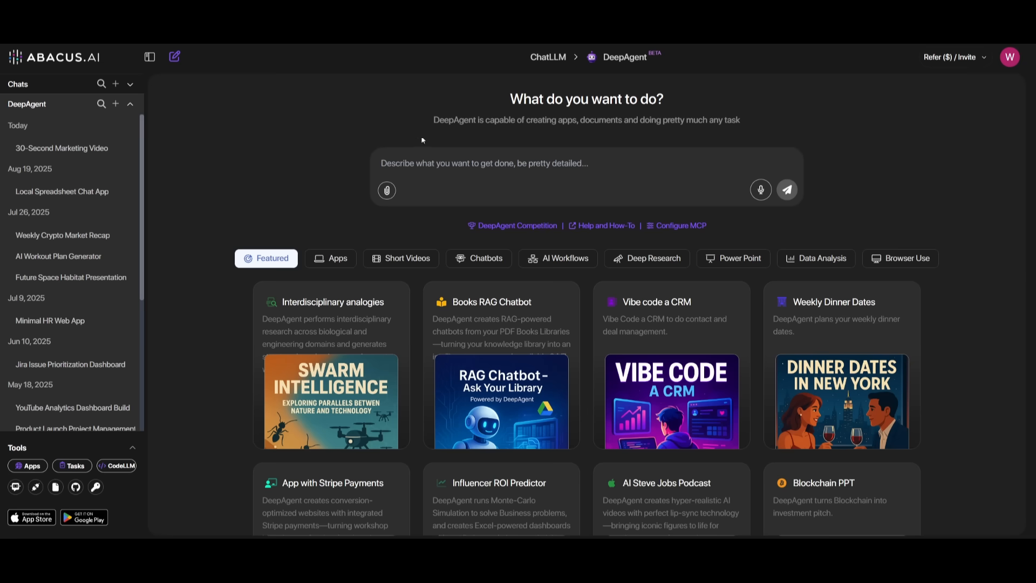
# - Request a 6-slide deck comparing Wall Street vs Retail Traders covering trading volume and key differences
pyautogui.write('Make a 6-slide deck comparing Wall Street vs Retail Traders. Cover trading volume, key events (e.g., GameStop), market influence m & include charts, sentiment data & case examples')
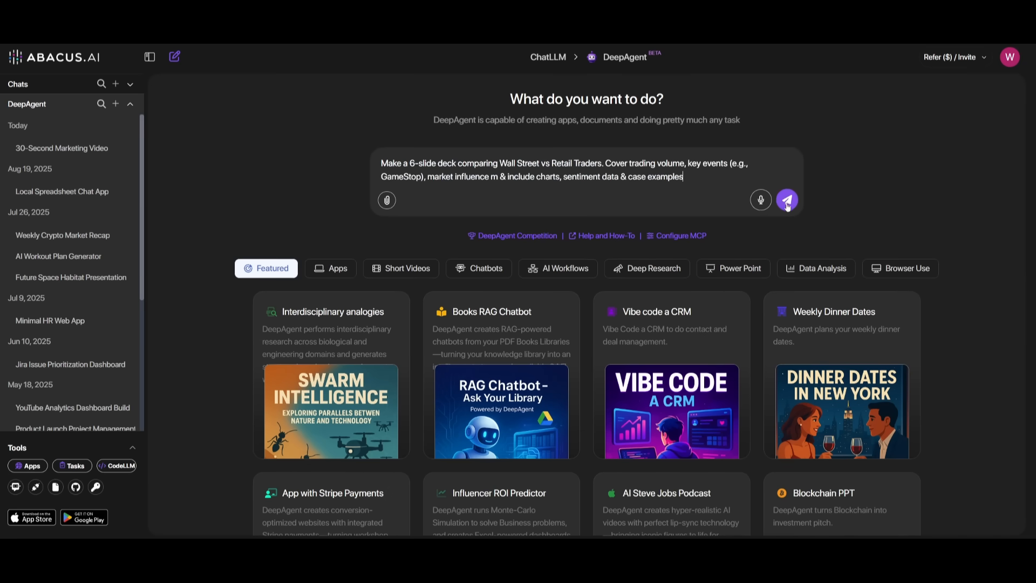
pyautogui.click(787, 200)
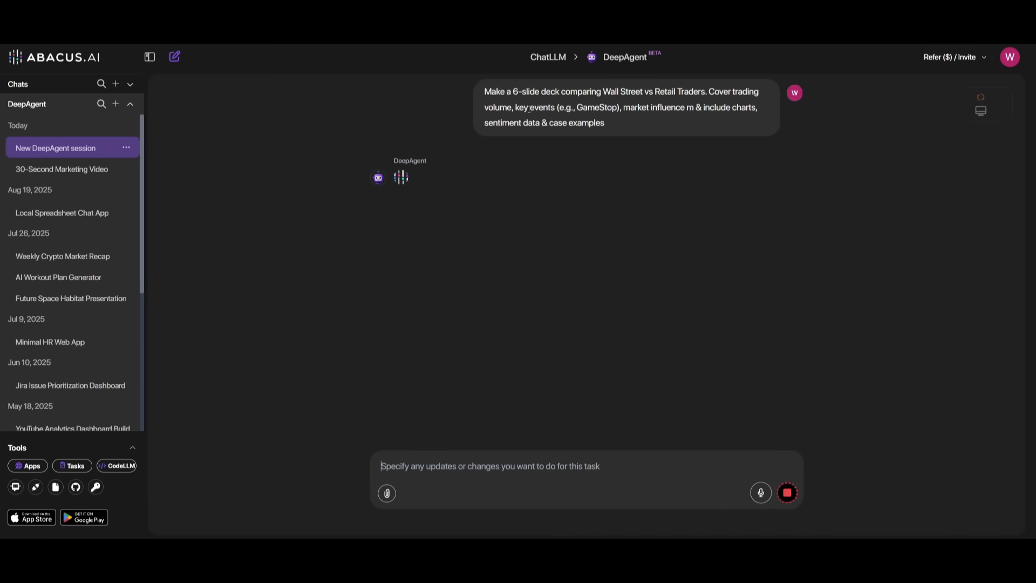
pyautogui.moveTo(455, 126)
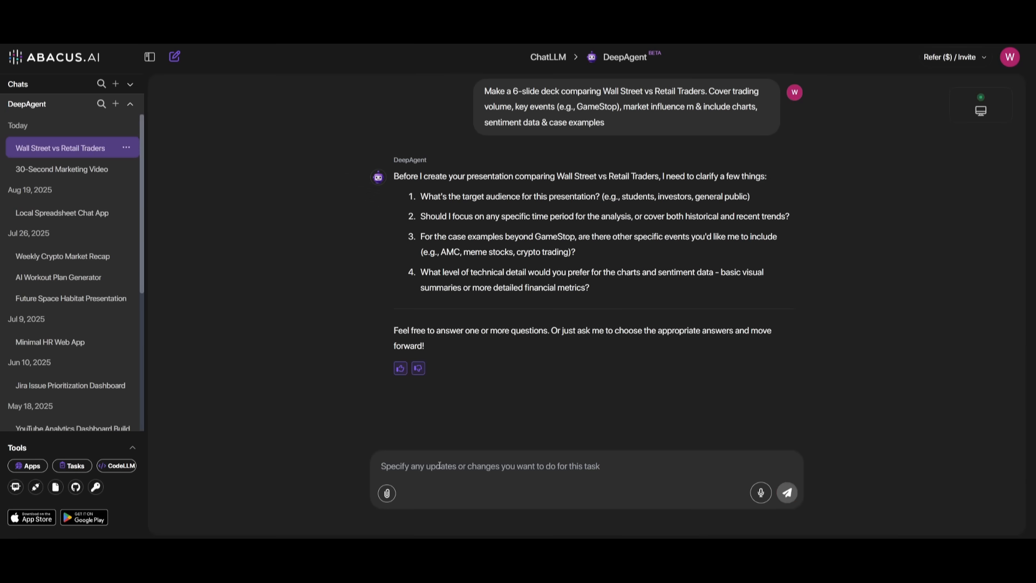
# - Reply 'continue' to DeepAgent's four clarifying questions so it proceeds with the deck
pyautogui.write('continue')
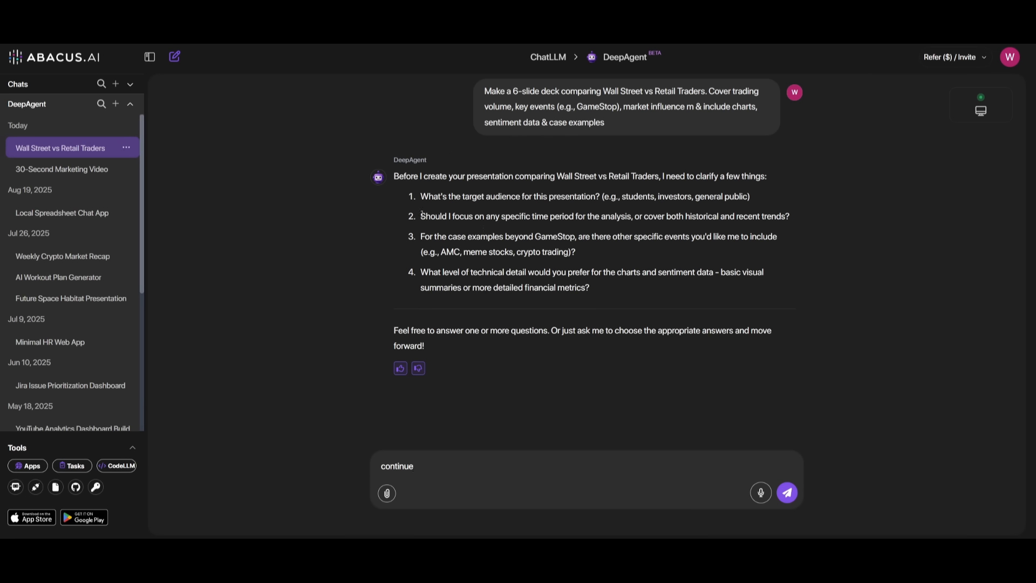
pyautogui.moveTo(546, 209)
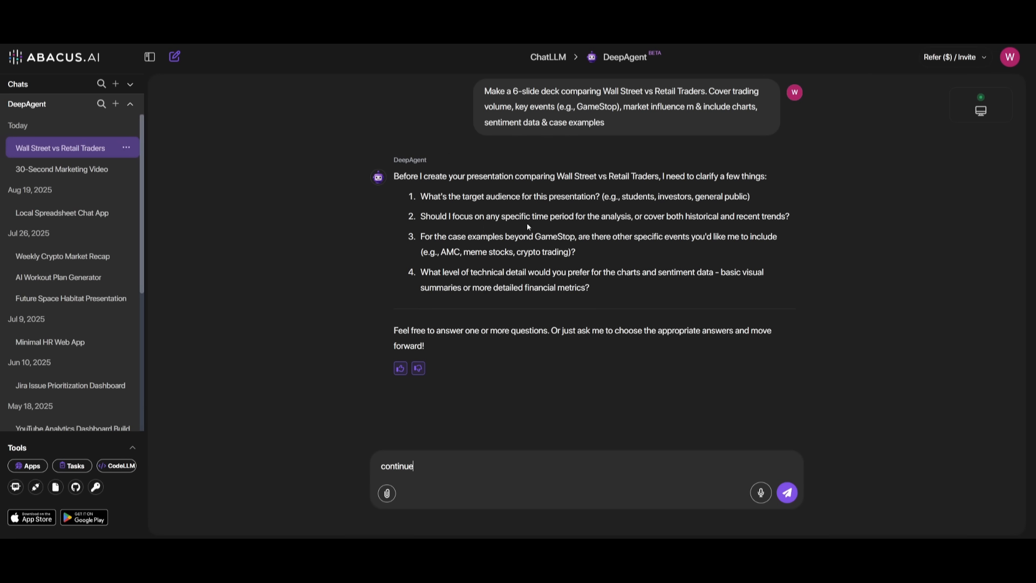
pyautogui.moveTo(566, 331)
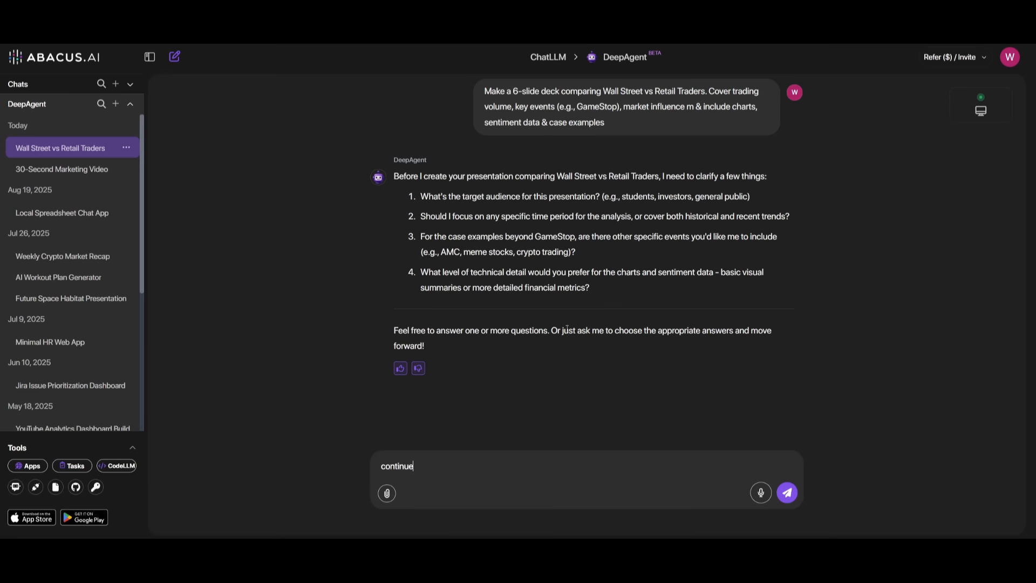
pyautogui.click(785, 492)
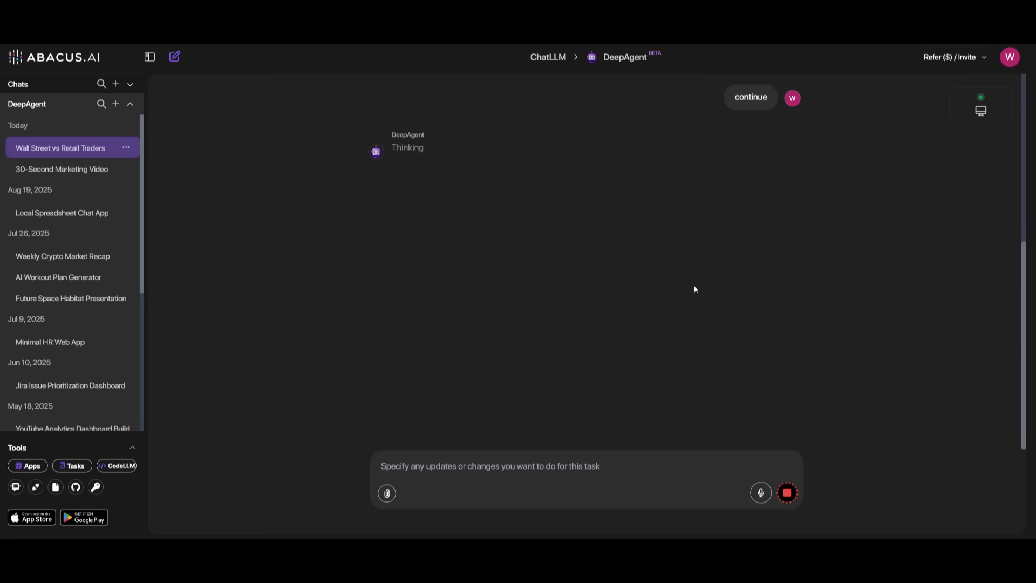
pyautogui.moveTo(582, 129)
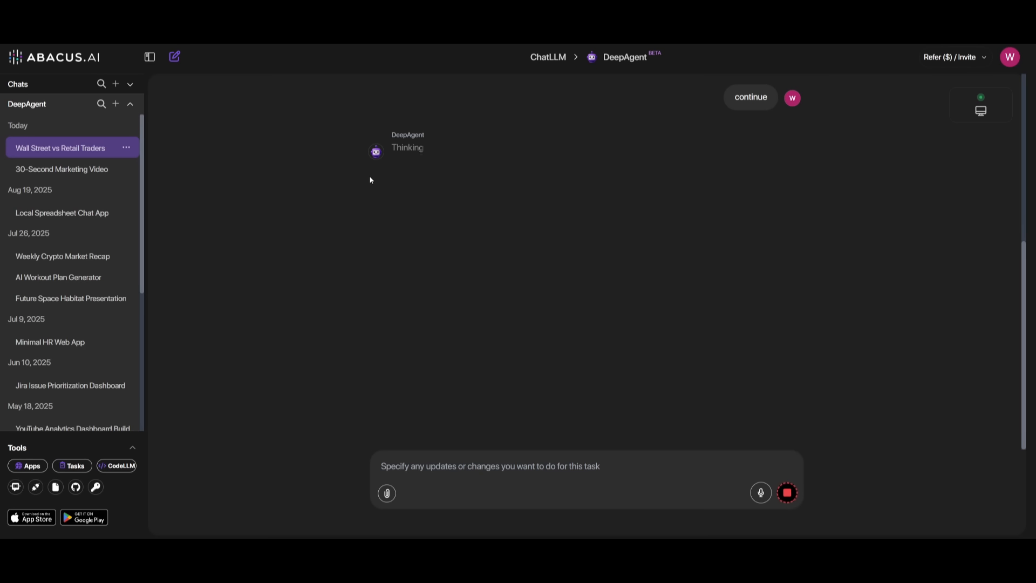
pyautogui.moveTo(396, 196)
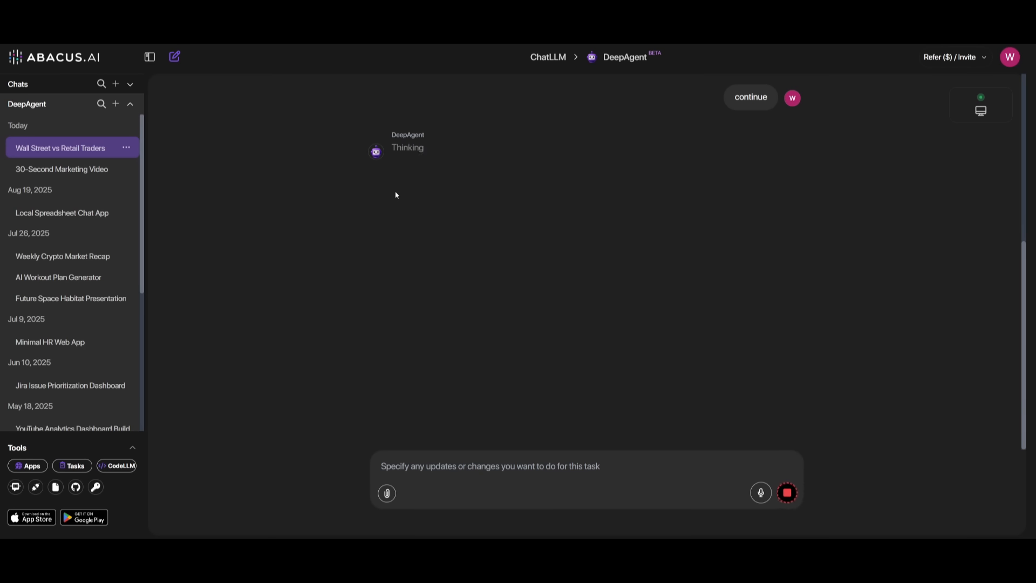
pyautogui.moveTo(430, 157)
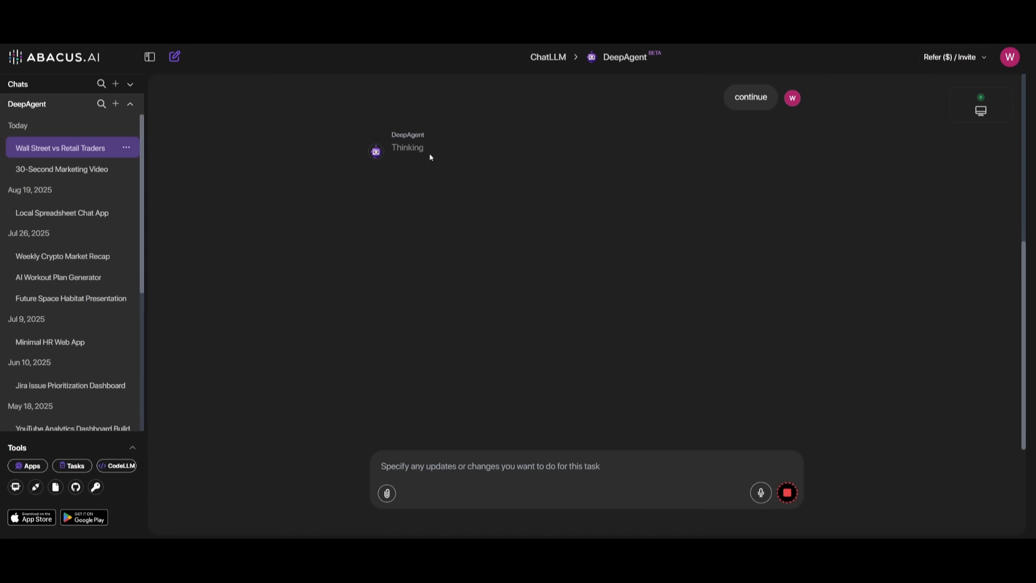
pyautogui.moveTo(395, 241)
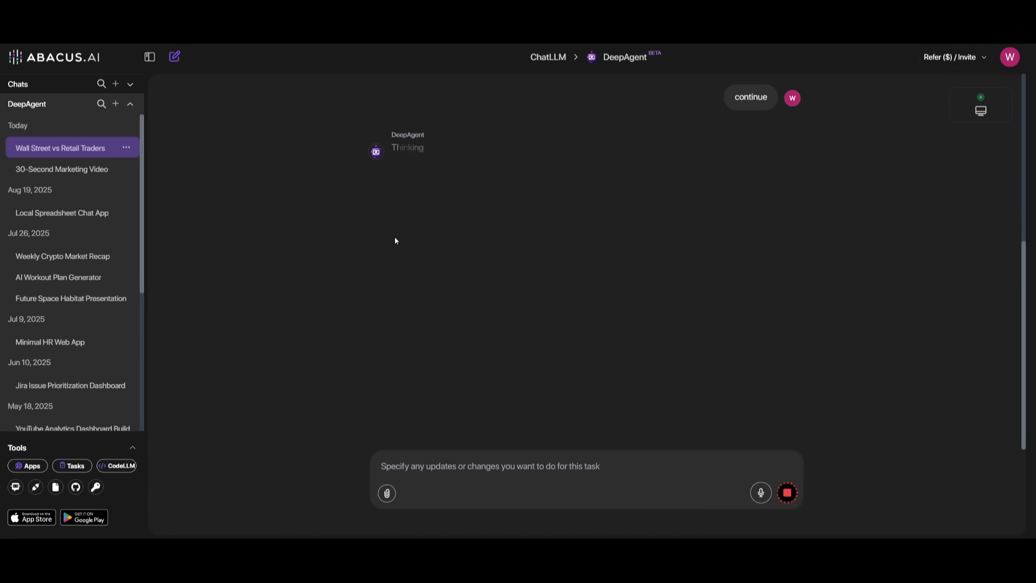
pyautogui.moveTo(370, 194)
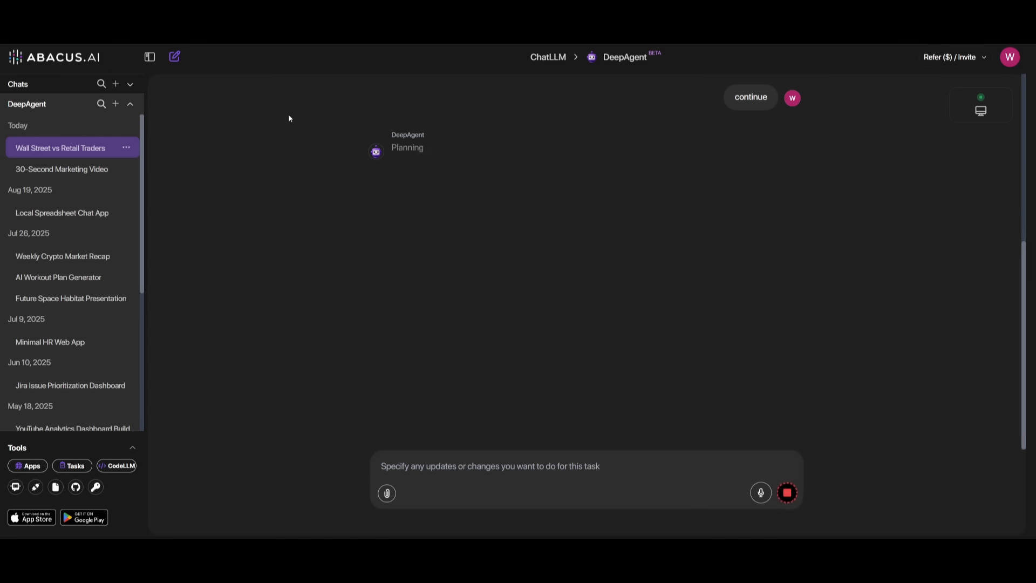
pyautogui.moveTo(400, 222)
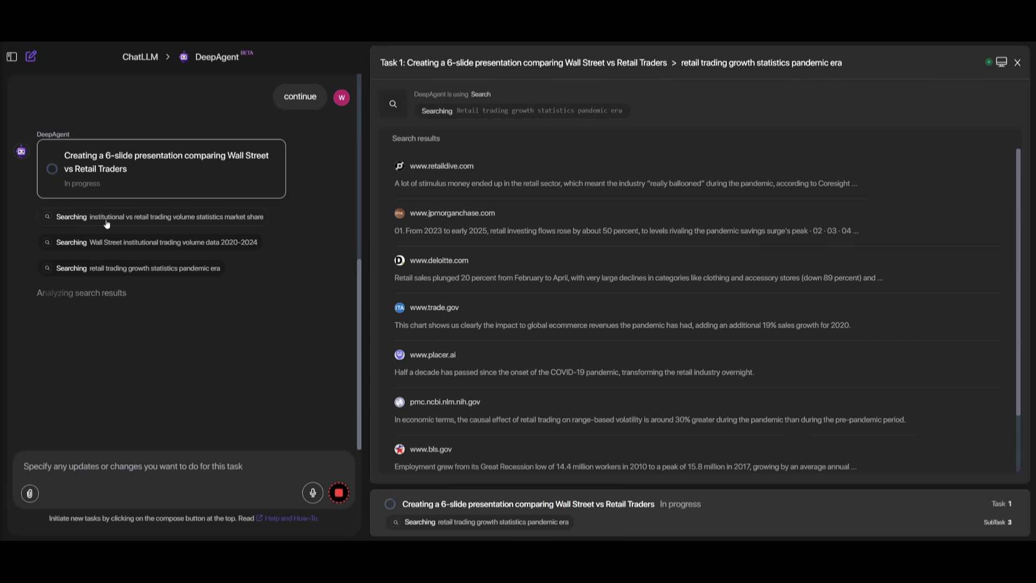
pyautogui.moveTo(463, 139)
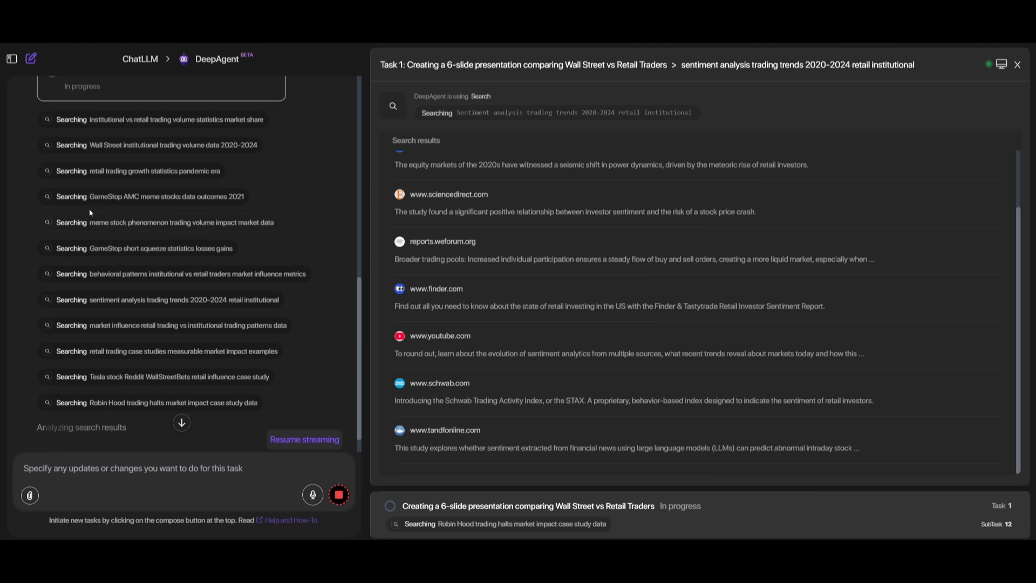
# - Inspect the results of DeepAgent's GameStop AMC meme stocks 2021 search in the task panel
pyautogui.click(155, 197)
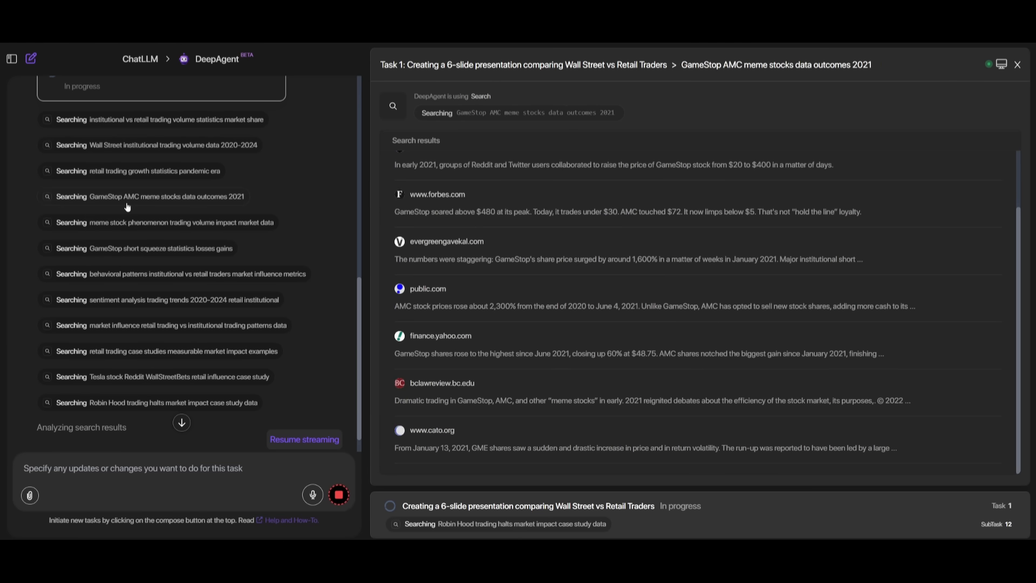
pyautogui.moveTo(149, 195)
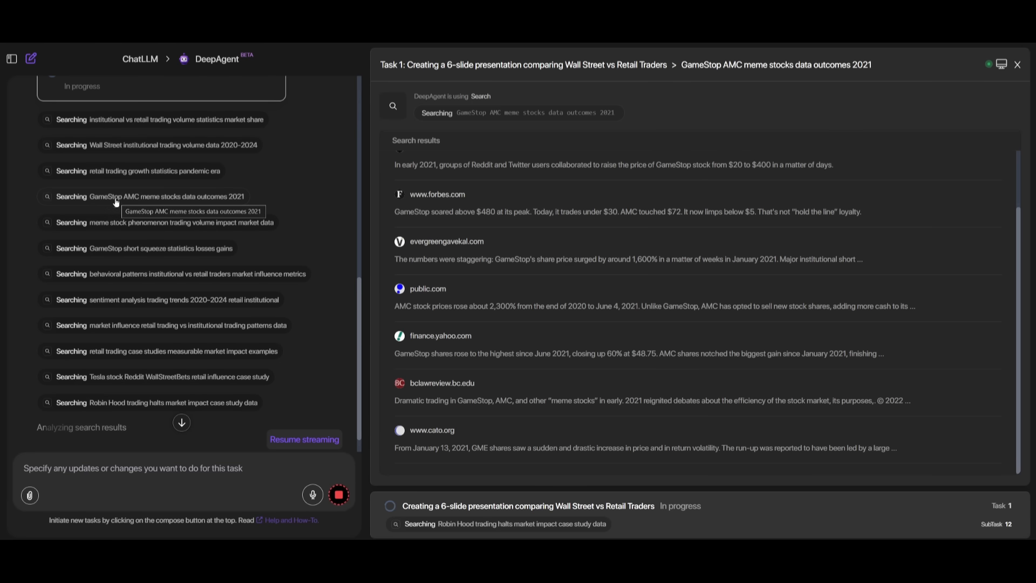
pyautogui.moveTo(108, 209)
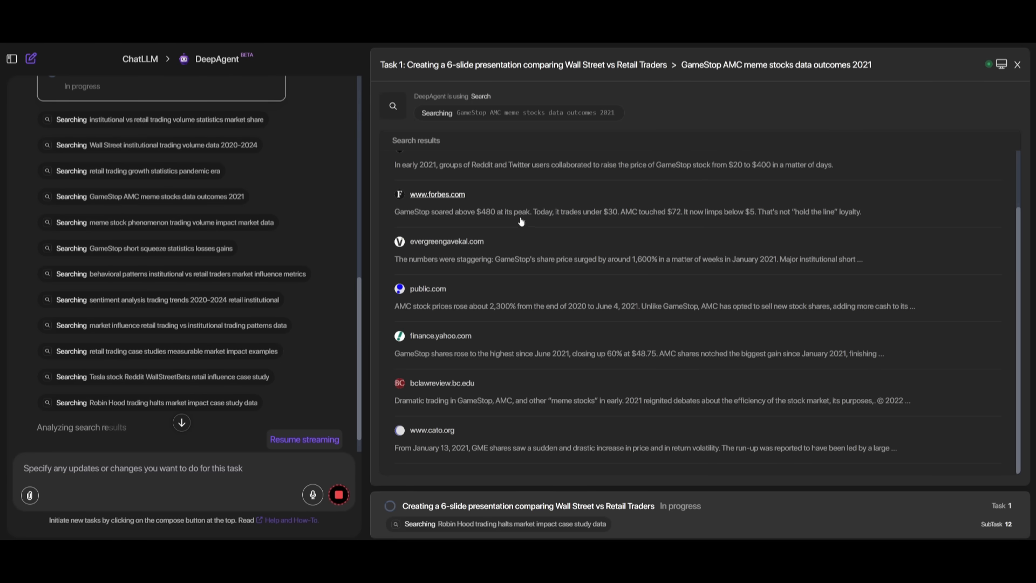
pyautogui.scroll(3)
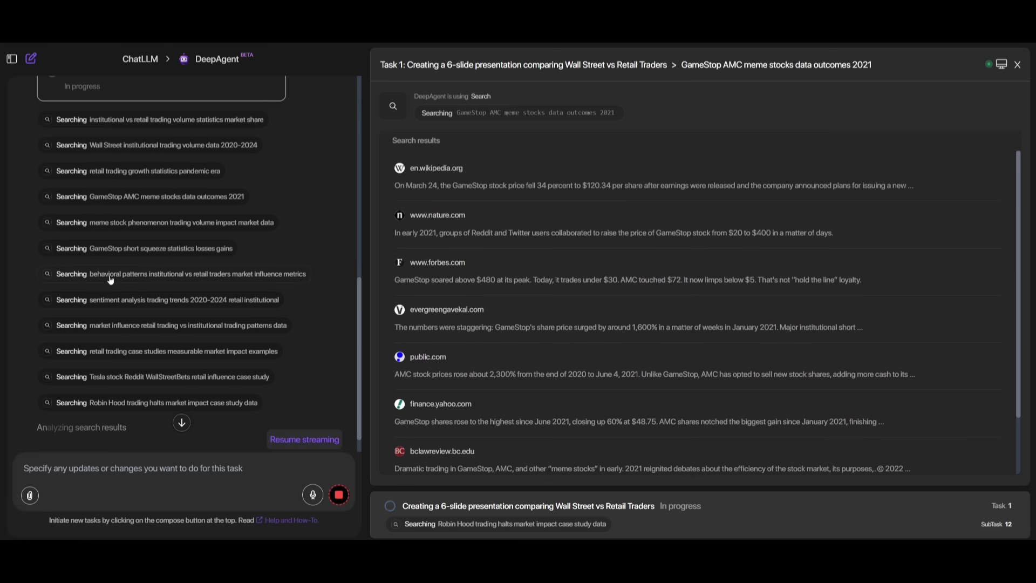
pyautogui.click(181, 273)
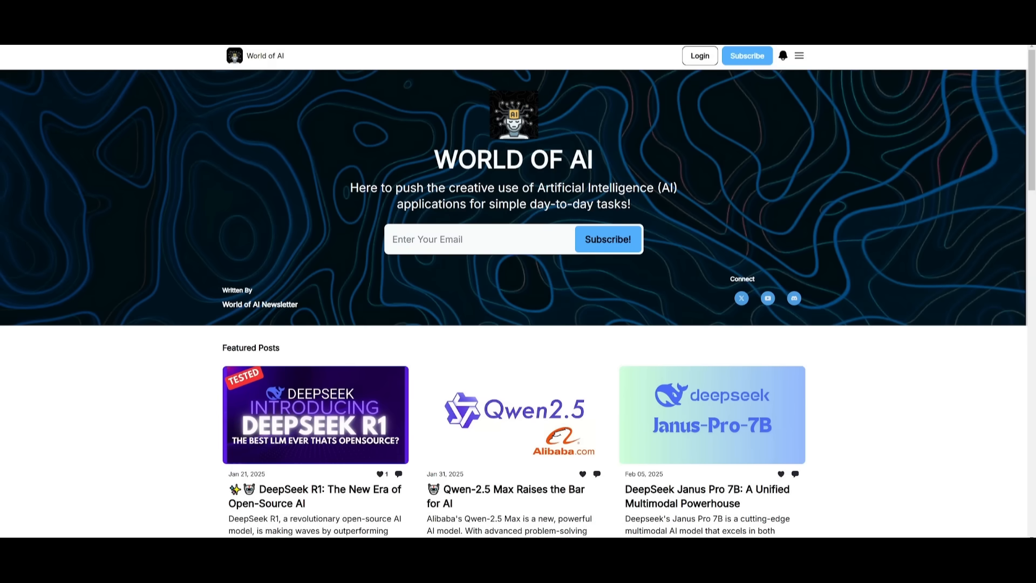
# - Scroll the World of AI homepage through Featured Posts, Latest Posts and the Archive
pyautogui.scroll(-3)
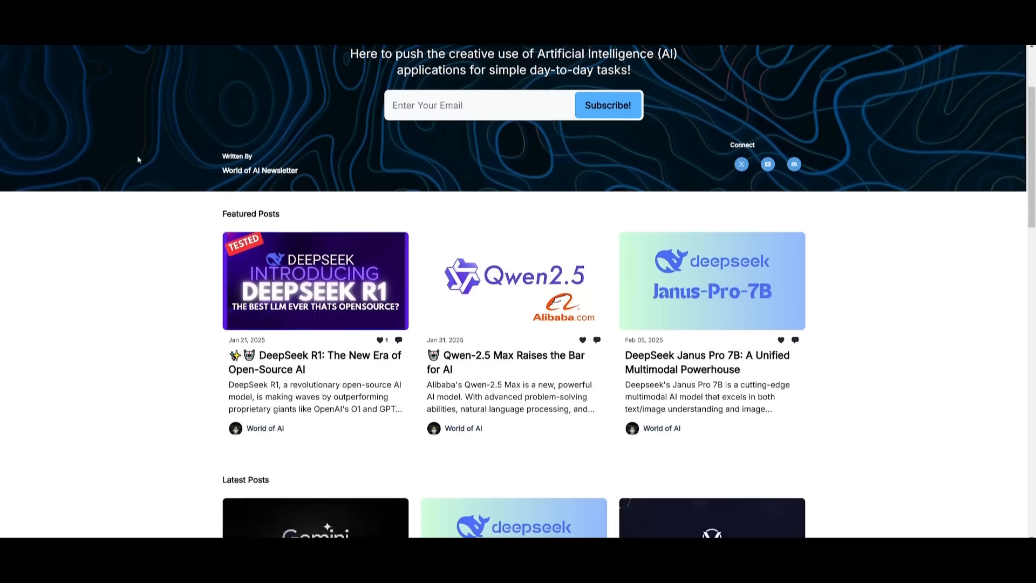
pyautogui.scroll(-3)
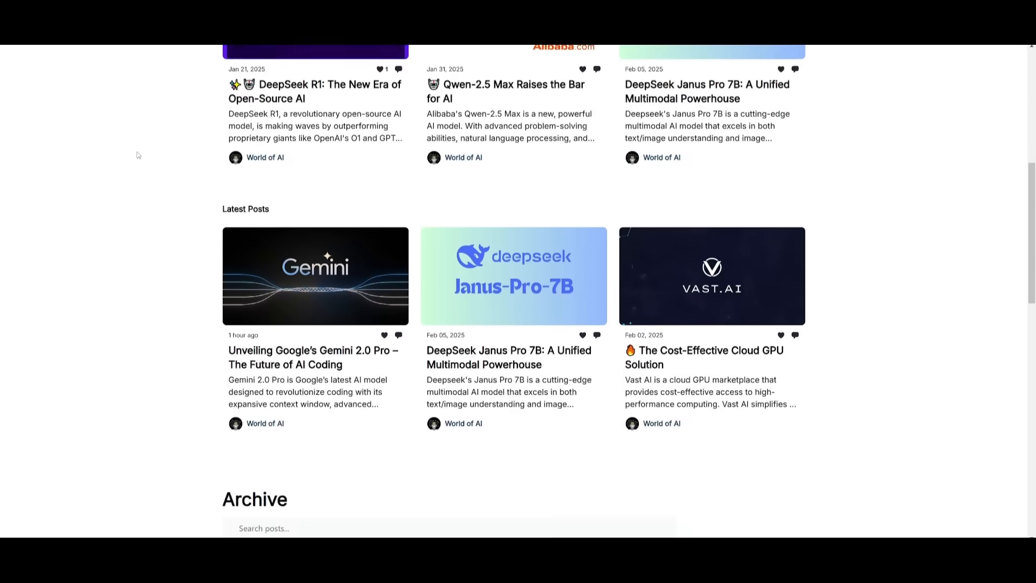
pyautogui.scroll(-3)
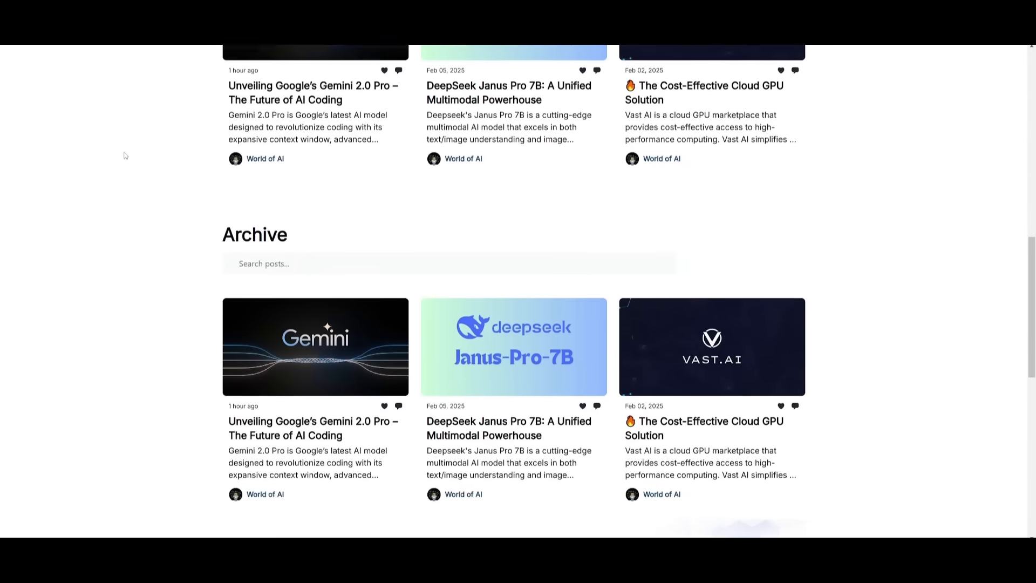
pyautogui.scroll(-3)
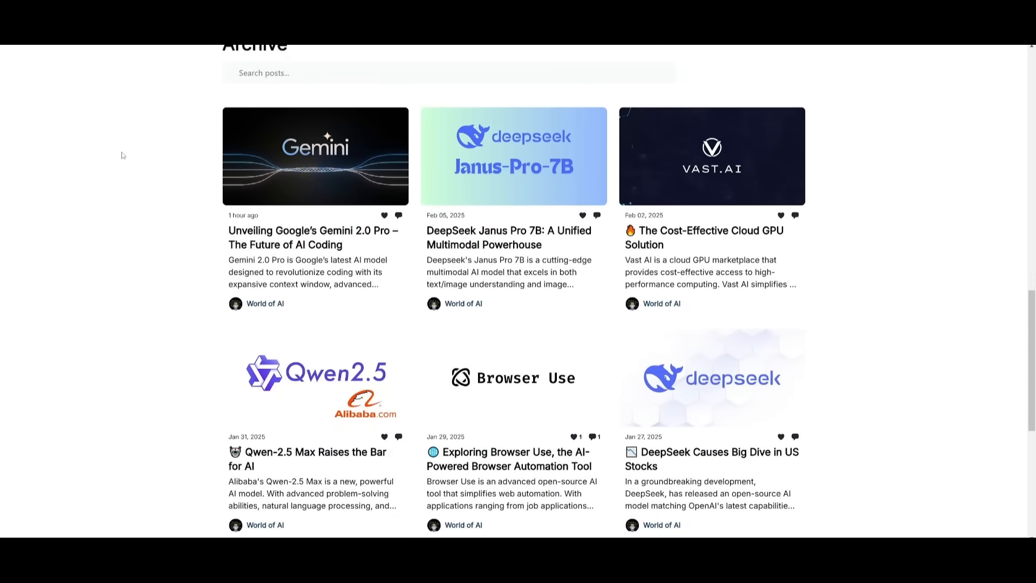
pyautogui.scroll(-3)
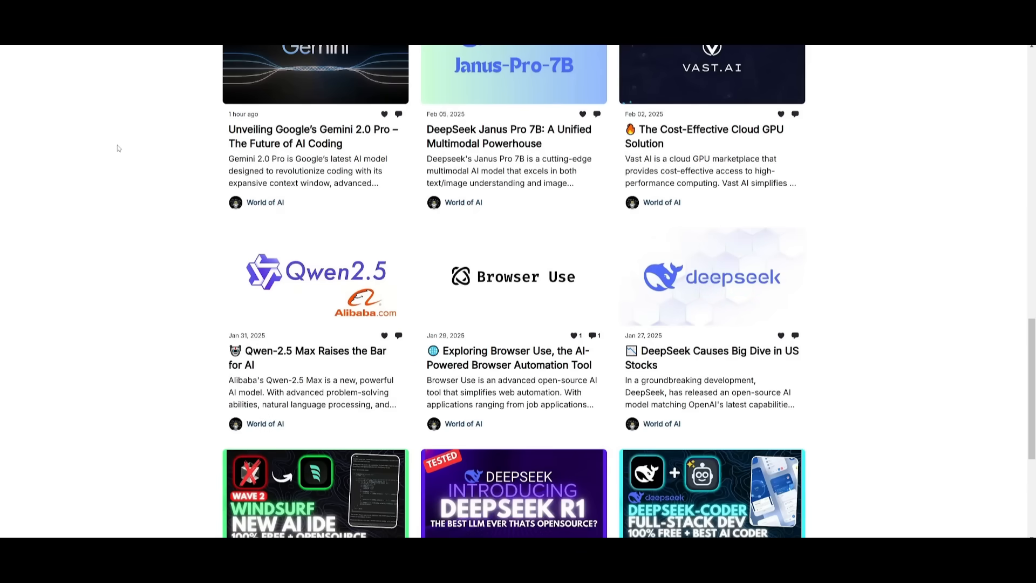
pyautogui.scroll(-3)
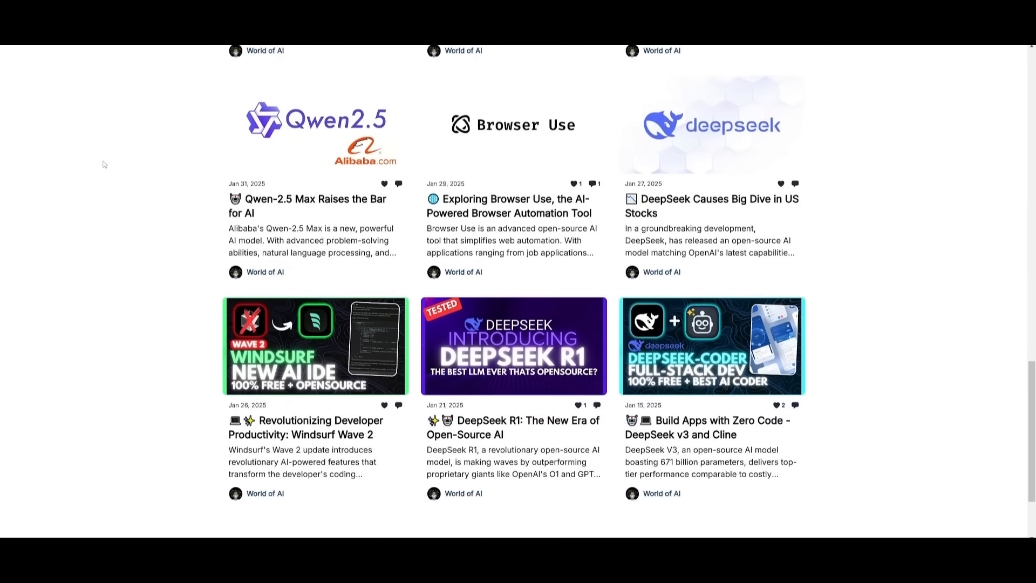
pyautogui.scroll(-3)
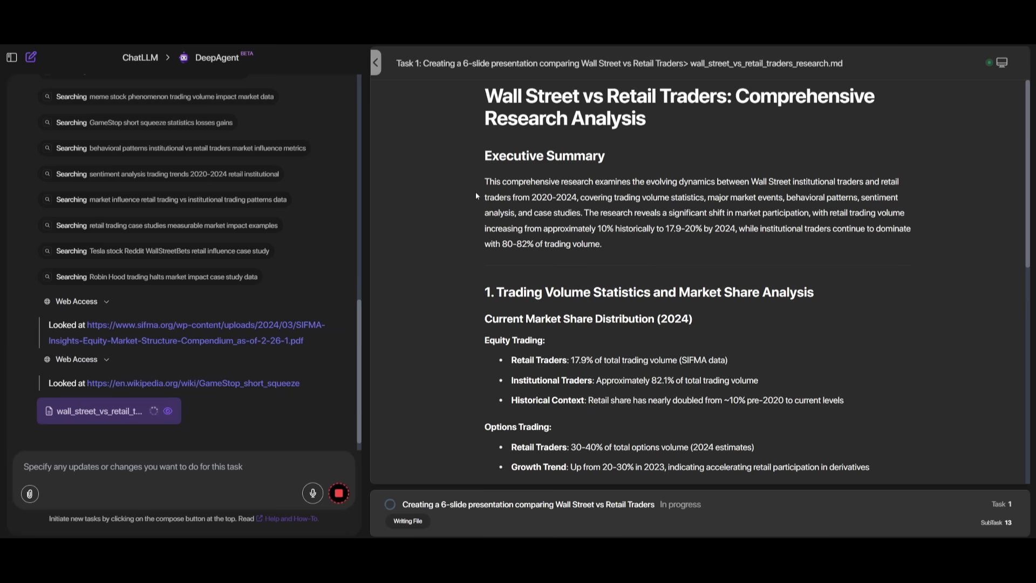
pyautogui.moveTo(546, 170)
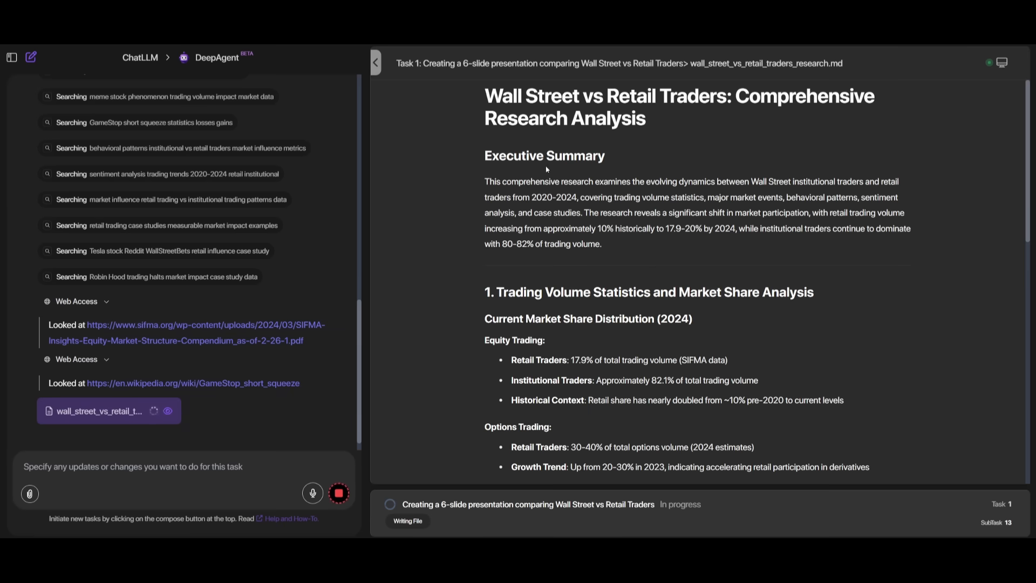
# - Scroll through the wall_street_vs_retail_traders_research.md preview, past the 2020–2024 retail volume table
pyautogui.scroll(-3)
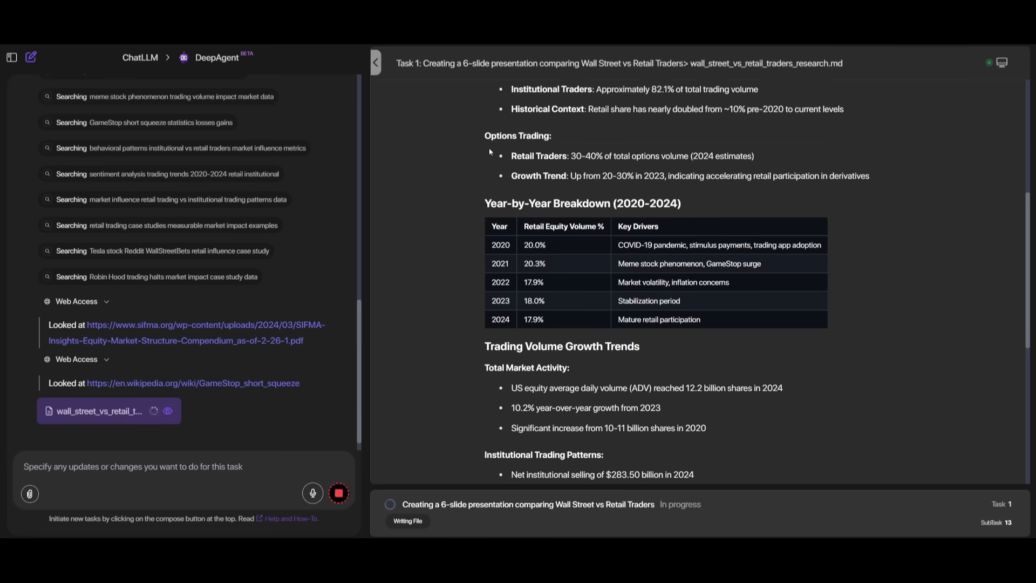
pyautogui.scroll(-3)
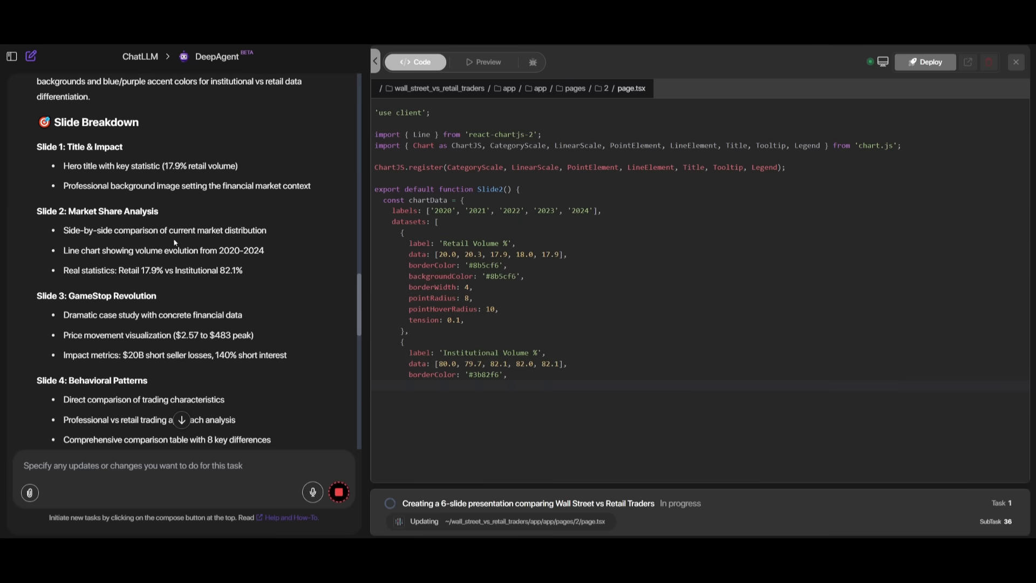
# - Scroll the chat's slide breakdown and page.tsx code while the background image is generated
pyautogui.scroll(-3)
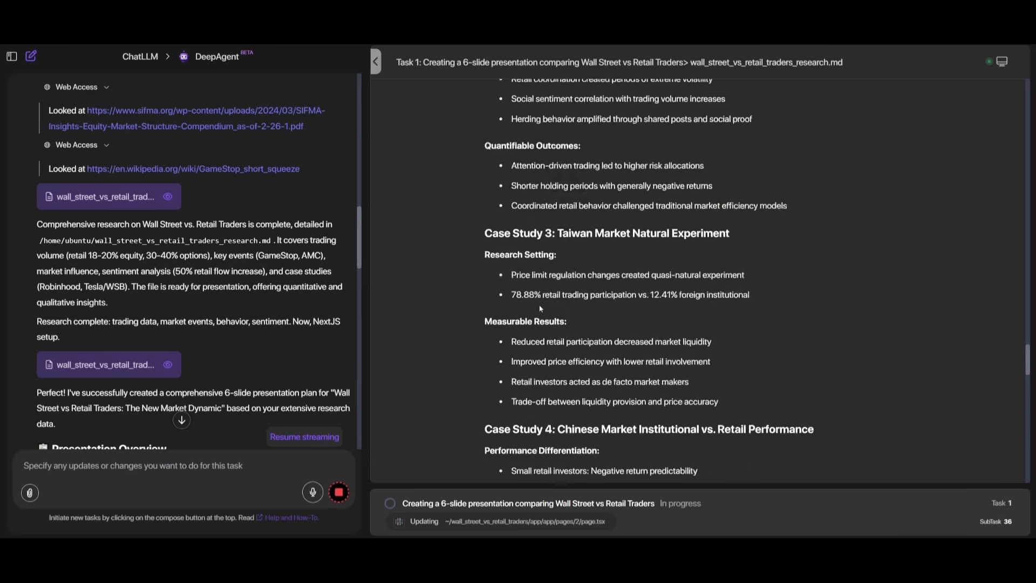
pyautogui.scroll(-3)
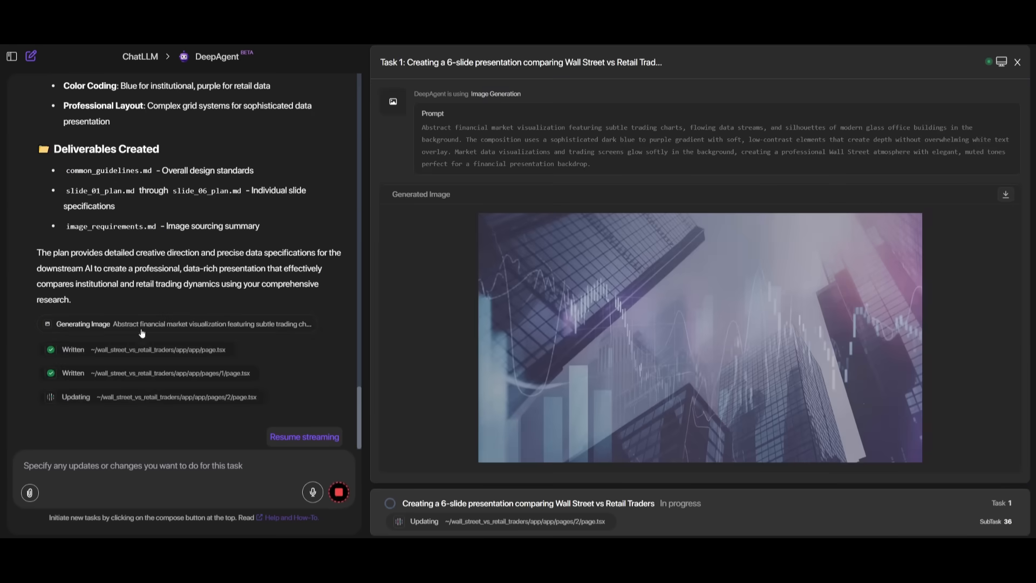
pyautogui.moveTo(423, 278)
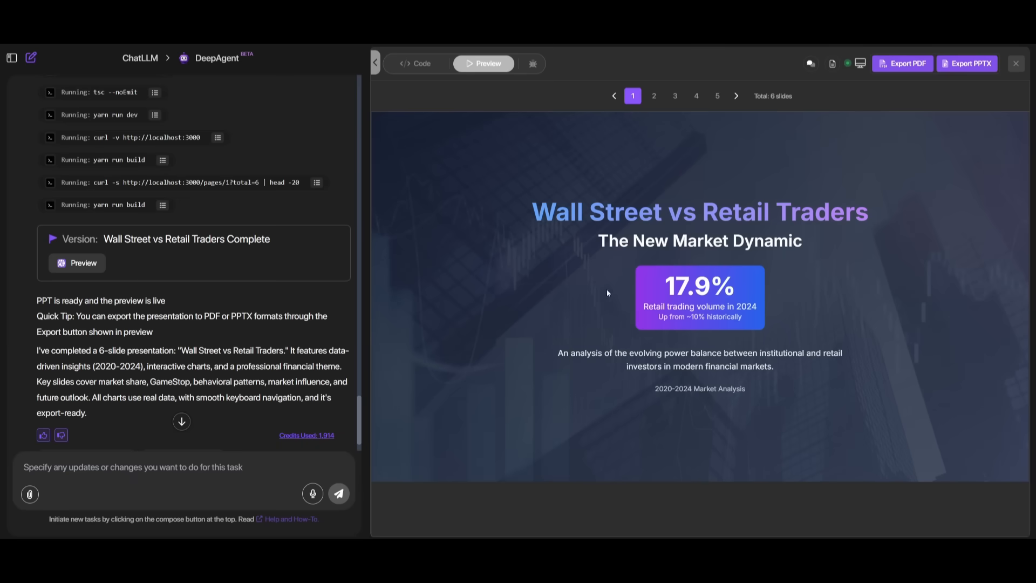
pyautogui.moveTo(626, 199)
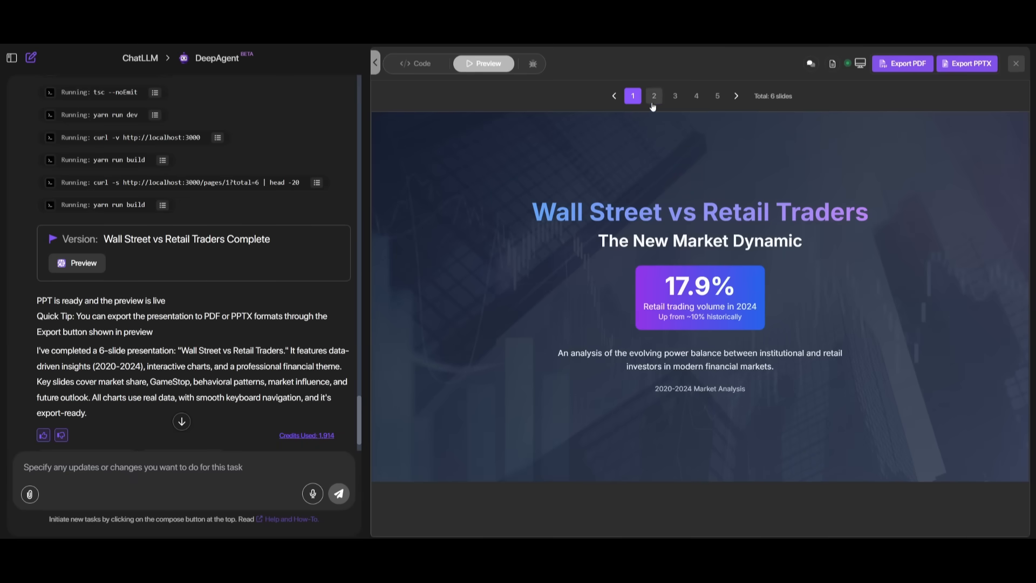
# - Page through slides 2, 3, 4 and 6 of the Wall Street vs Retail Traders deck
pyautogui.click(653, 96)
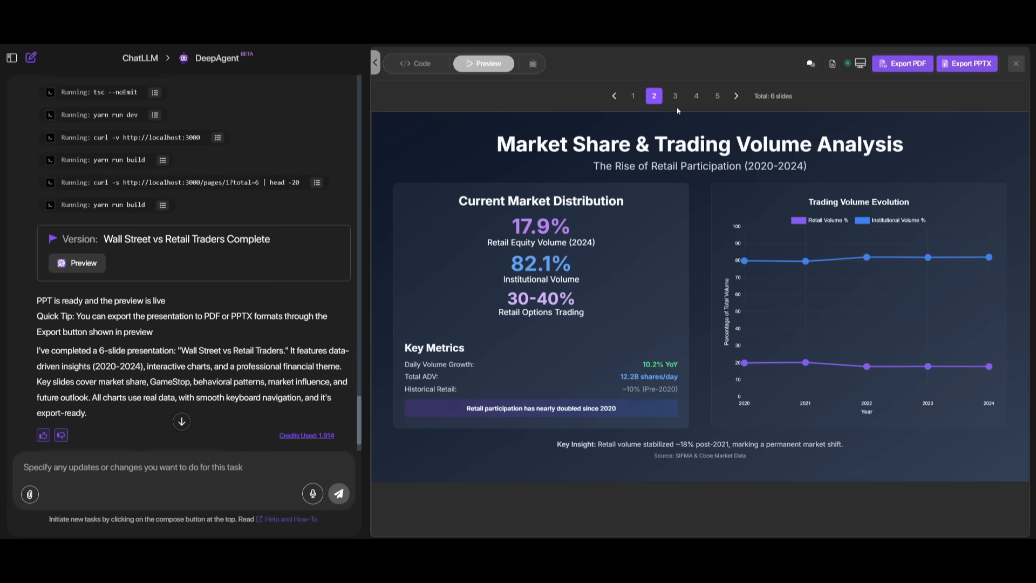
pyautogui.click(675, 96)
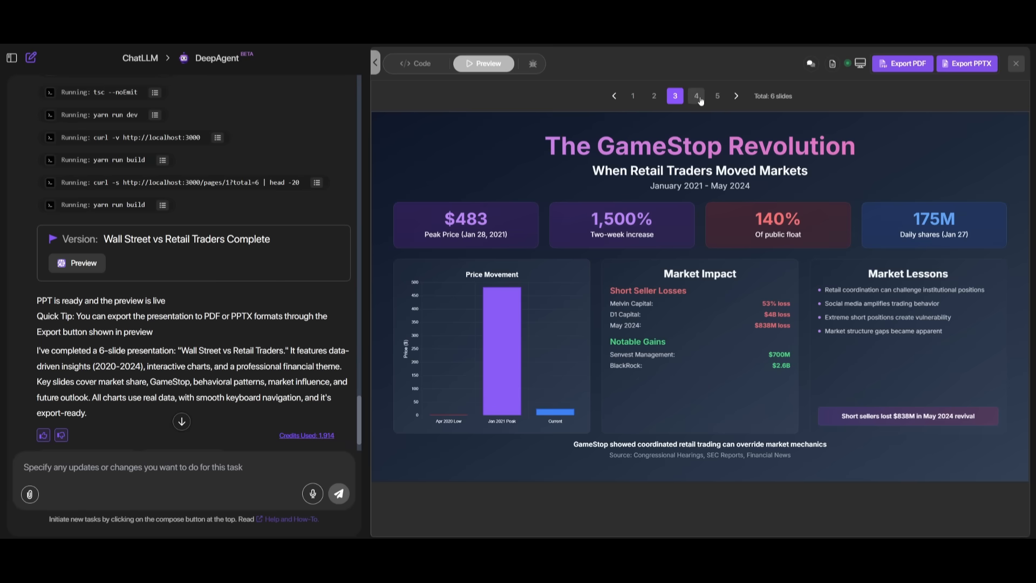
pyautogui.click(696, 96)
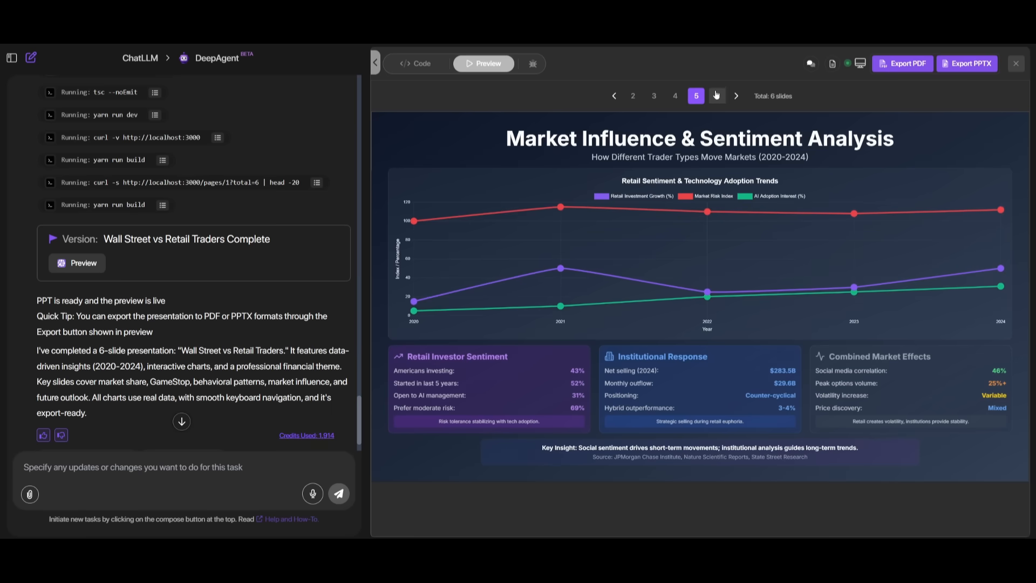
pyautogui.click(735, 96)
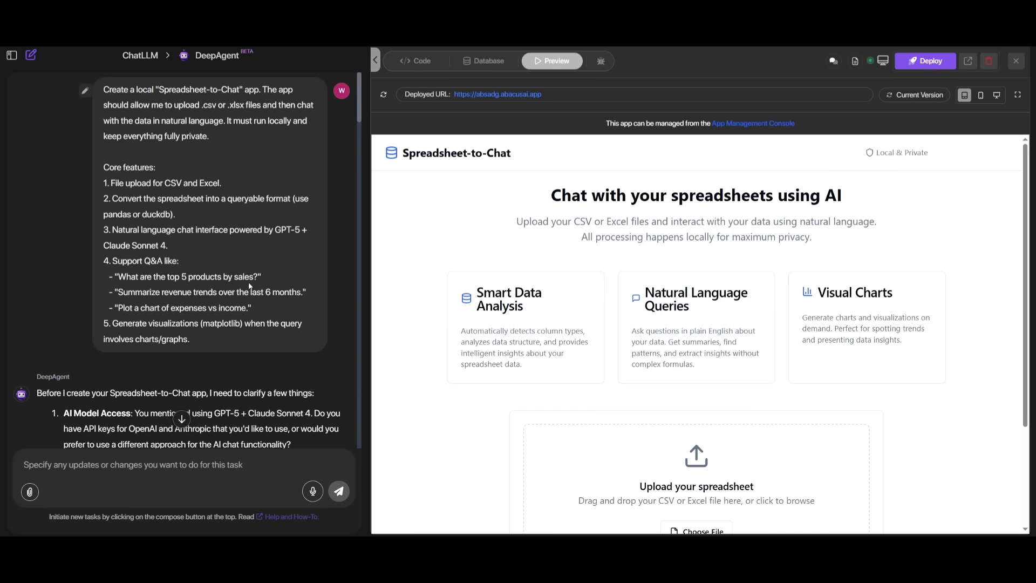
pyautogui.moveTo(210, 241)
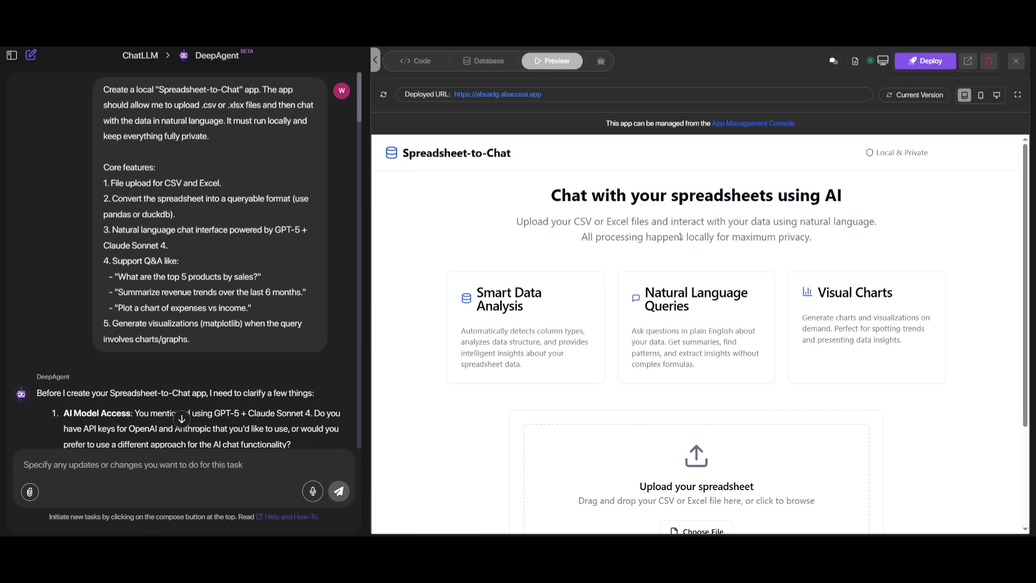
pyautogui.scroll(-3)
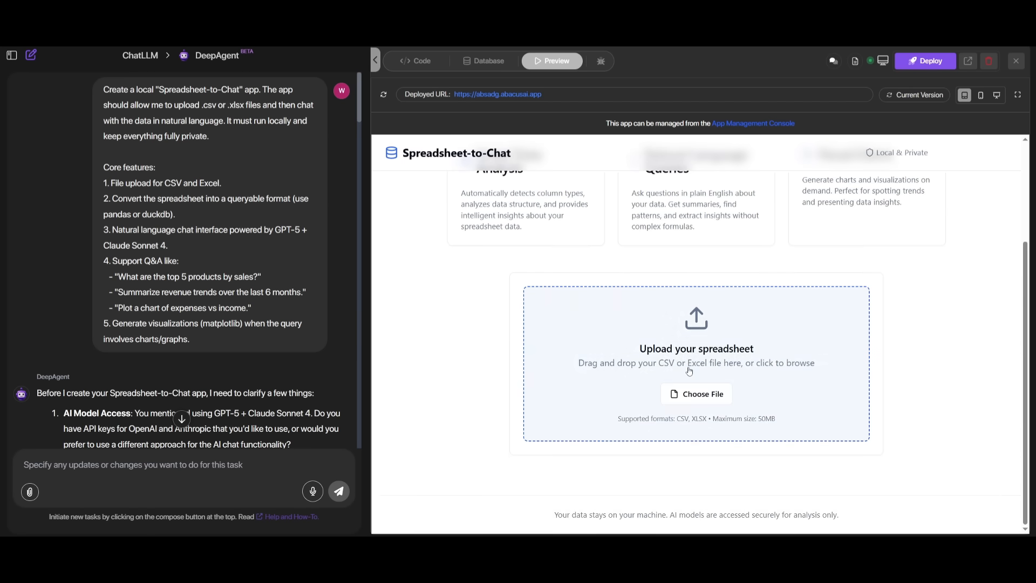
pyautogui.scroll(3)
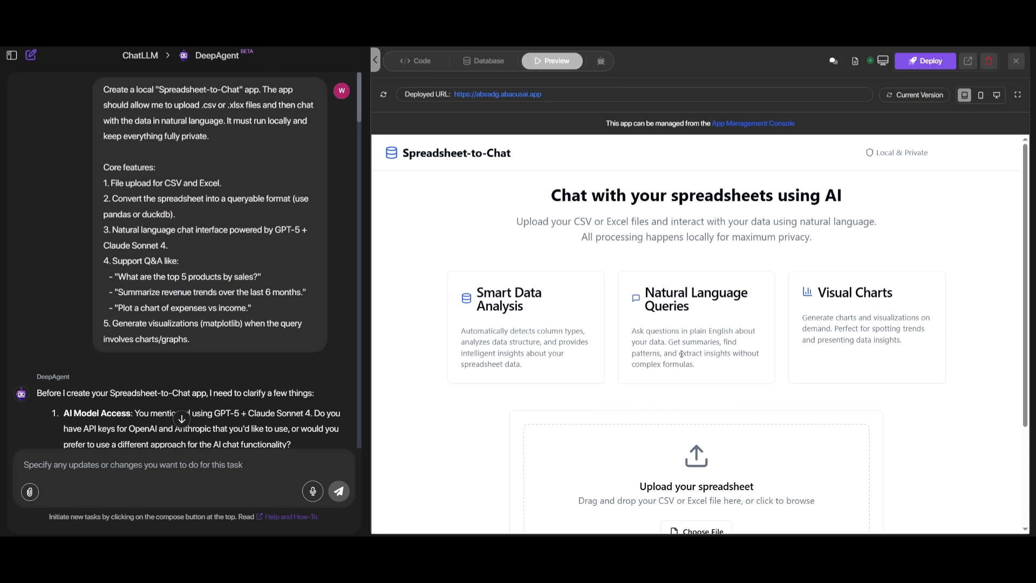
pyautogui.moveTo(454, 307)
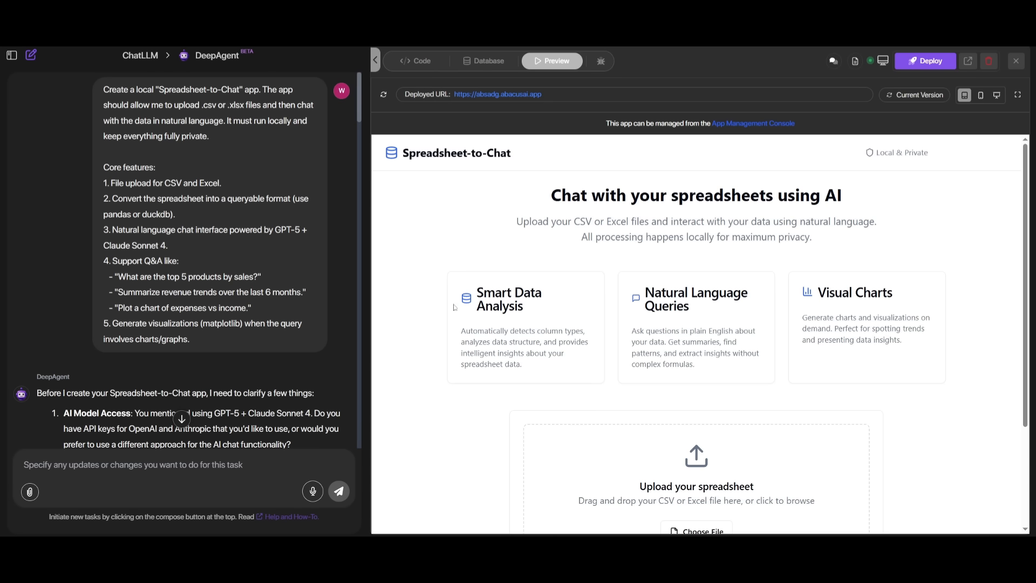
pyautogui.moveTo(535, 296)
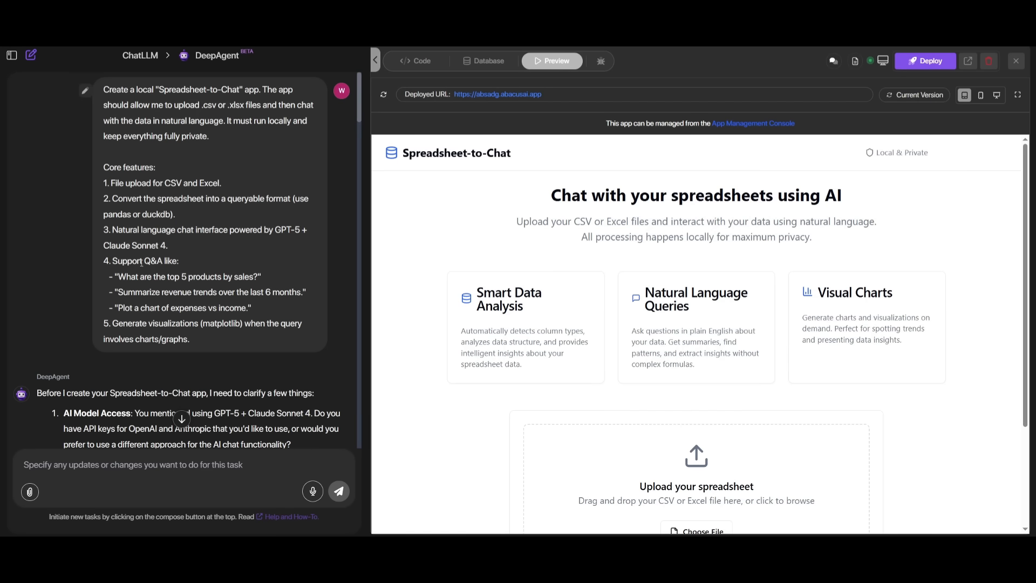
pyautogui.scroll(-3)
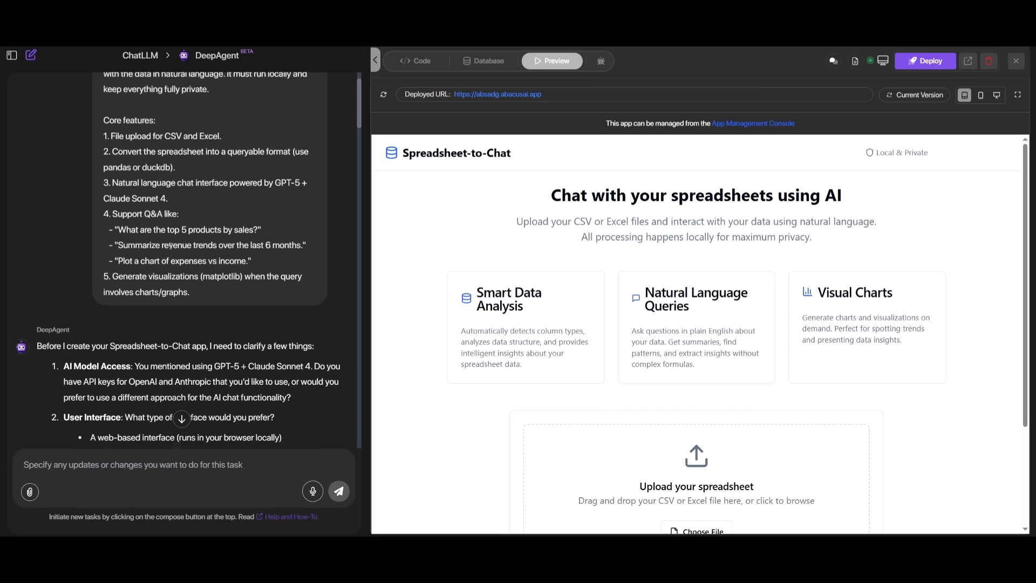
pyautogui.scroll(-3)
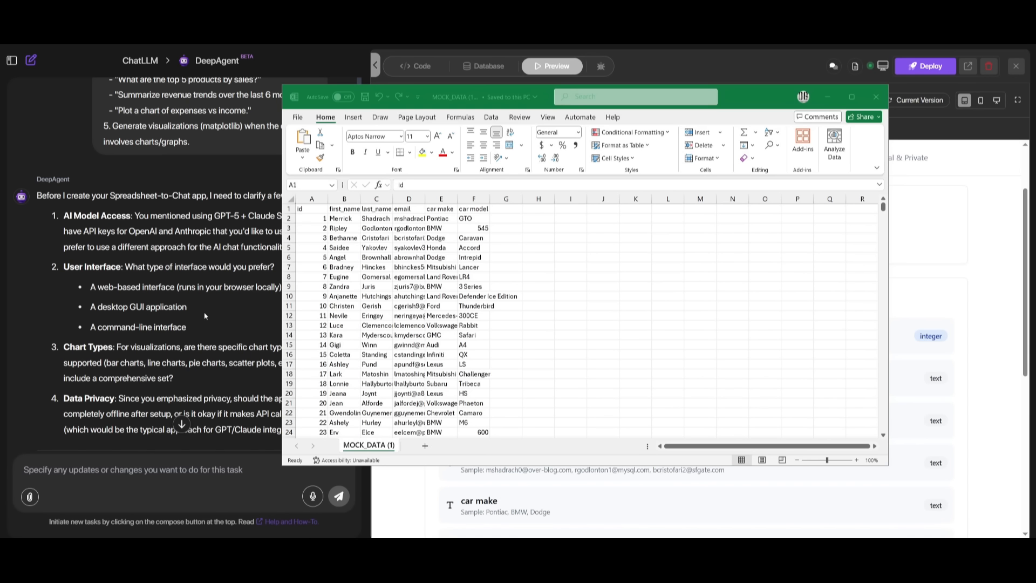
pyautogui.moveTo(398, 331)
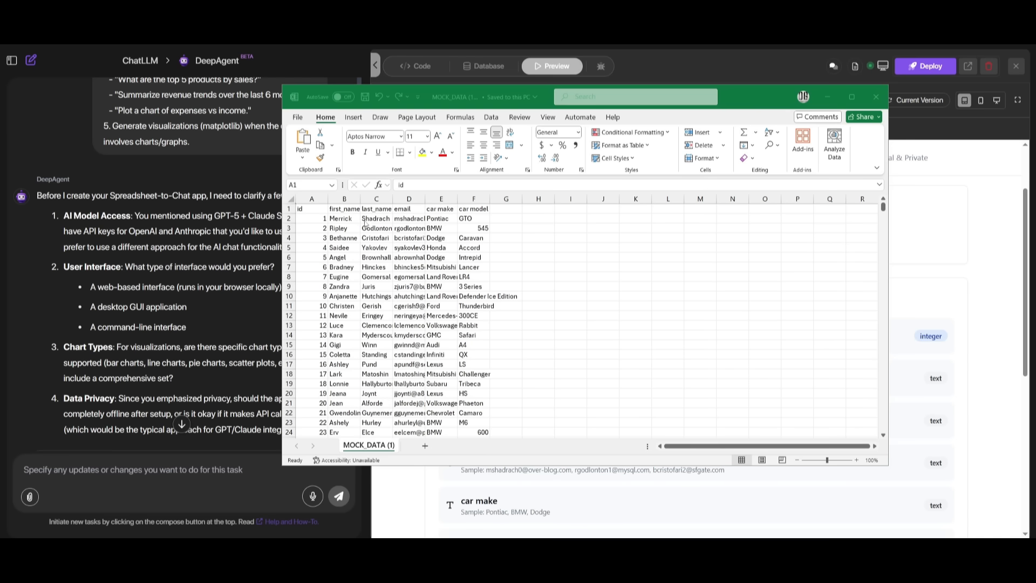
pyautogui.moveTo(692, 188)
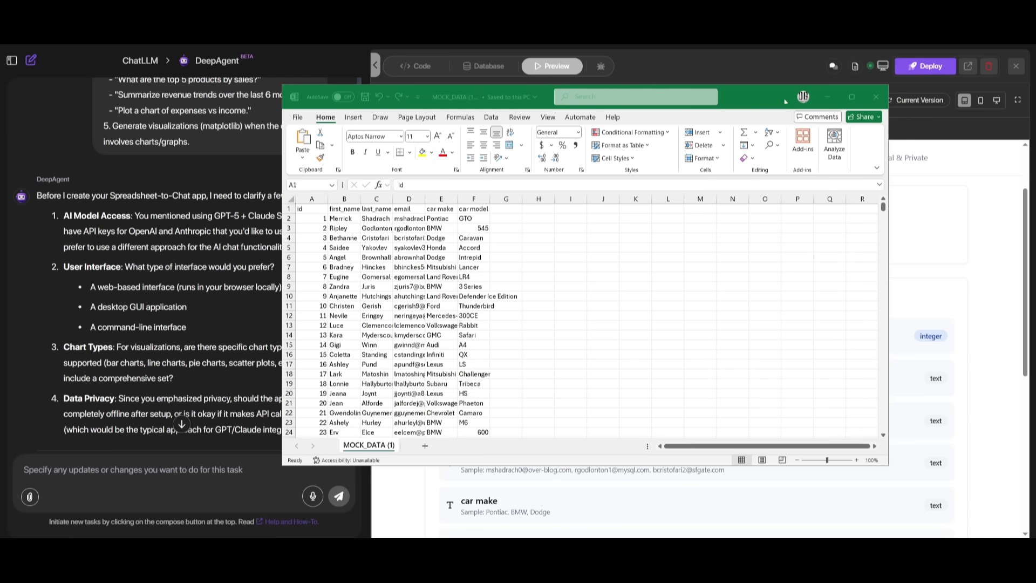
# - Close the MOCK_DATA spreadsheet in Excel so the CSV can be uploaded to the app
pyautogui.click(875, 96)
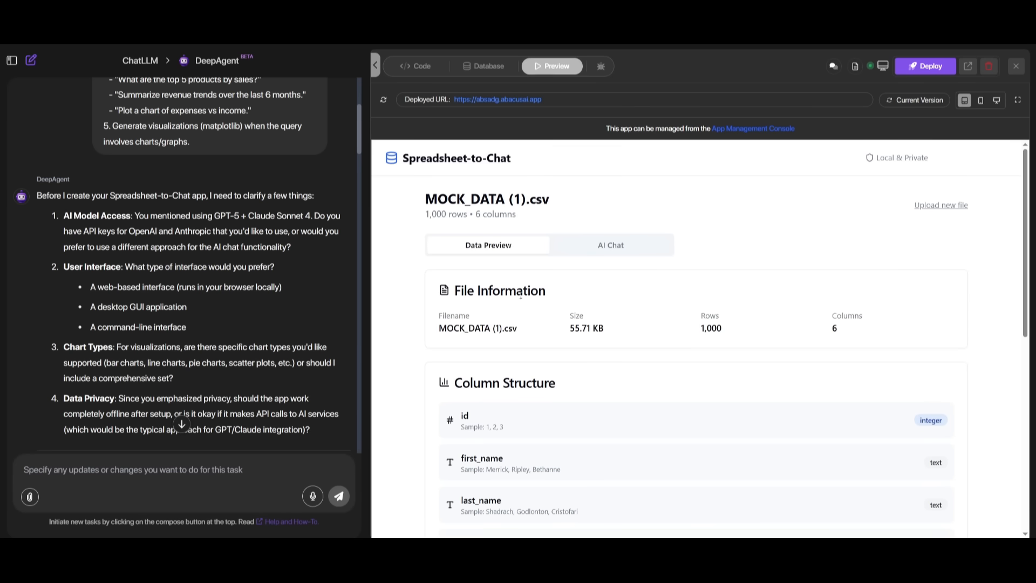
pyautogui.moveTo(446, 209)
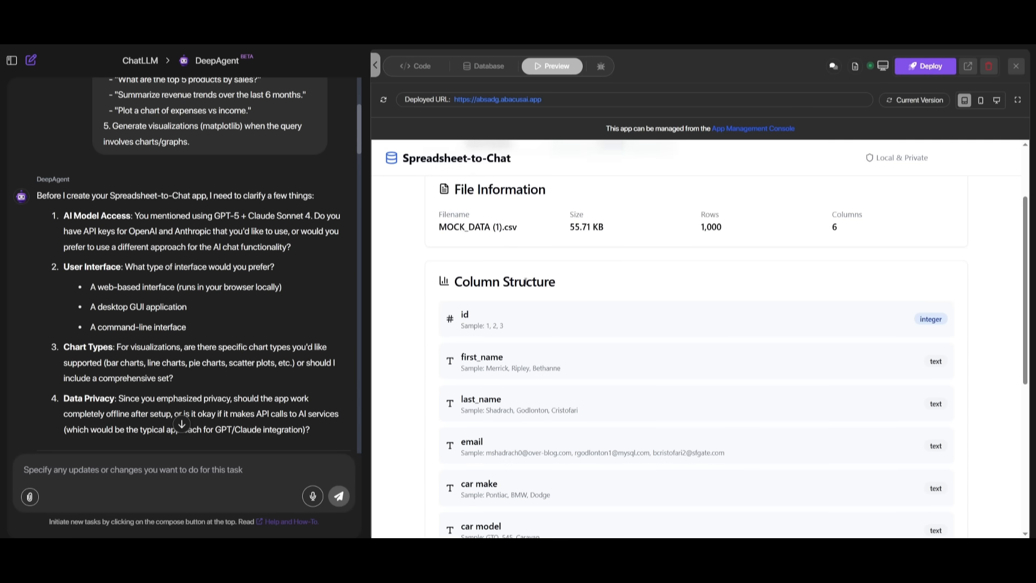
# - Review the loaded column structure and switch to the AI Chat panel for the uploaded data
pyautogui.scroll(-3)
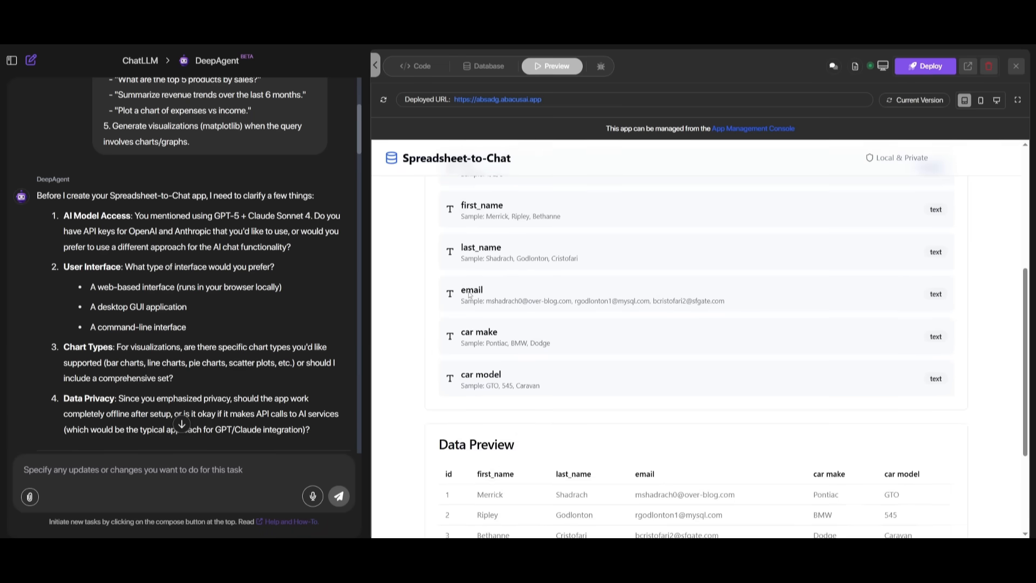
pyautogui.scroll(3)
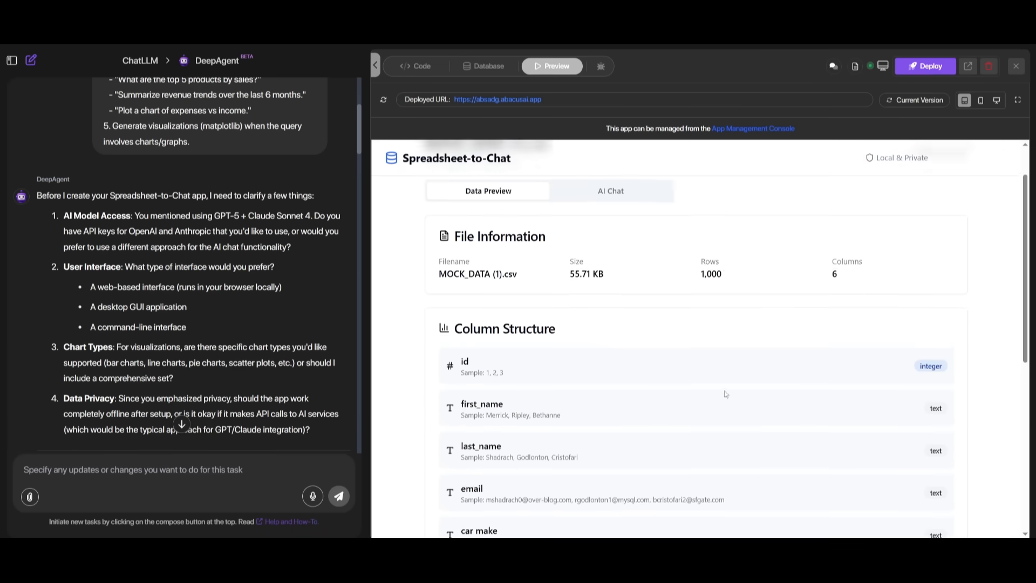
pyautogui.click(610, 190)
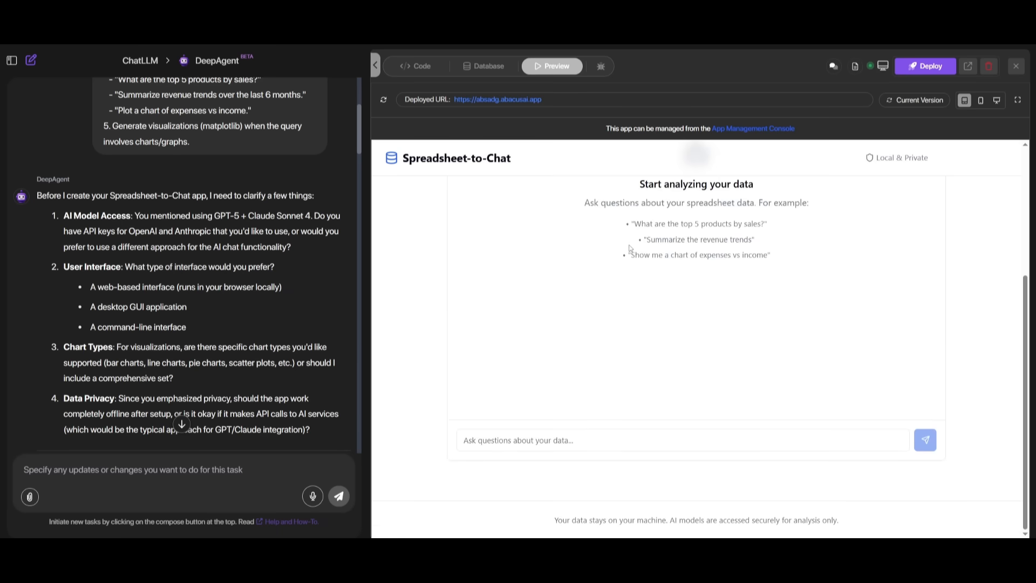
pyautogui.moveTo(905, 473)
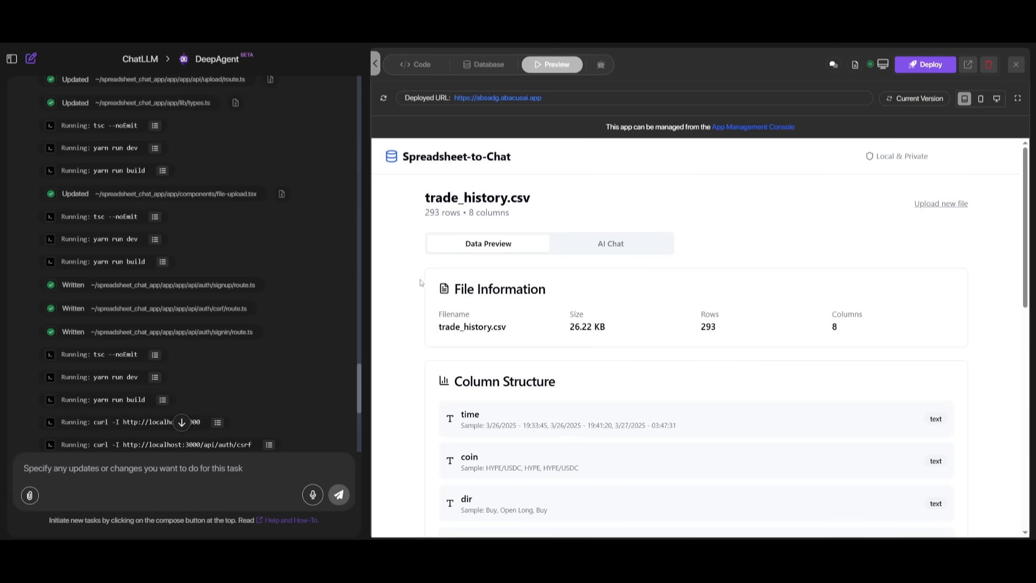
# - Show the app's Database view and list its tables, keeping chat_messages selected
pyautogui.click(488, 63)
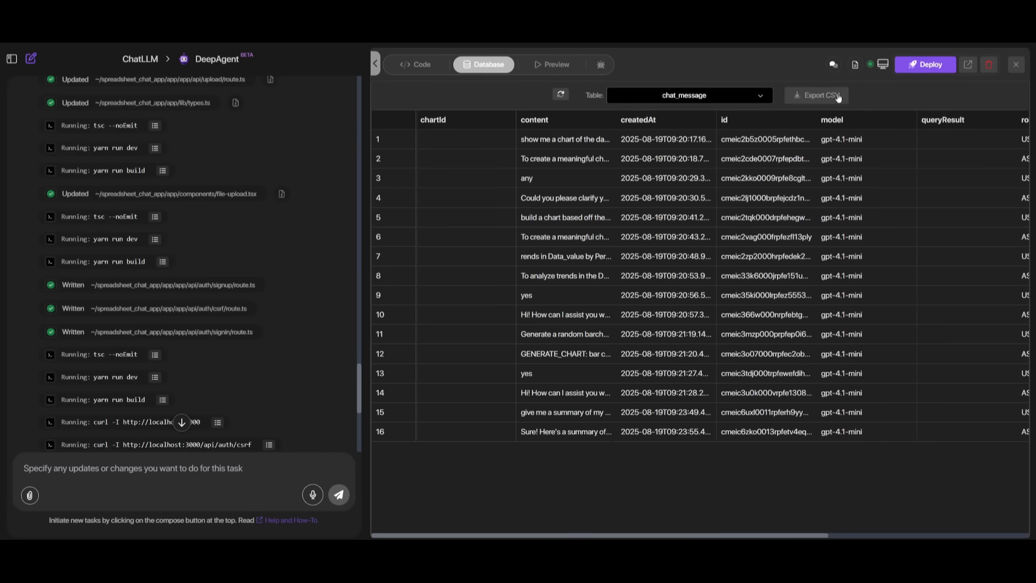
pyautogui.click(687, 95)
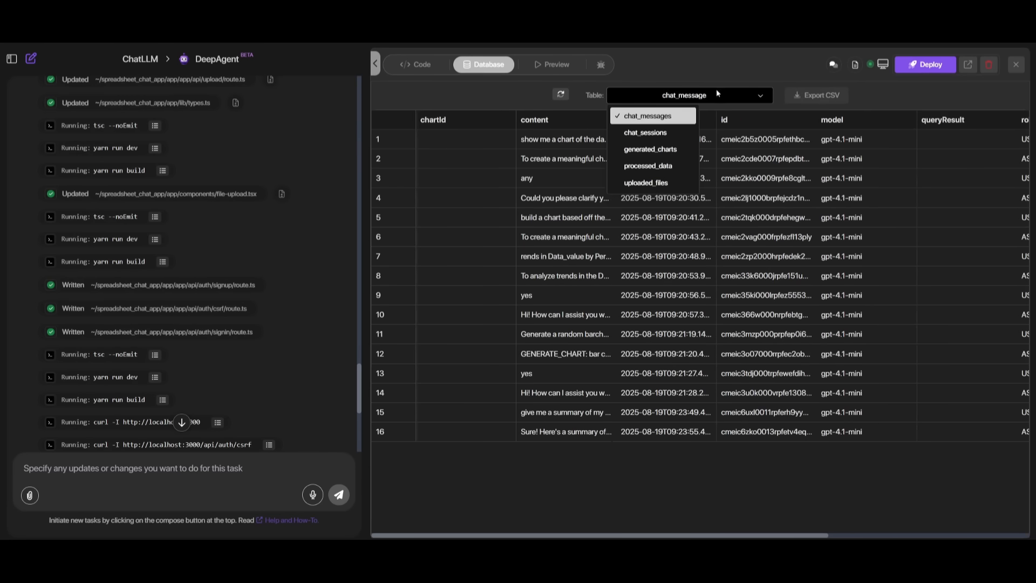
pyautogui.moveTo(649, 149)
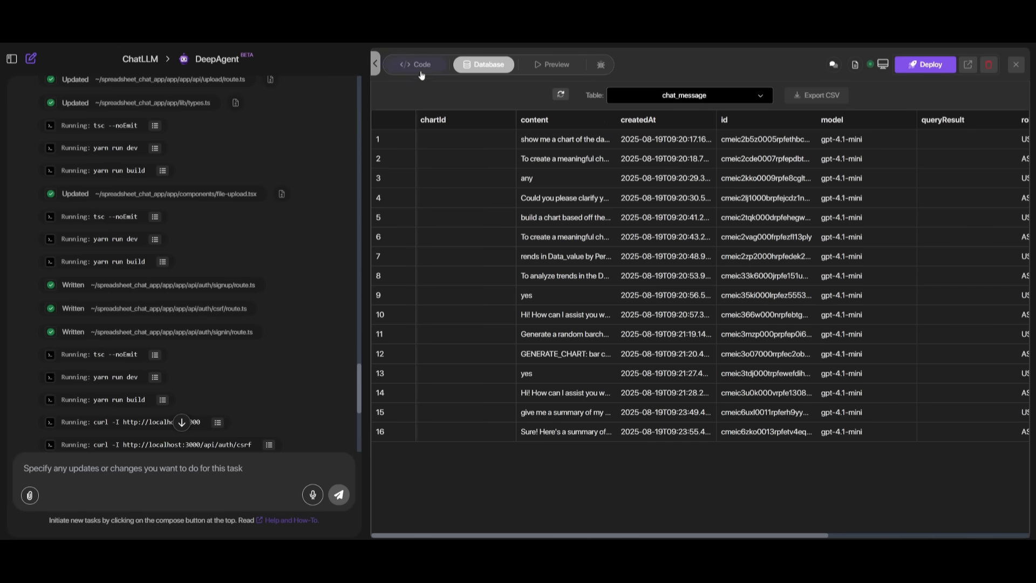
# - View the badge.tsx component source in the Code view, then return to the spreadsheet_chat_app root
pyautogui.click(416, 63)
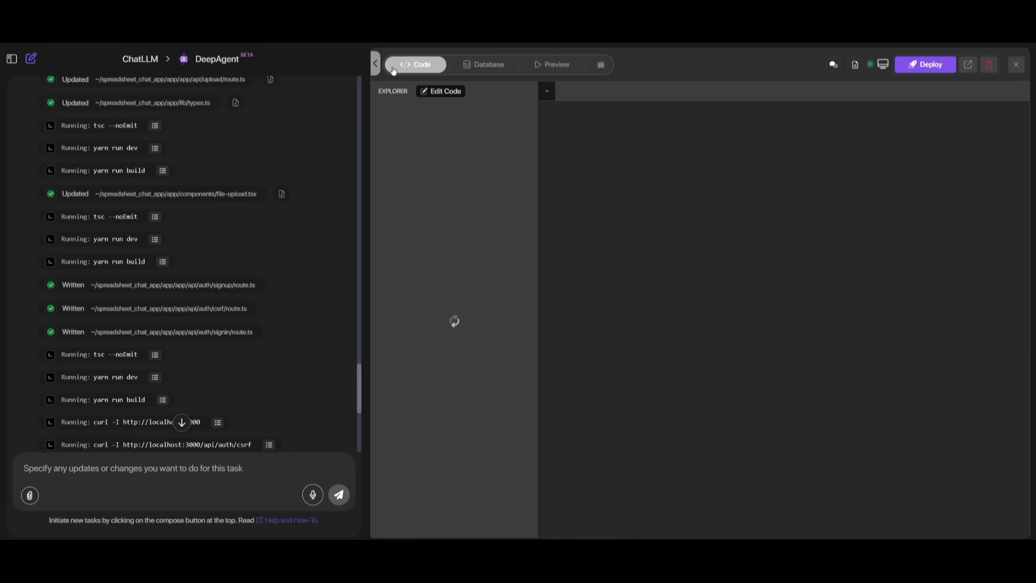
pyautogui.moveTo(385, 77)
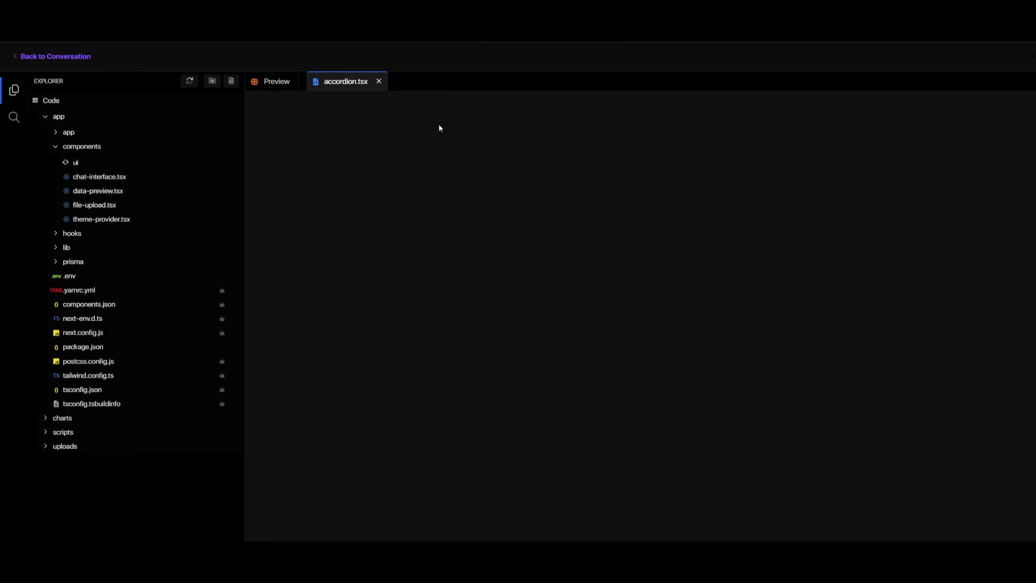
pyautogui.click(75, 162)
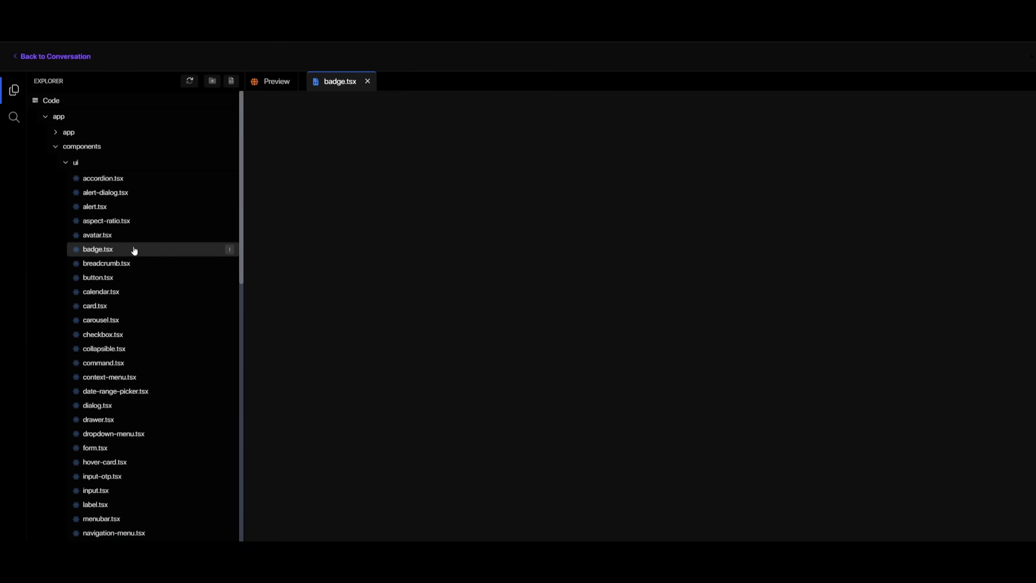
pyautogui.moveTo(369, 99)
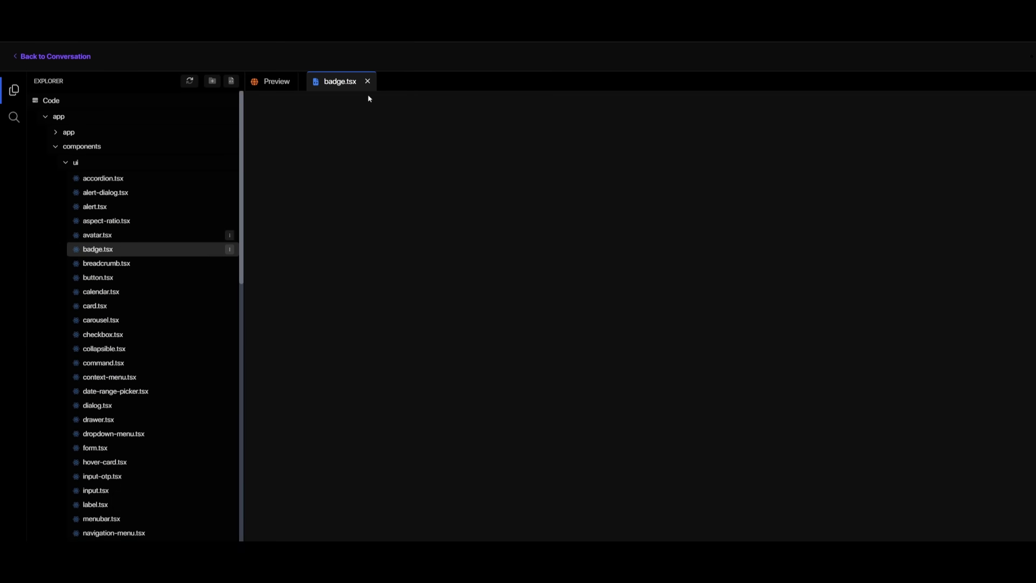
pyautogui.click(98, 250)
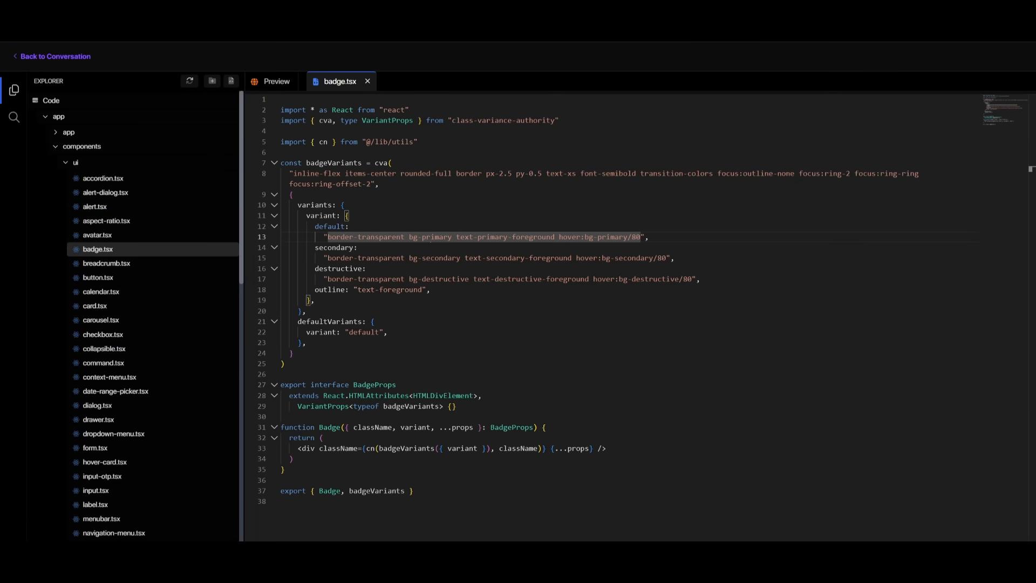
pyautogui.click(55, 56)
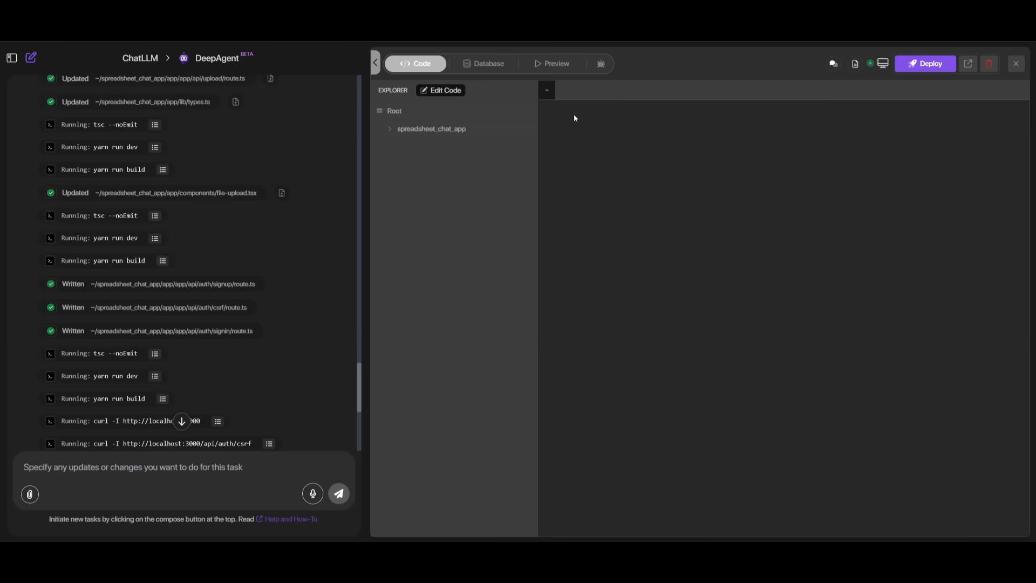
pyautogui.moveTo(931, 64)
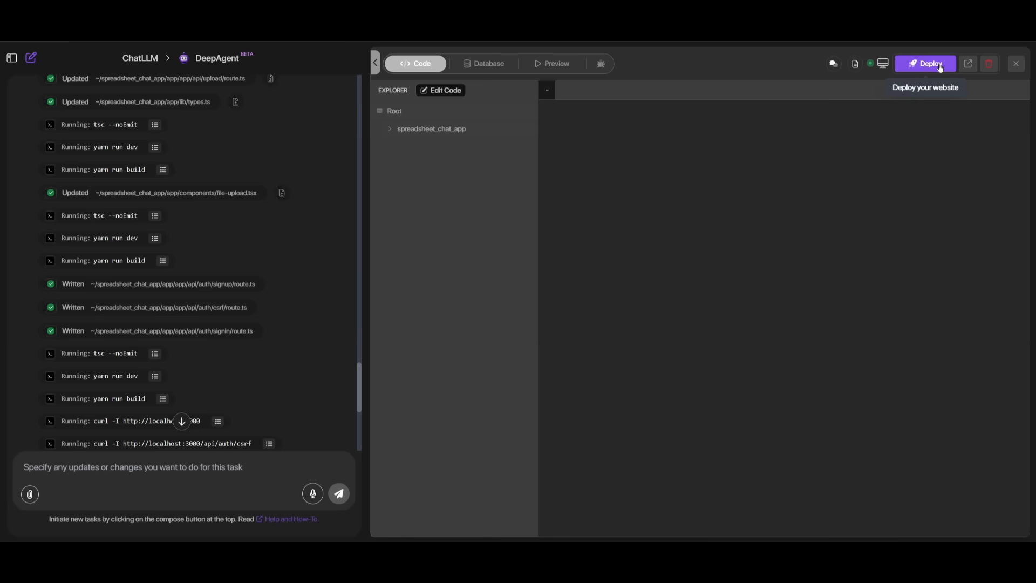
# - Start a production deployment and choose the Custom Domain option in the dialog
pyautogui.click(925, 64)
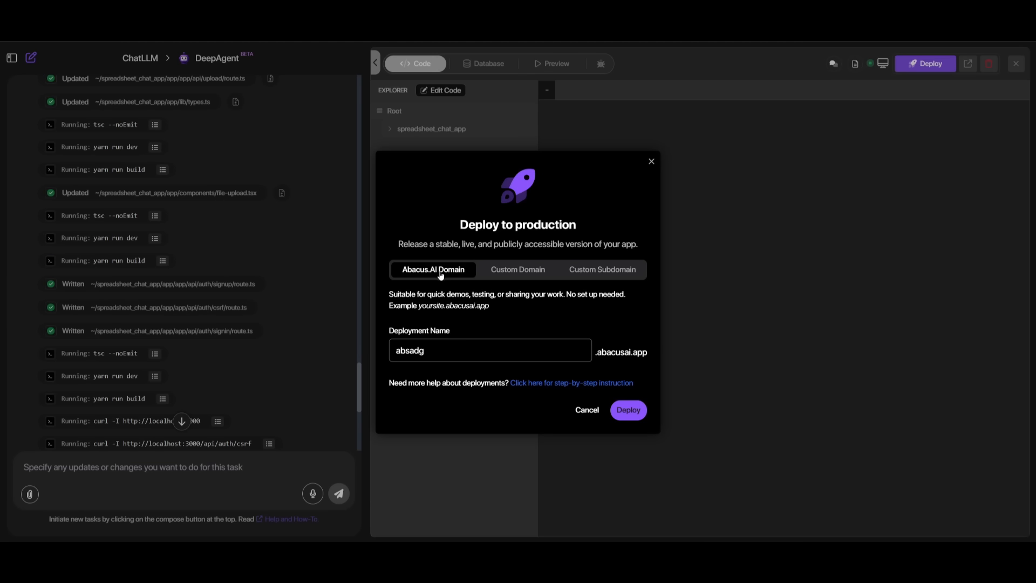
pyautogui.click(518, 270)
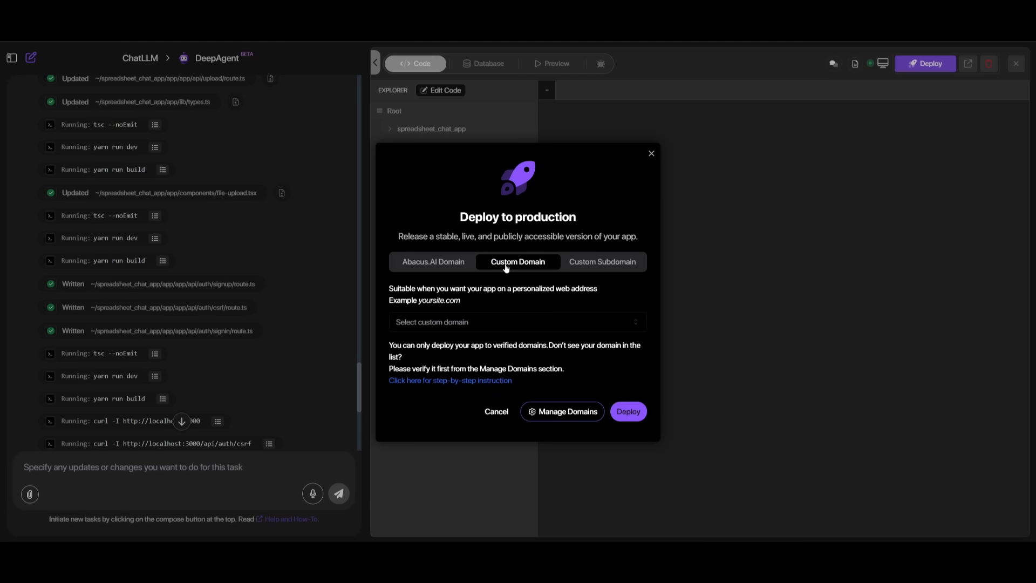
pyautogui.click(601, 261)
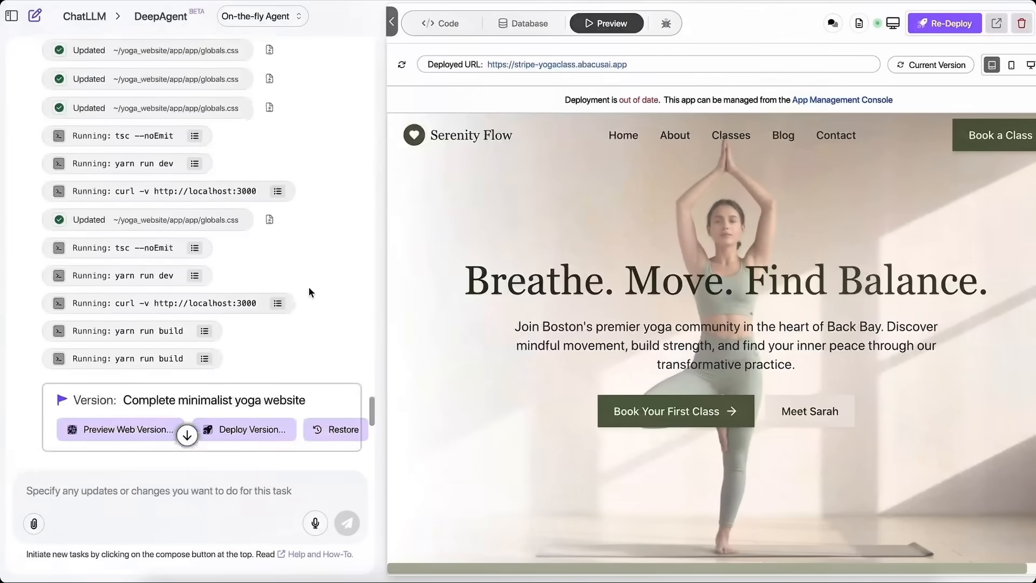
# - Browse the Serenity Flow About page, scrolling through the instructor's philosophy and credentials
pyautogui.scroll(-3)
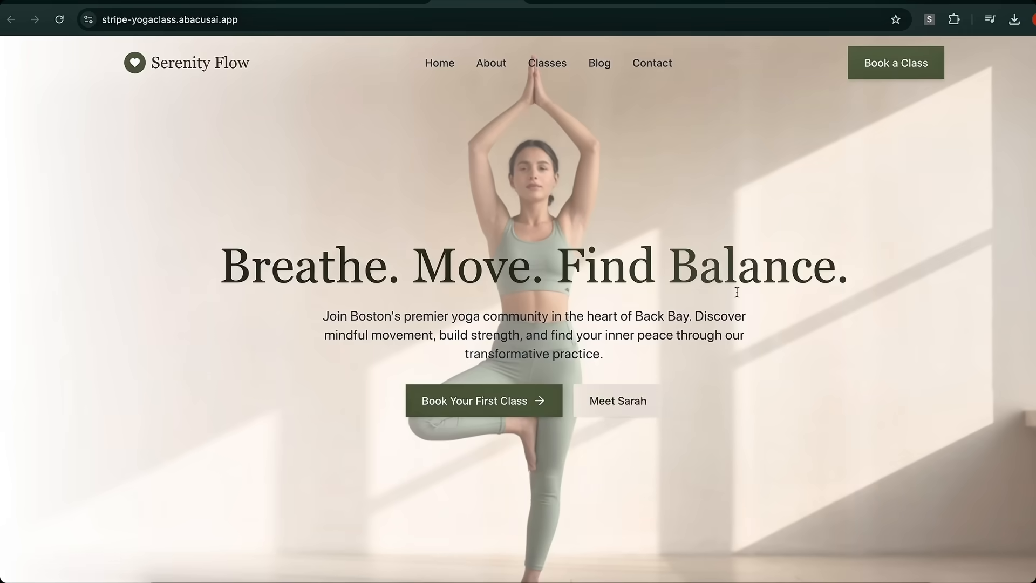
pyautogui.click(617, 400)
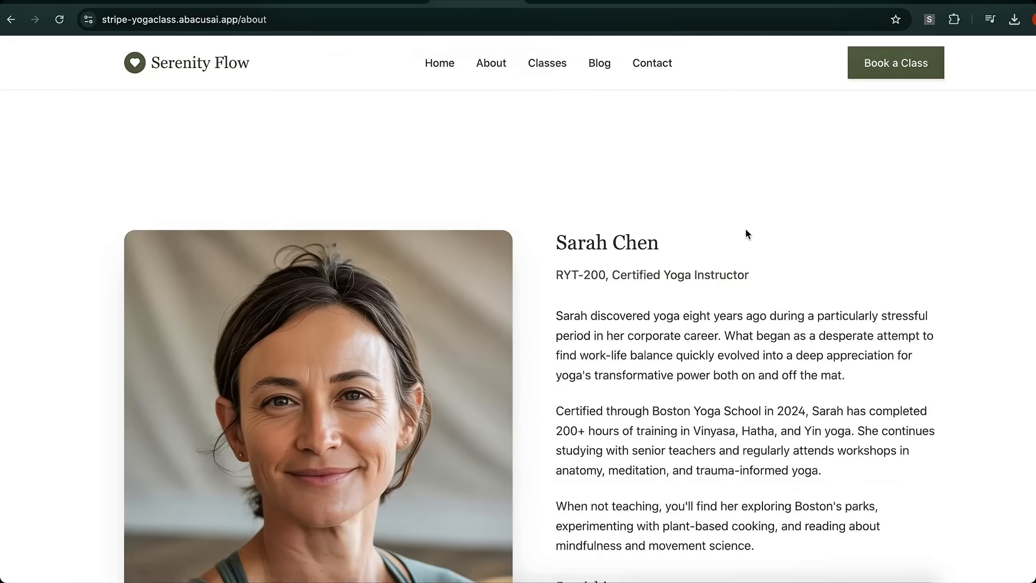
pyautogui.scroll(-3)
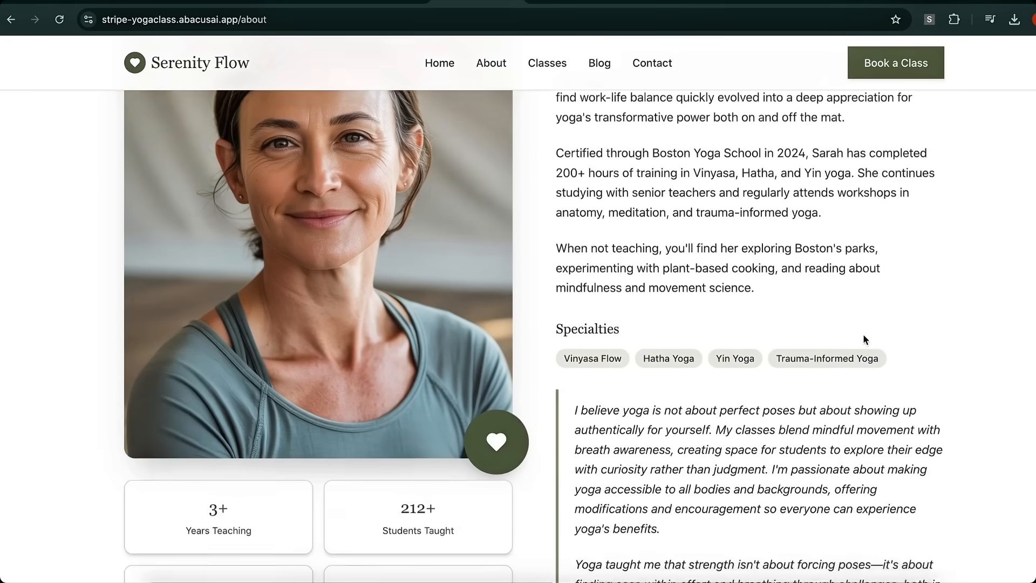
pyautogui.scroll(-3)
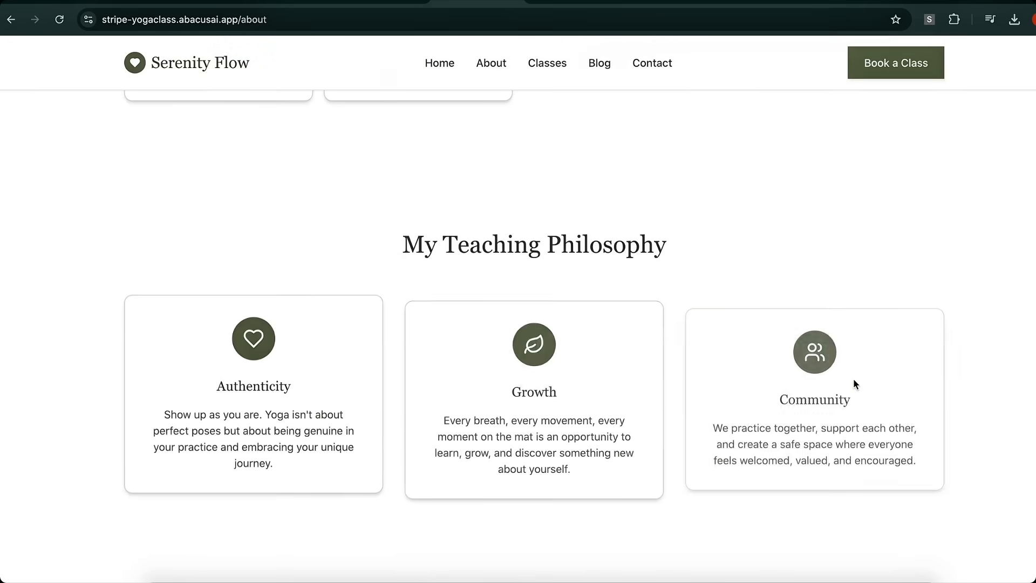
pyautogui.scroll(-3)
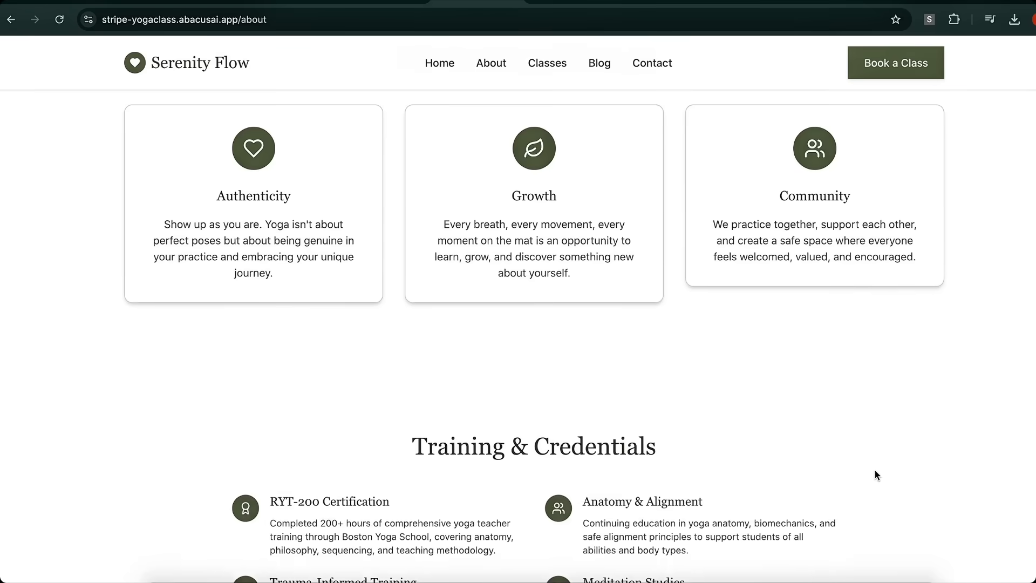
pyautogui.scroll(-3)
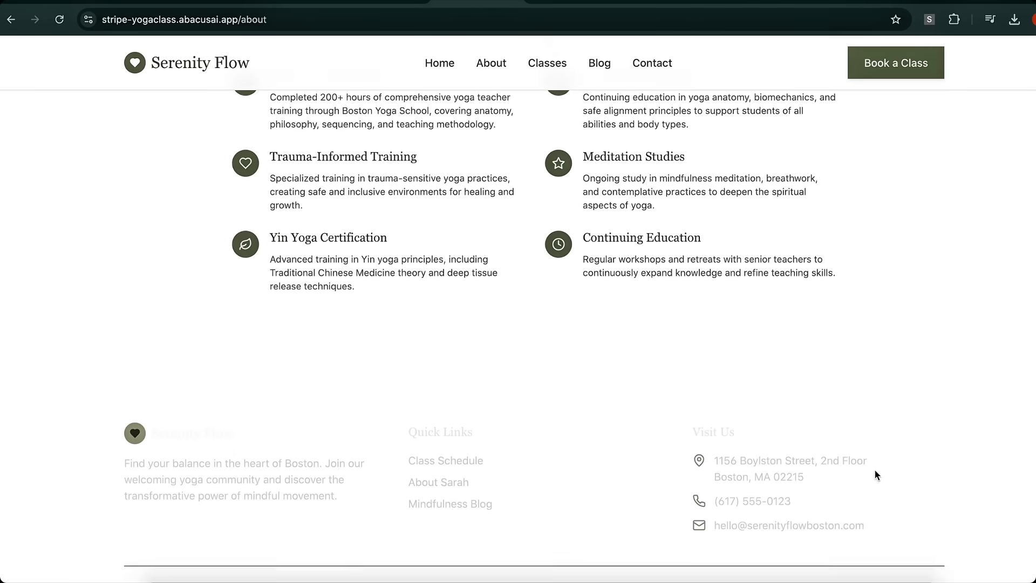
pyautogui.click(546, 63)
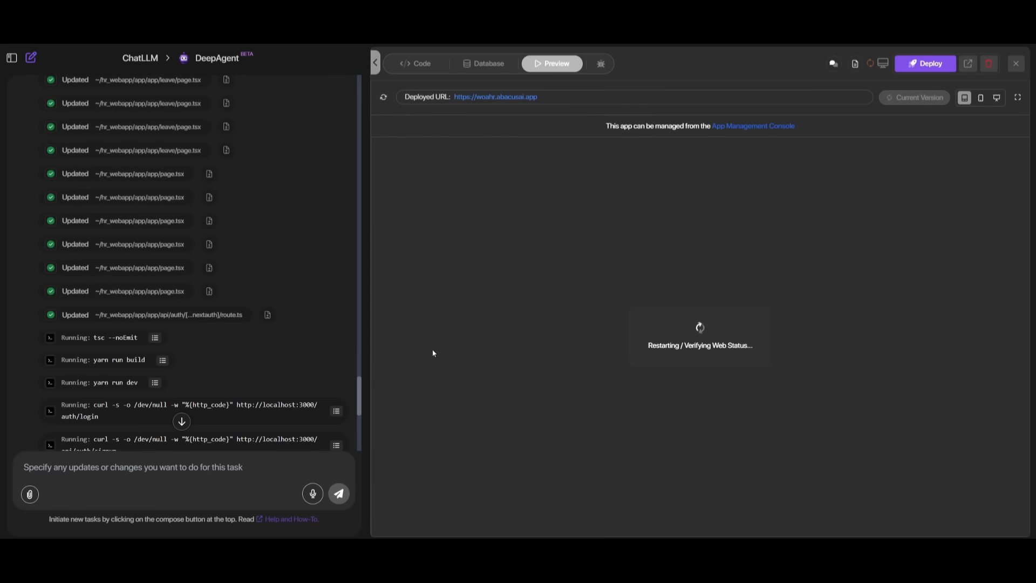
# - Load the older HR web app version in the Preview, showing the HR Core login page
pyautogui.scroll(3)
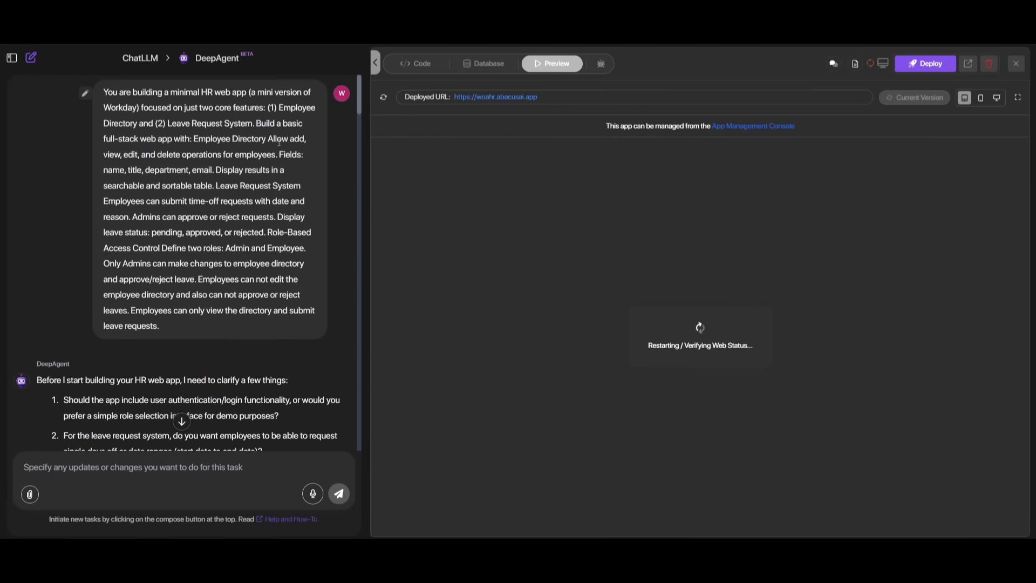
pyautogui.moveTo(287, 83)
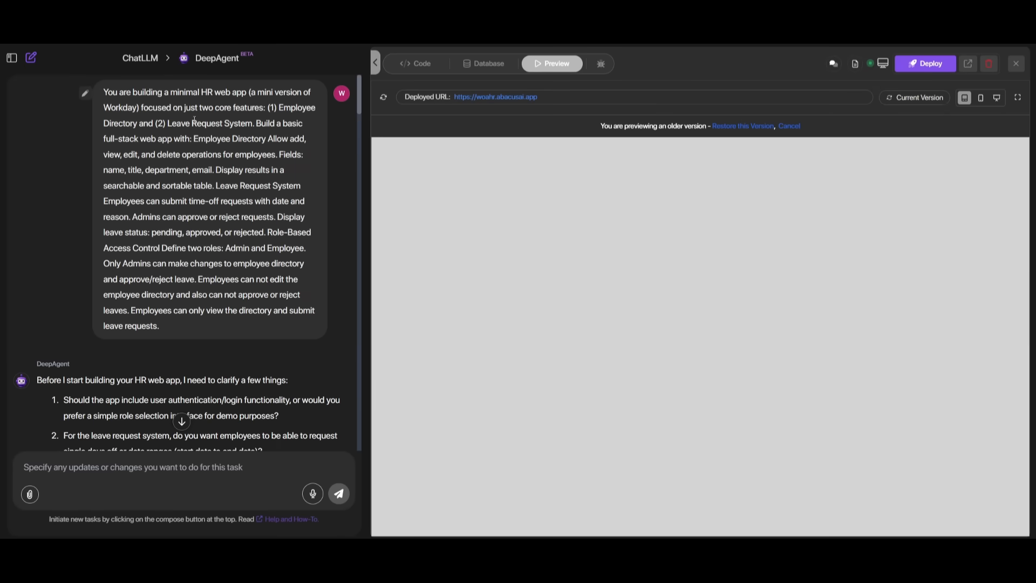
pyautogui.click(383, 97)
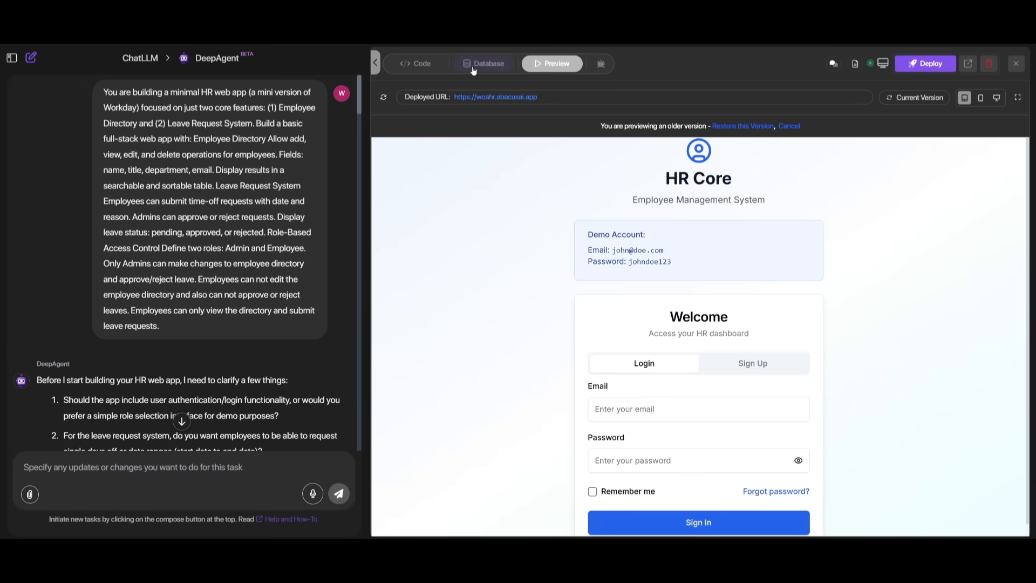
pyautogui.moveTo(608, 87)
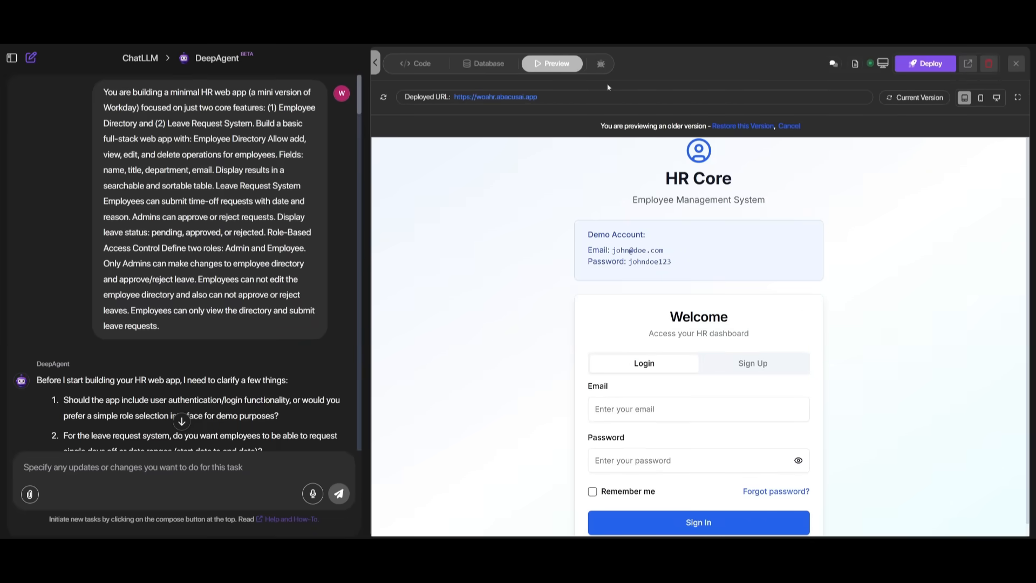
# - View HR Core full page, fill the demo account email and password, and sign in
pyautogui.click(1018, 98)
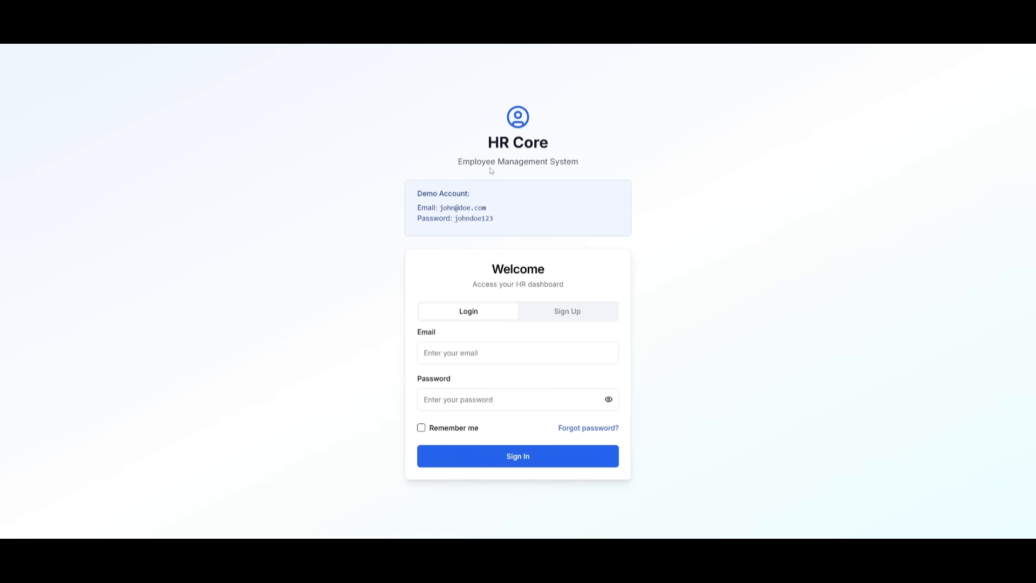
pyautogui.doubleClick(463, 207)
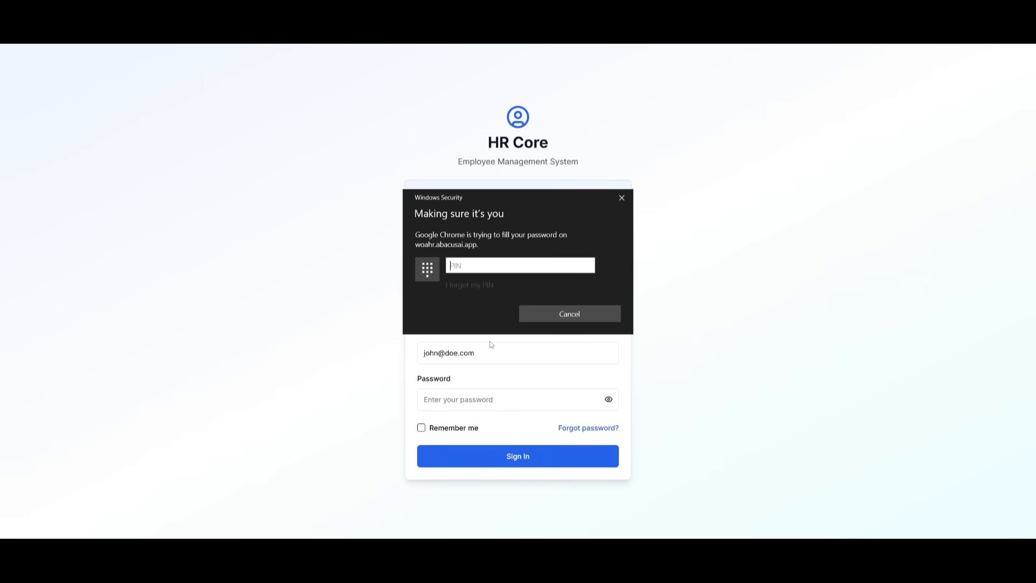
pyautogui.click(517, 455)
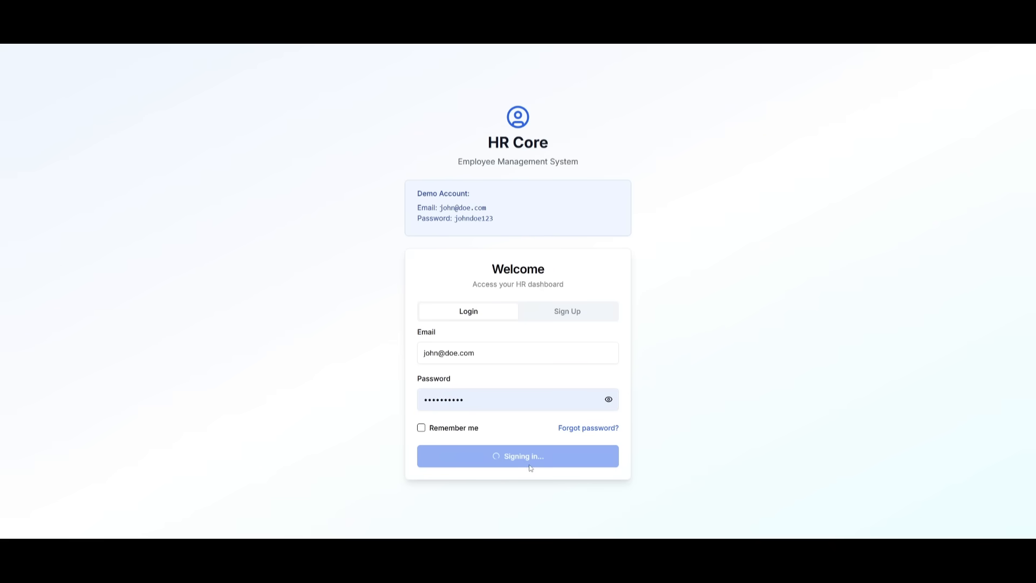
pyautogui.click(517, 455)
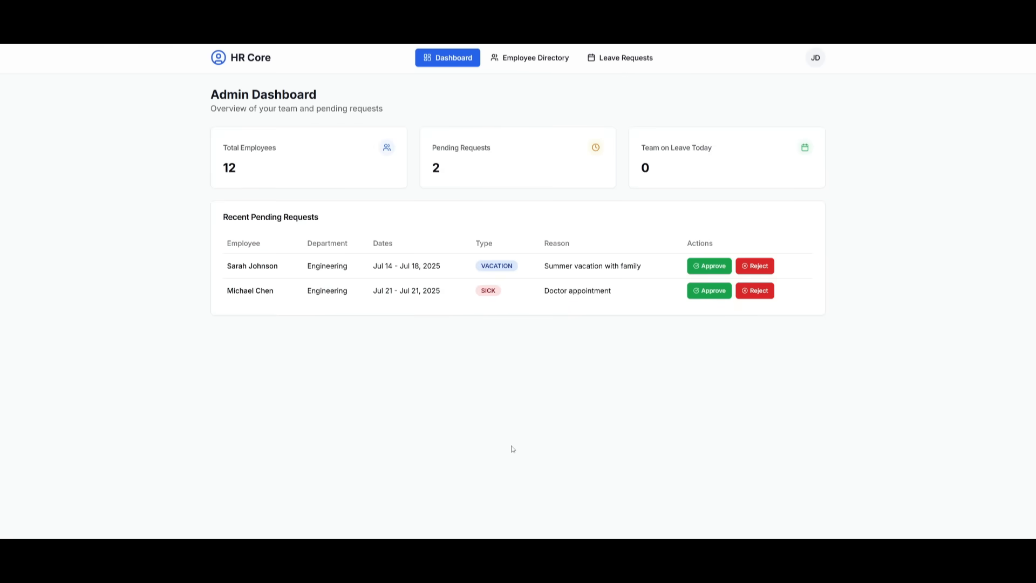
pyautogui.moveTo(636, 223)
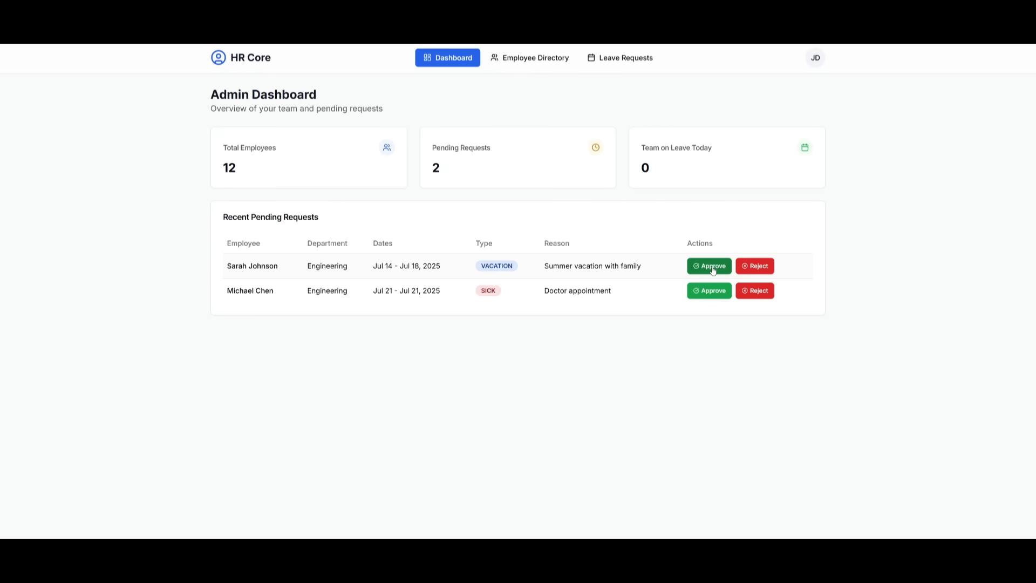
pyautogui.click(708, 265)
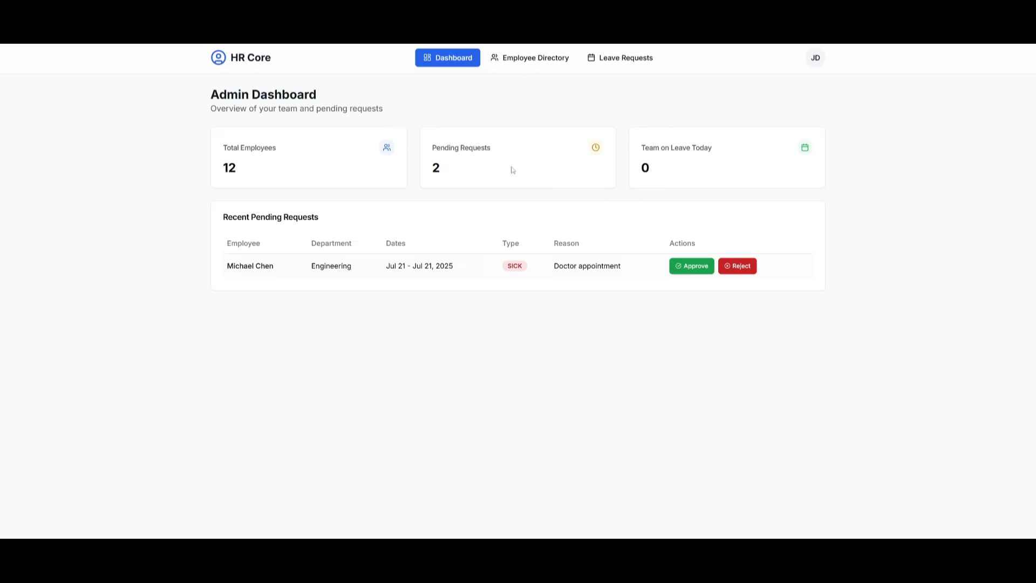
pyautogui.click(536, 58)
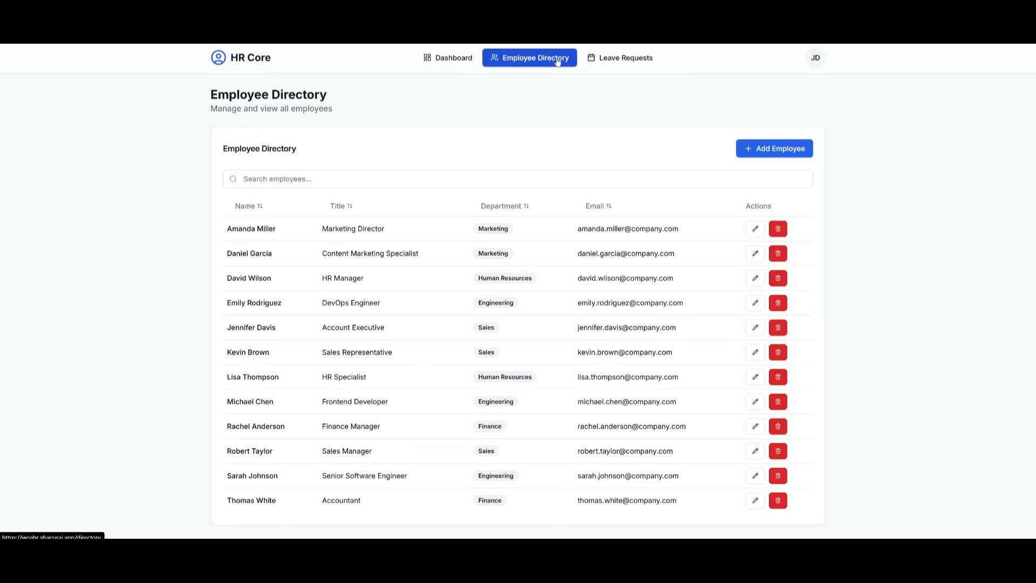
pyautogui.moveTo(454, 395)
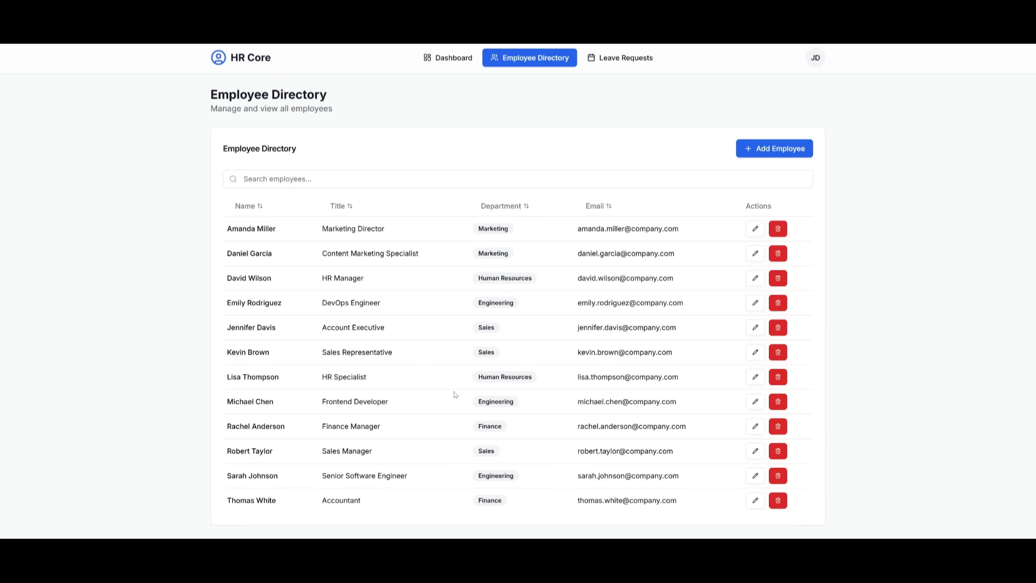
pyautogui.moveTo(659, 195)
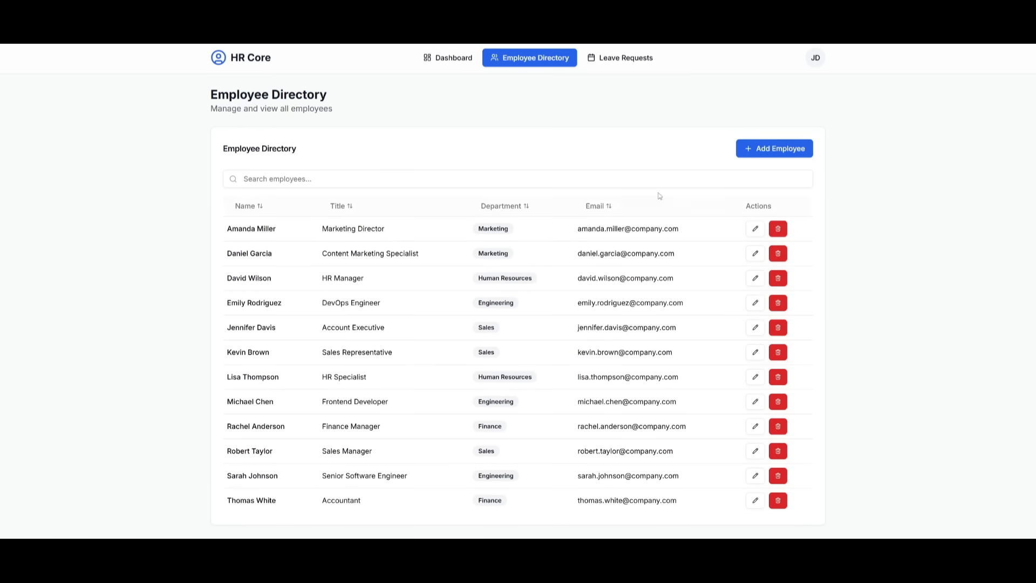
pyautogui.moveTo(790, 148)
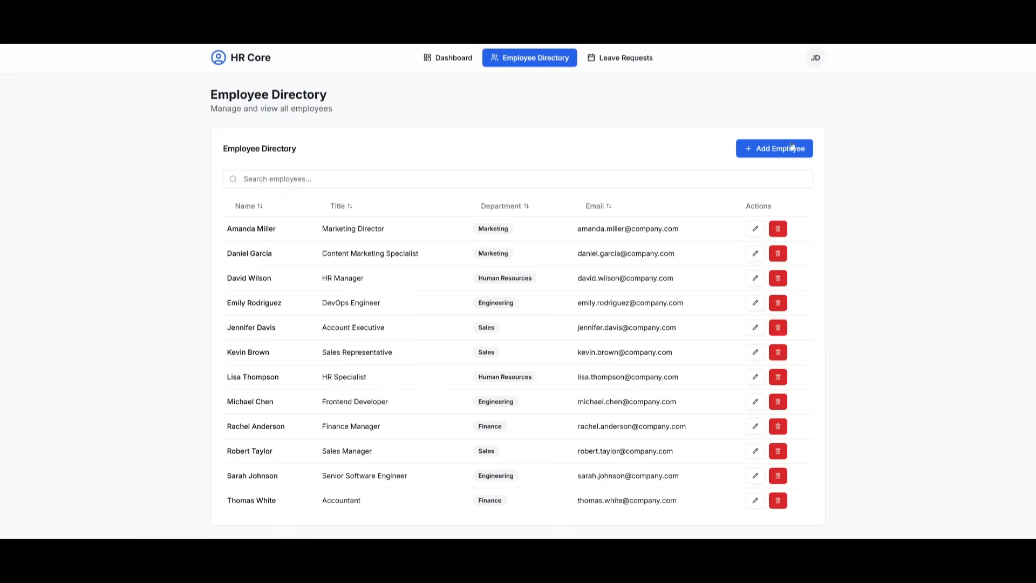
pyautogui.click(625, 57)
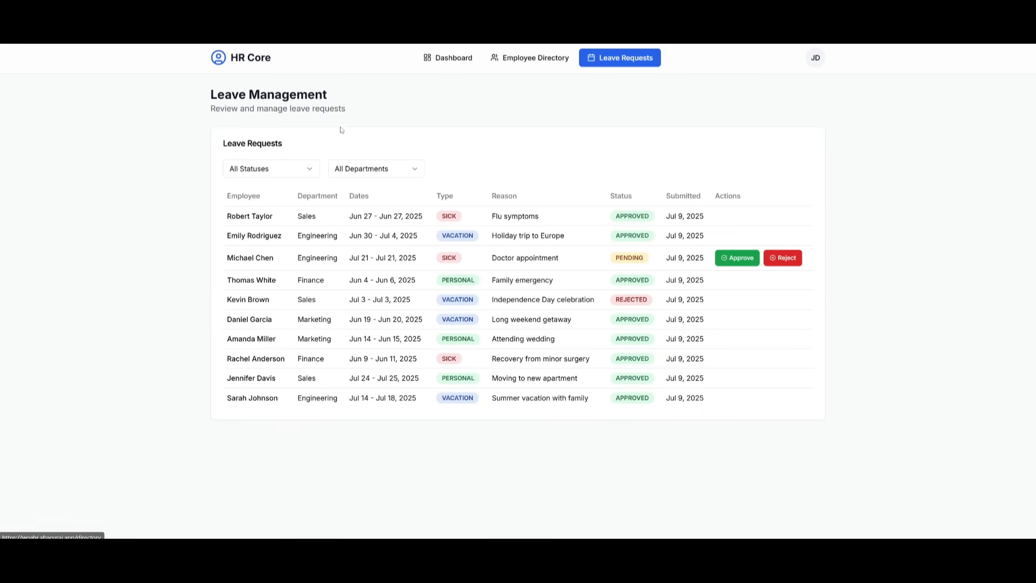
pyautogui.moveTo(597, 222)
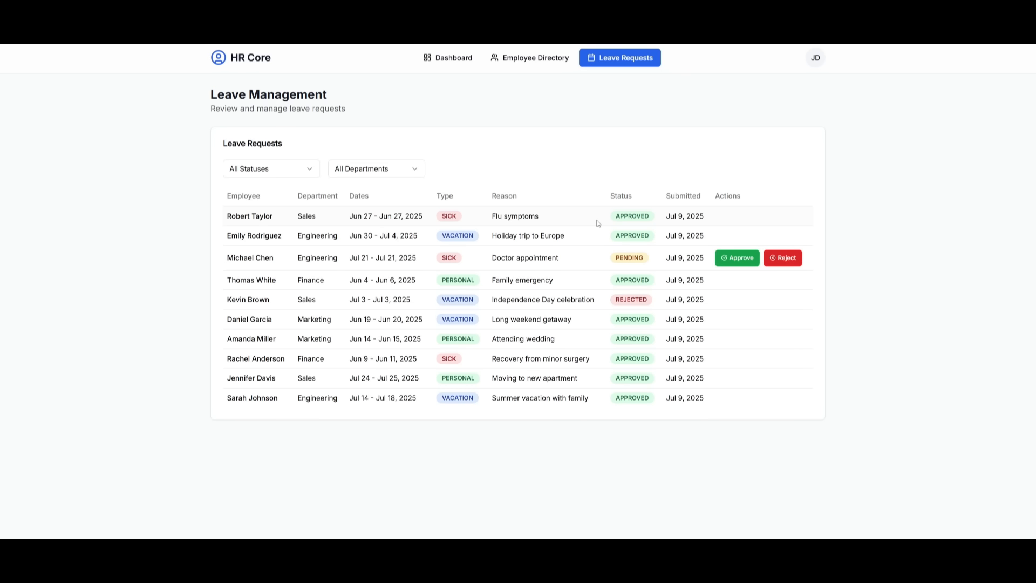
pyautogui.moveTo(576, 130)
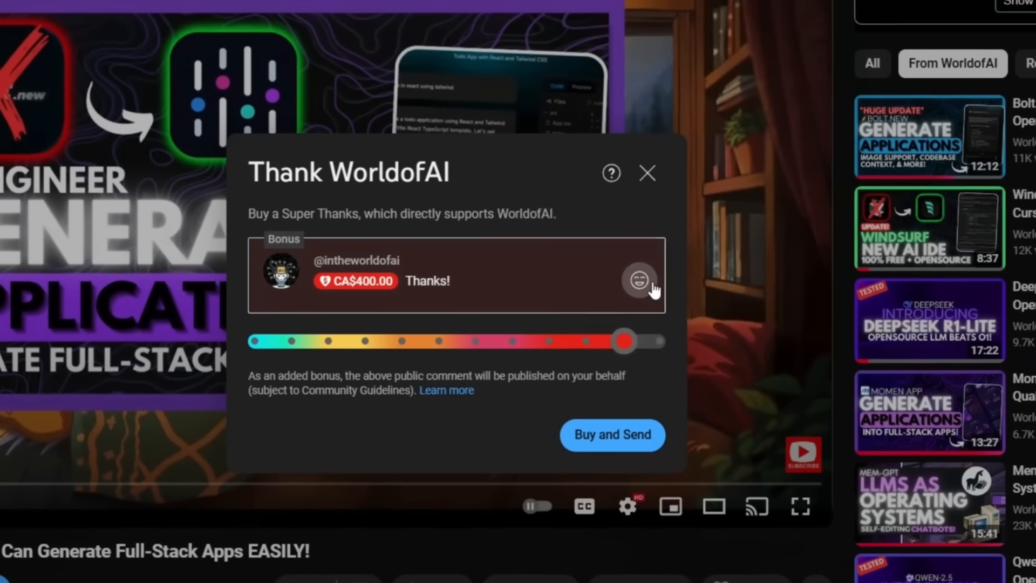
# - Dismiss the Super Thanks offer and review the AI Futurist and AI Mystic membership tiers' perks
pyautogui.click(646, 173)
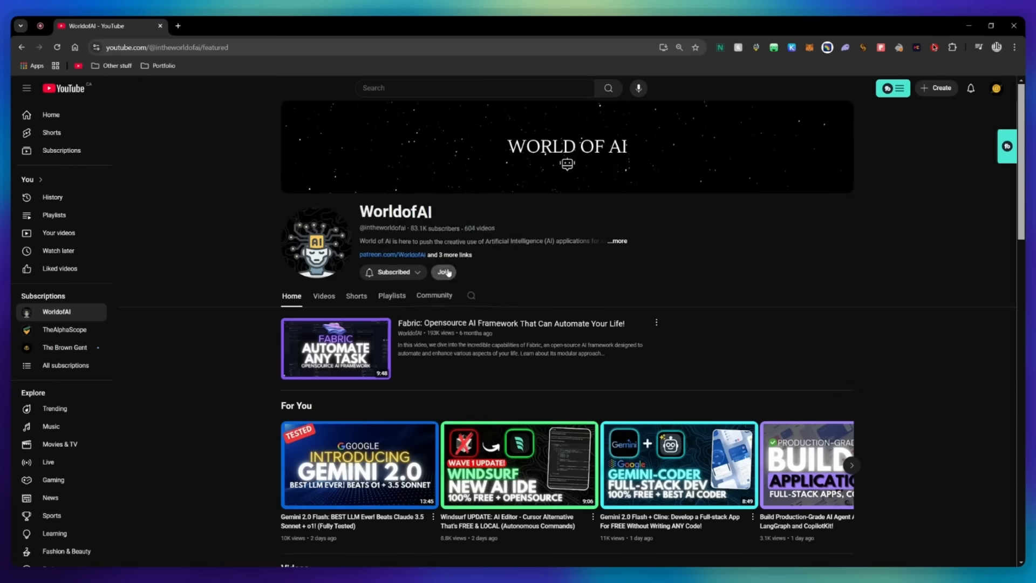
pyautogui.click(443, 272)
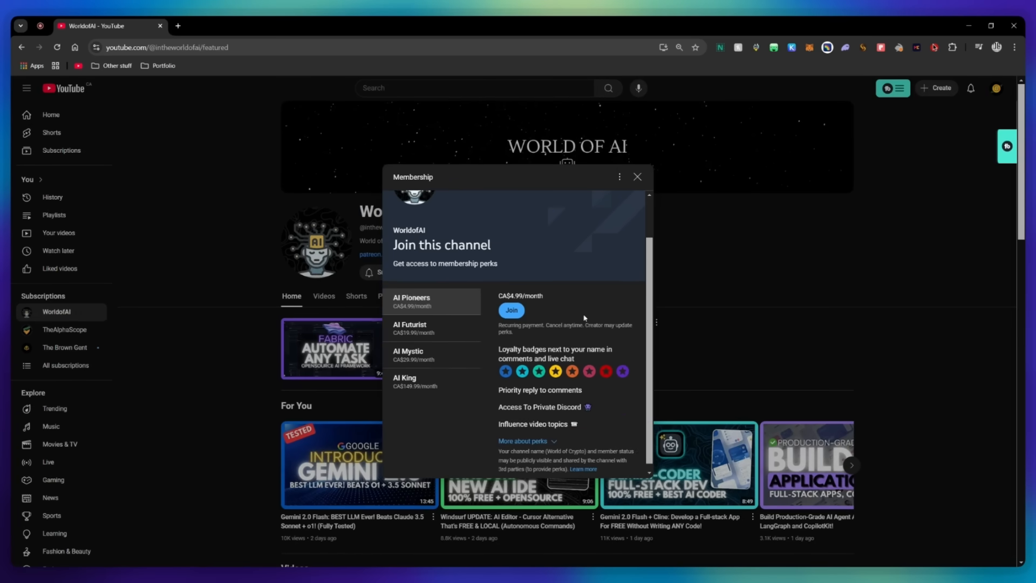
pyautogui.click(410, 328)
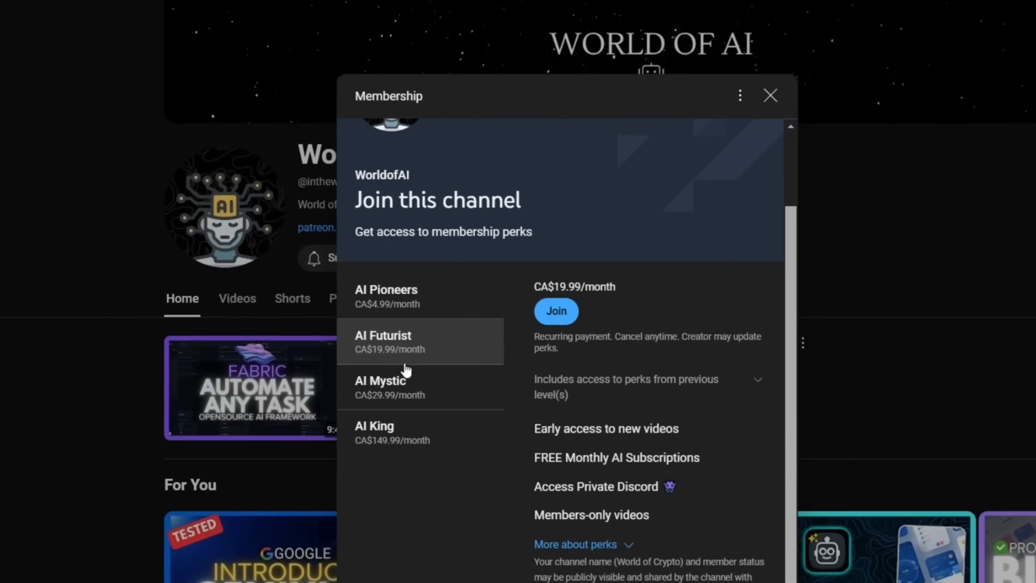
pyautogui.click(405, 380)
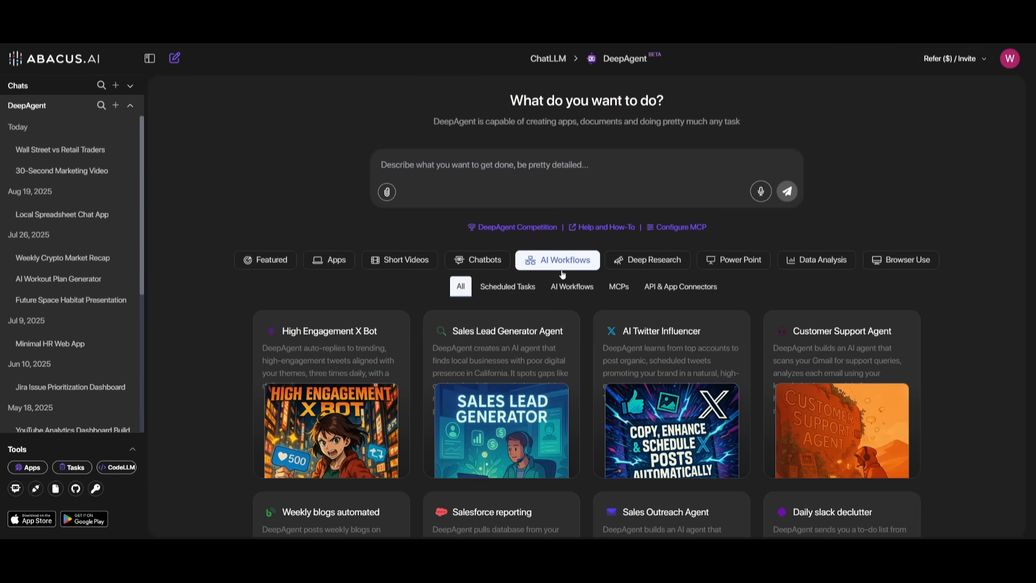
pyautogui.moveTo(540, 283)
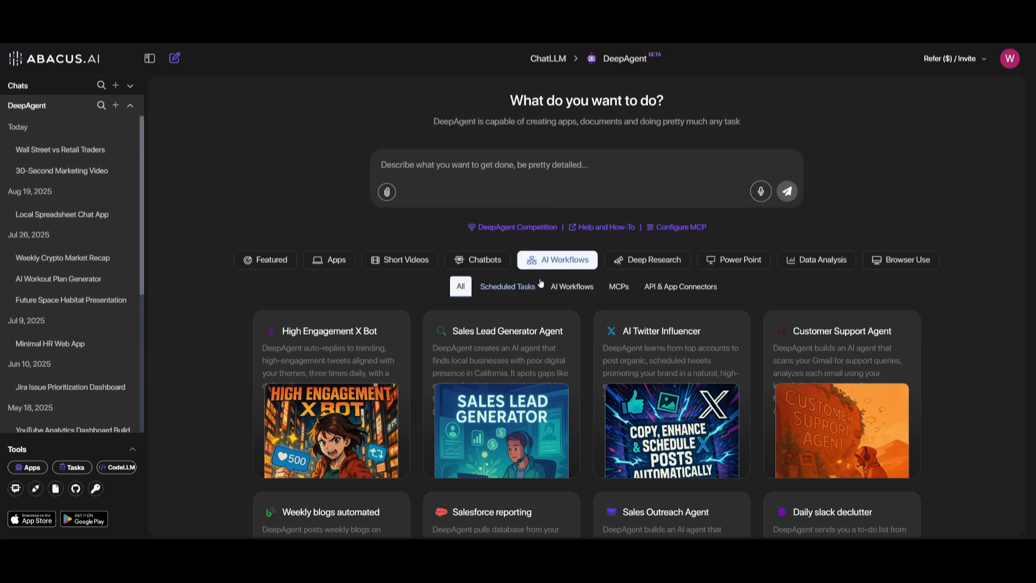
pyautogui.moveTo(507, 286)
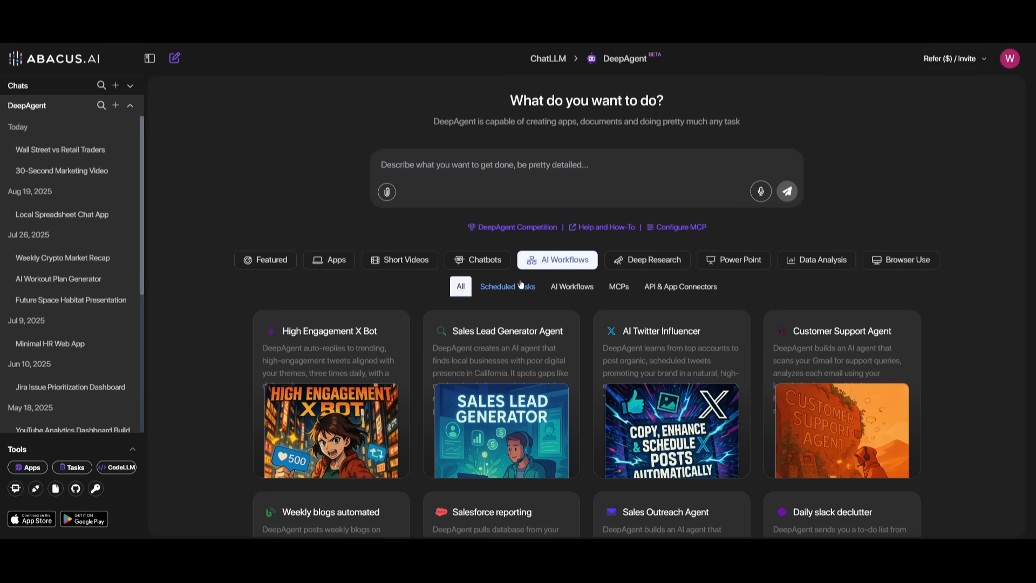
# - Filter the AI Workflows gallery by Scheduled Tasks, AI Workflows, then API & App Connectors
pyautogui.click(507, 286)
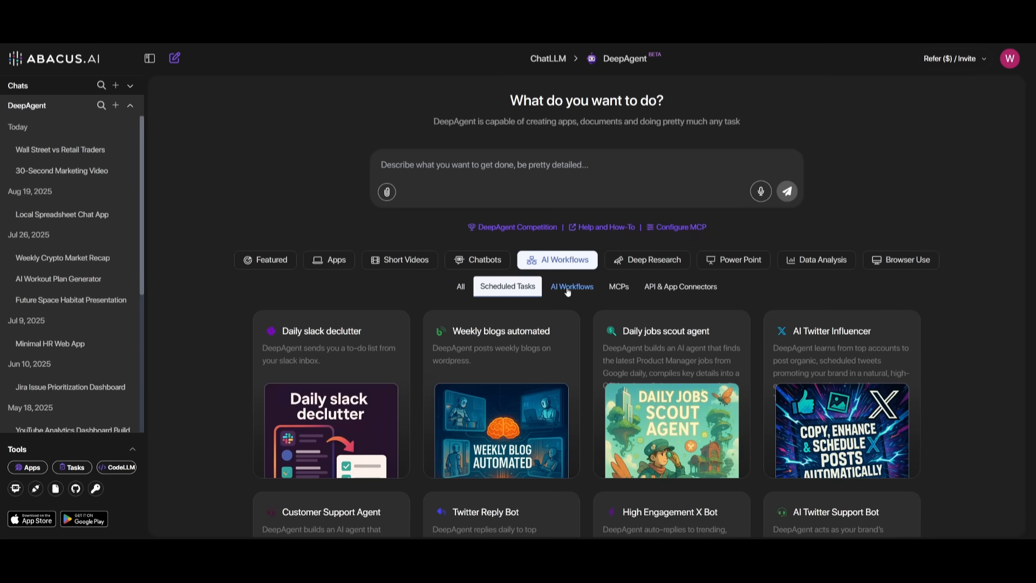
pyautogui.click(571, 286)
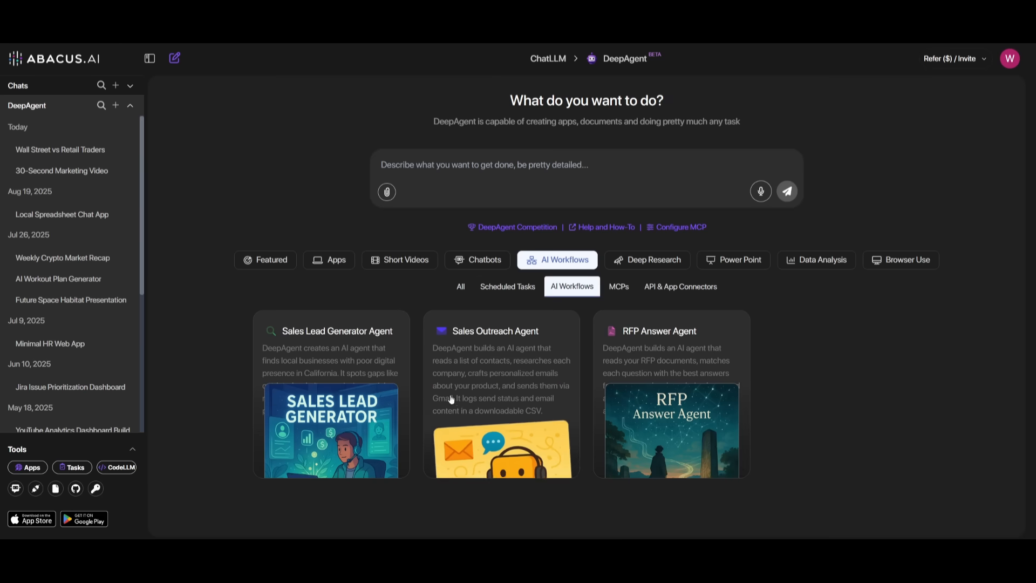
pyautogui.moveTo(618, 286)
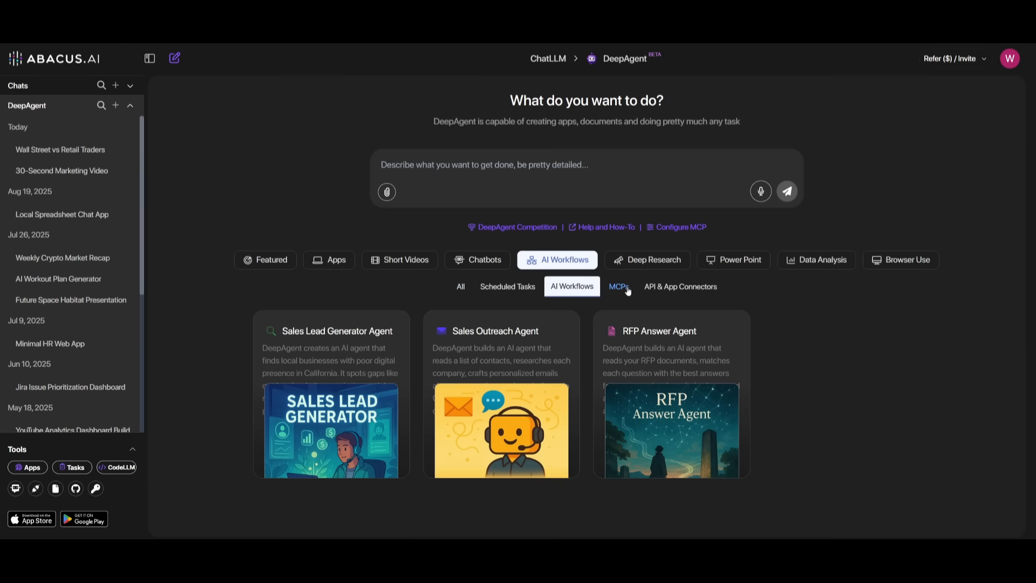
pyautogui.click(679, 286)
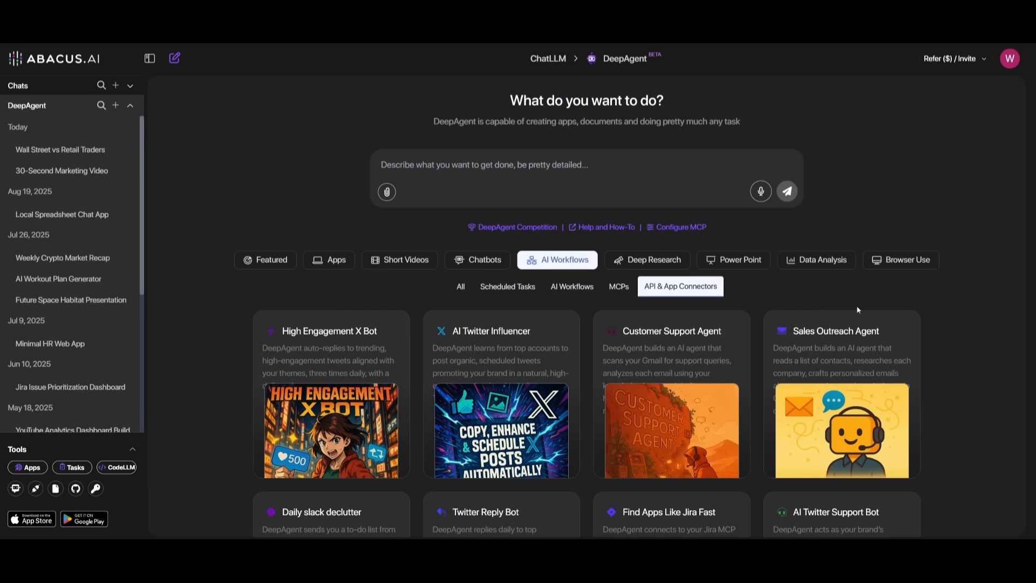
pyautogui.moveTo(920, 275)
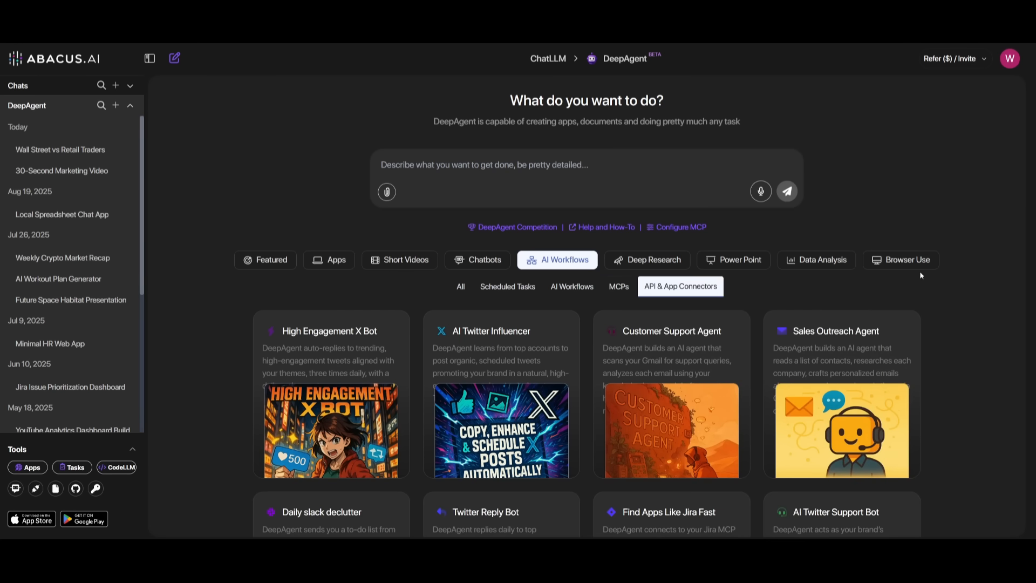
pyautogui.moveTo(297, 232)
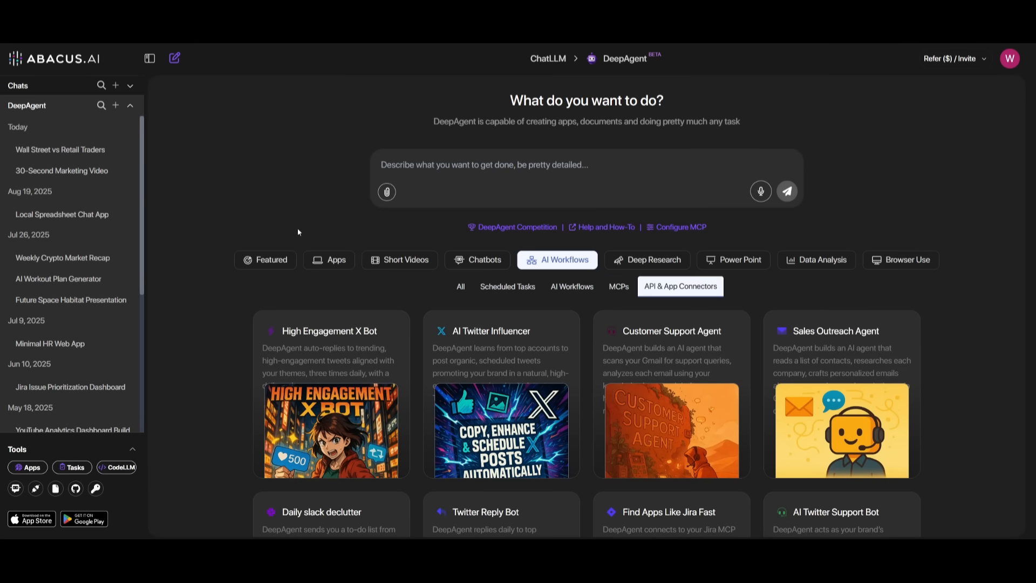
pyautogui.moveTo(336, 195)
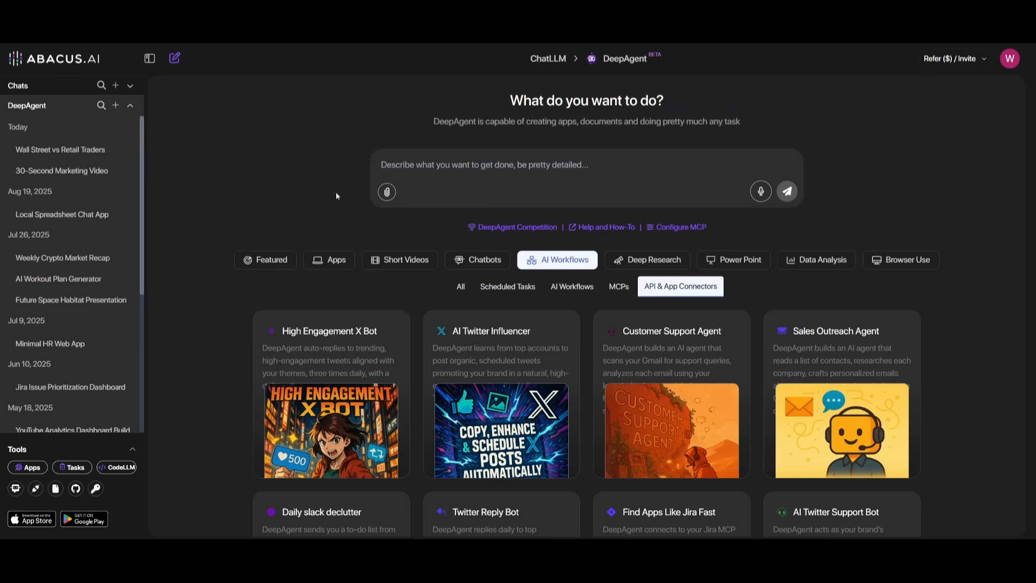
pyautogui.moveTo(547, 58)
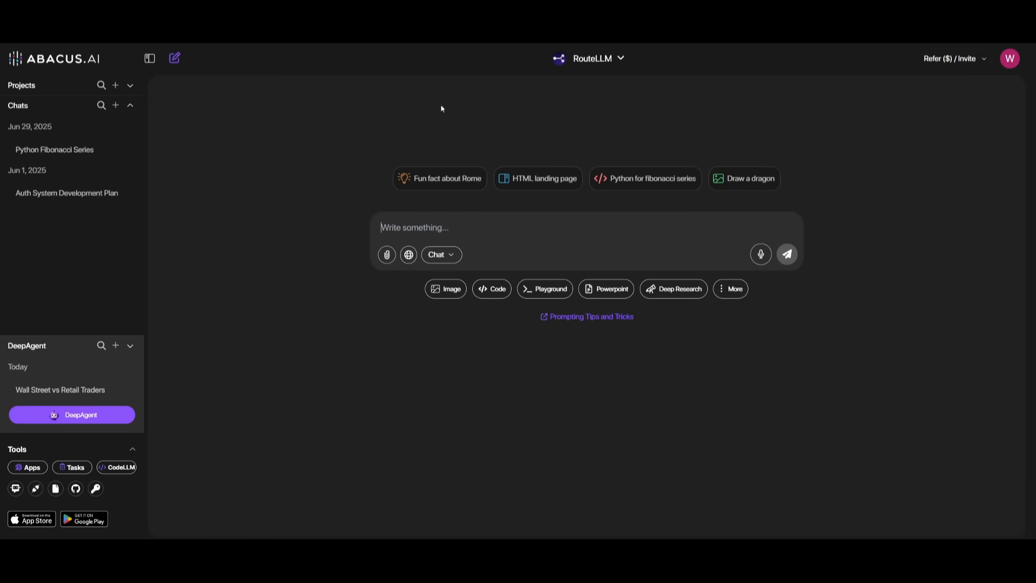
pyautogui.click(592, 59)
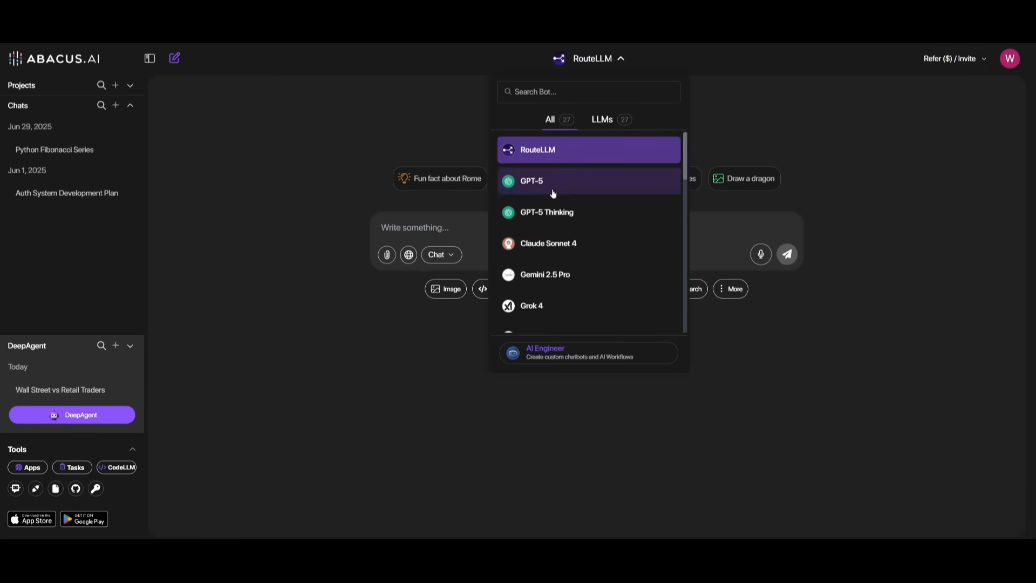
pyautogui.scroll(-3)
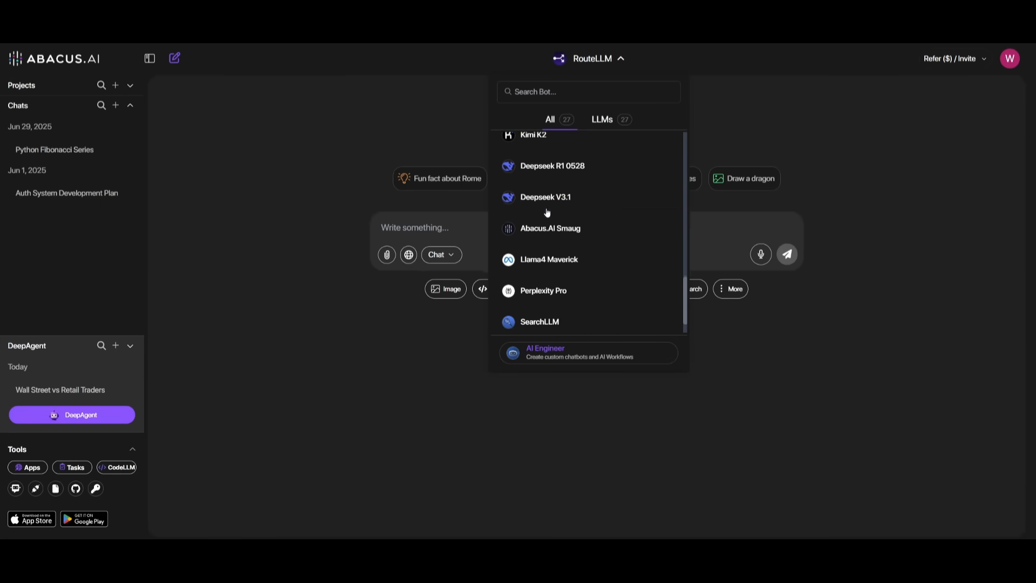
pyautogui.click(310, 136)
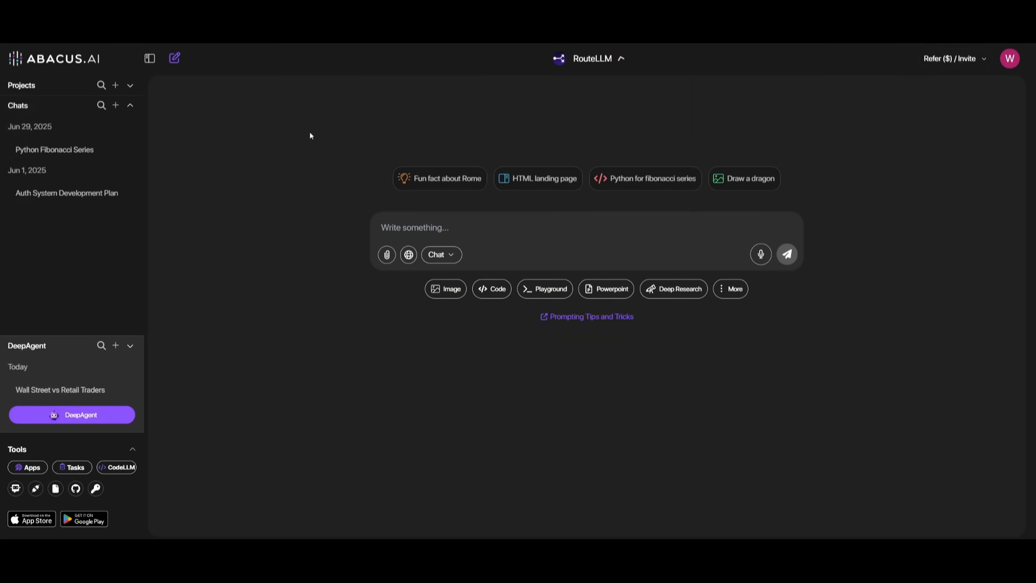
pyautogui.moveTo(202, 173)
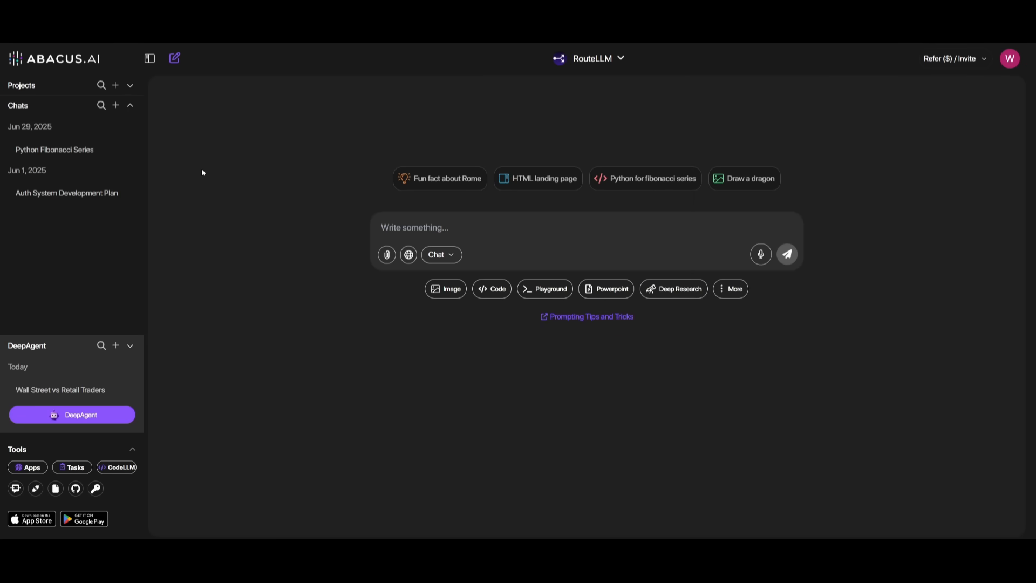
pyautogui.moveTo(566, 359)
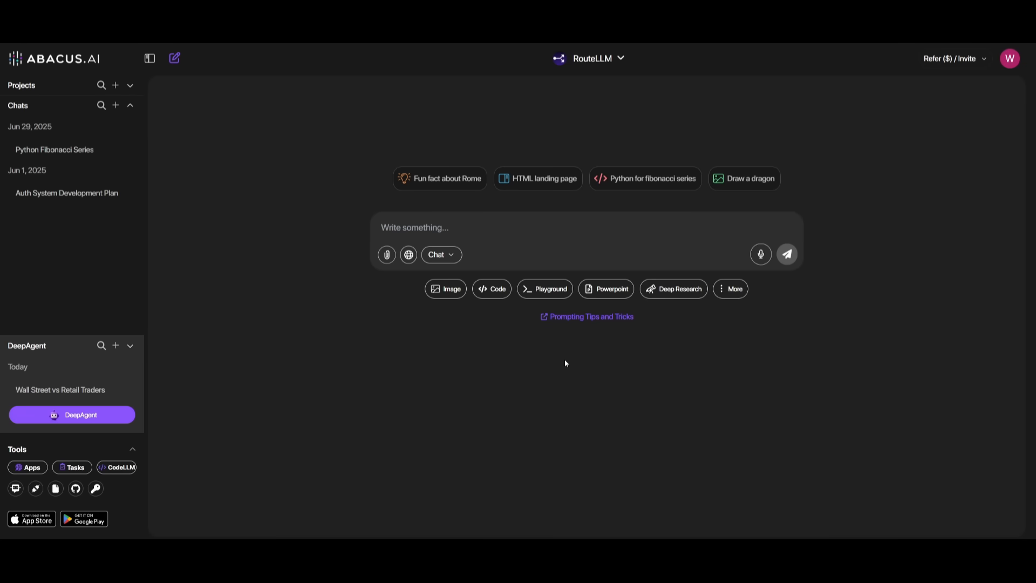
pyautogui.moveTo(558, 364)
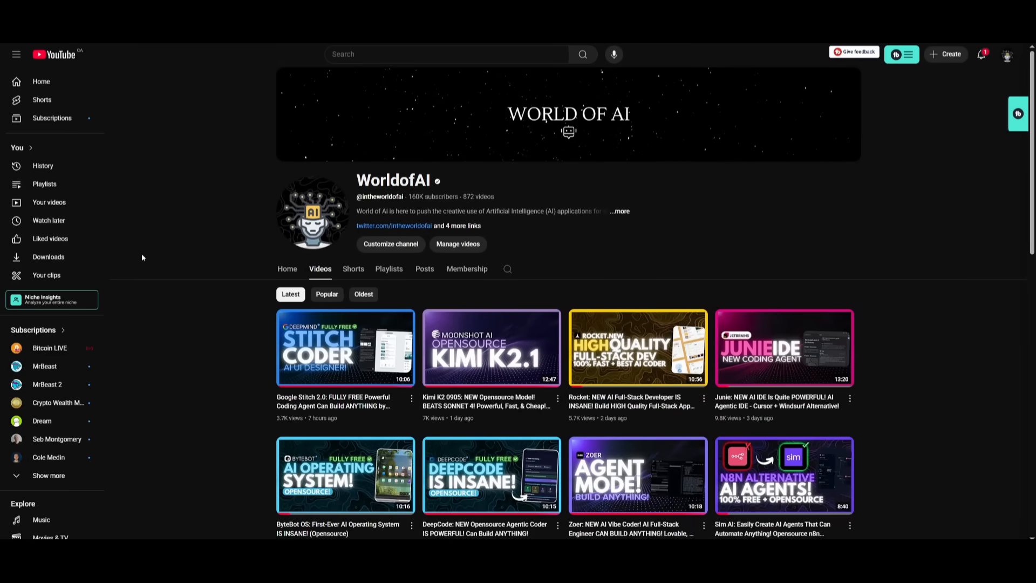
# - Scroll down the WorldofAI Videos grid past the Gemini Coder, GPT-5 and Qwen-3 Coder uploads
pyautogui.scroll(-3)
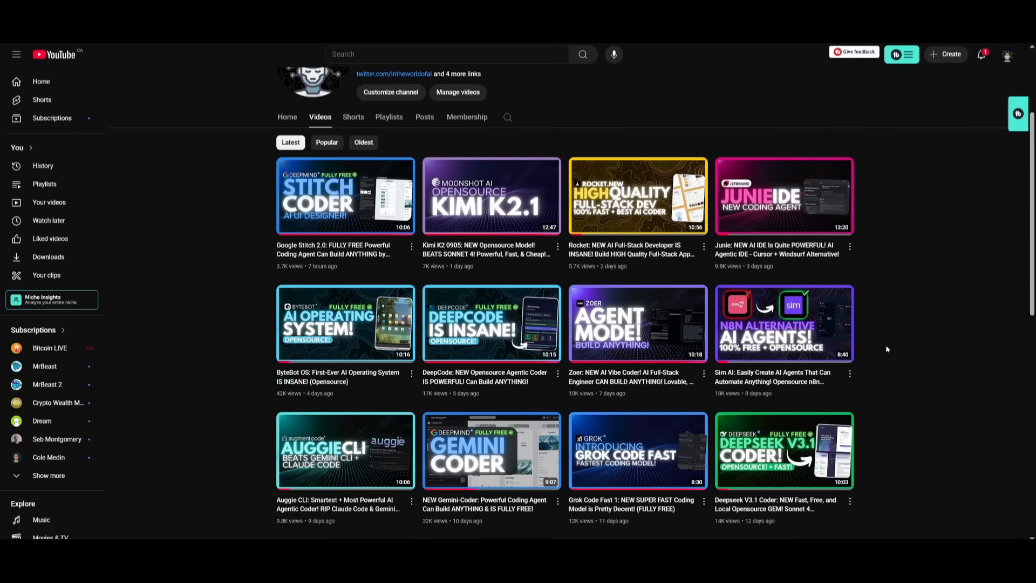
pyautogui.scroll(-3)
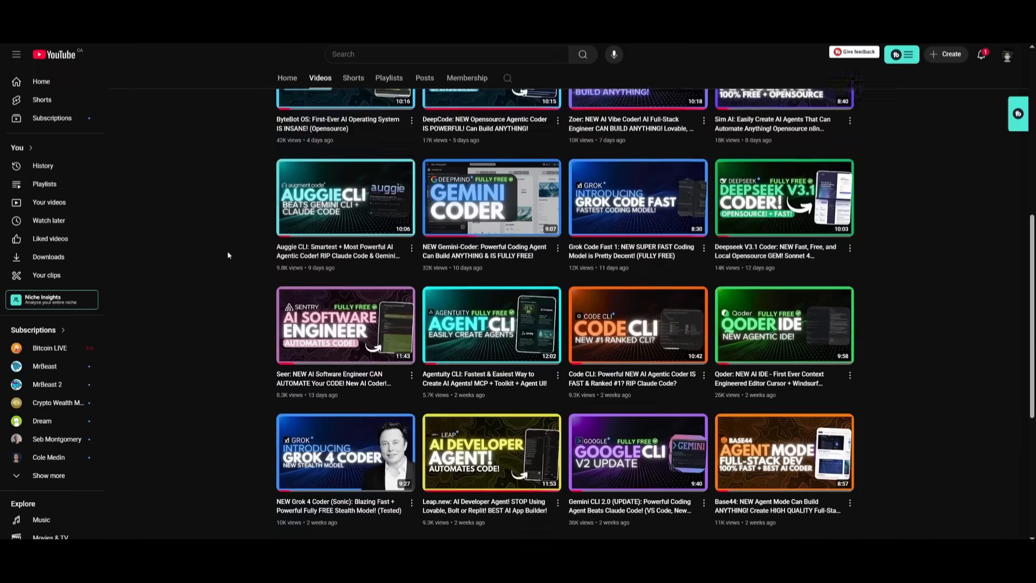
pyautogui.scroll(-3)
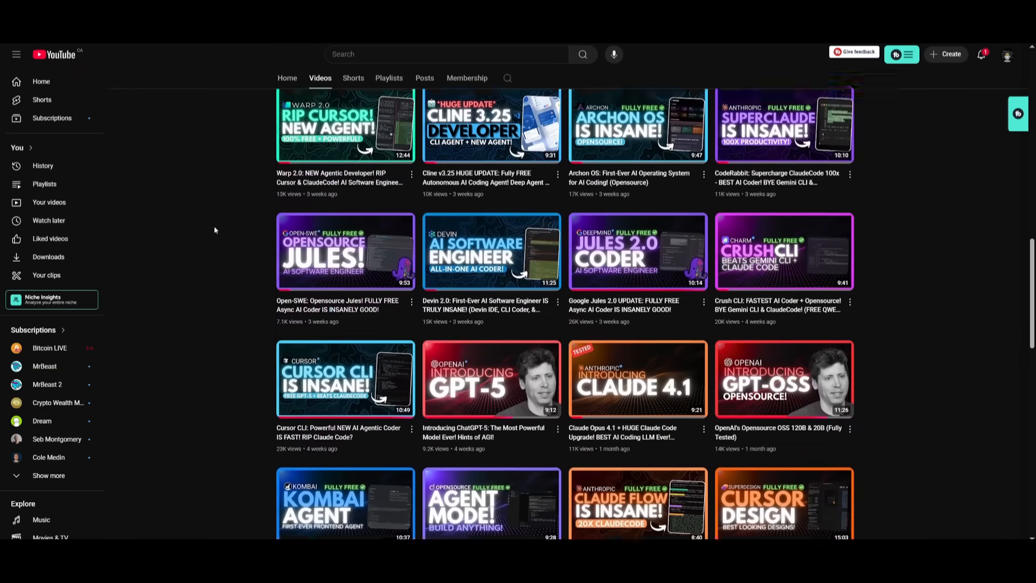
pyautogui.scroll(-3)
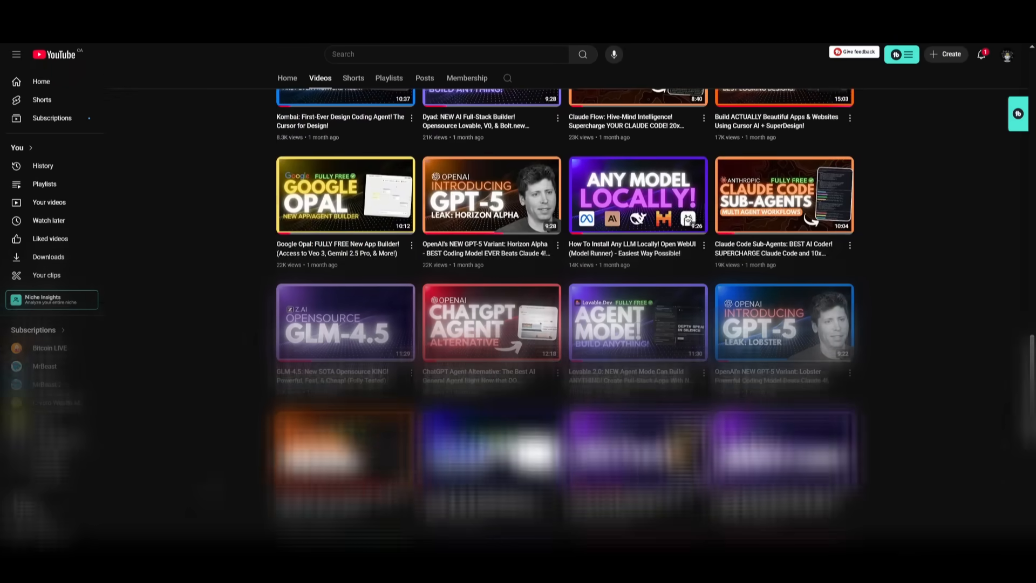
pyautogui.scroll(-3)
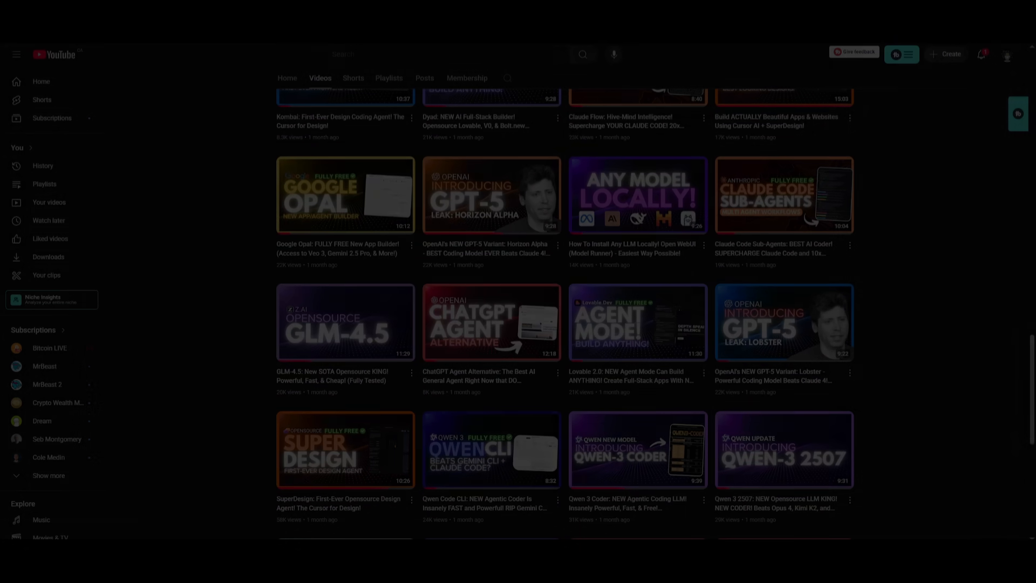